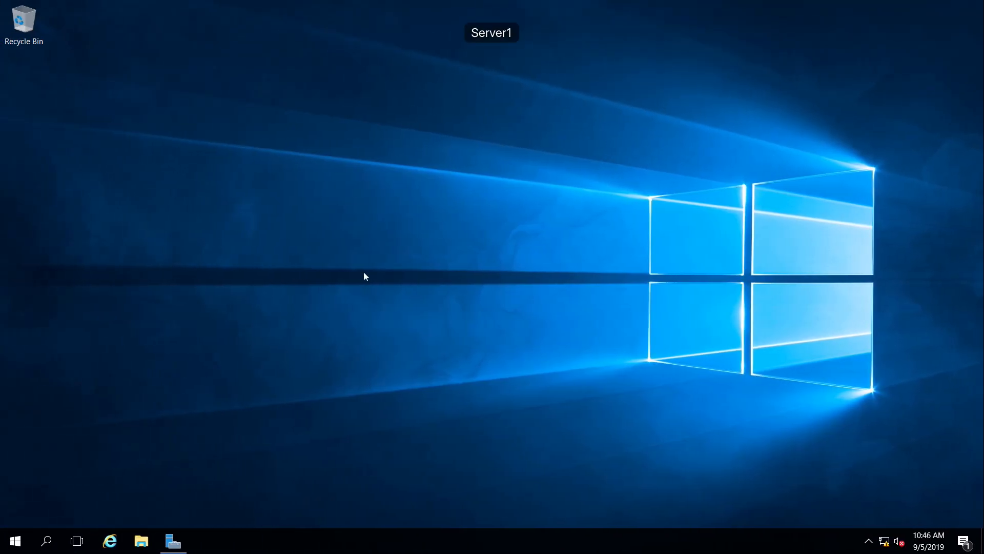
pyautogui.moveTo(339, 277)
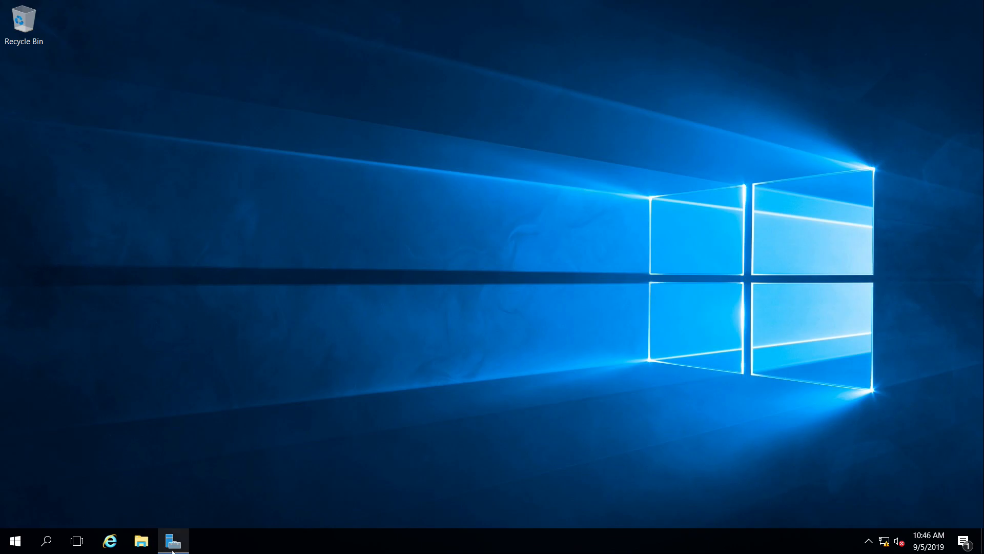
# - Launch Server Manager from the taskbar to its Dashboard
pyautogui.click(173, 540)
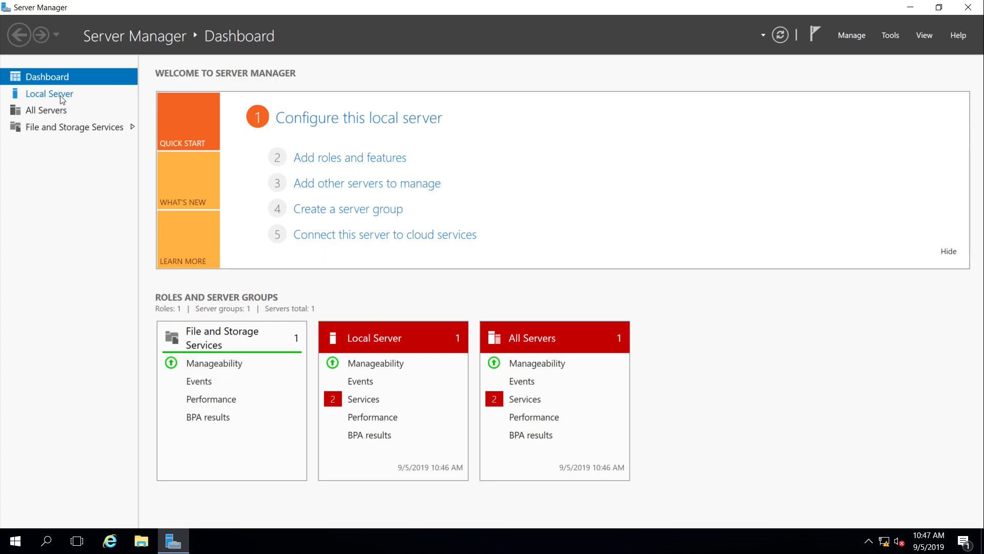
# - From Local Server, rename the computer to Server1 and acknowledge the restart notice
pyautogui.click(49, 93)
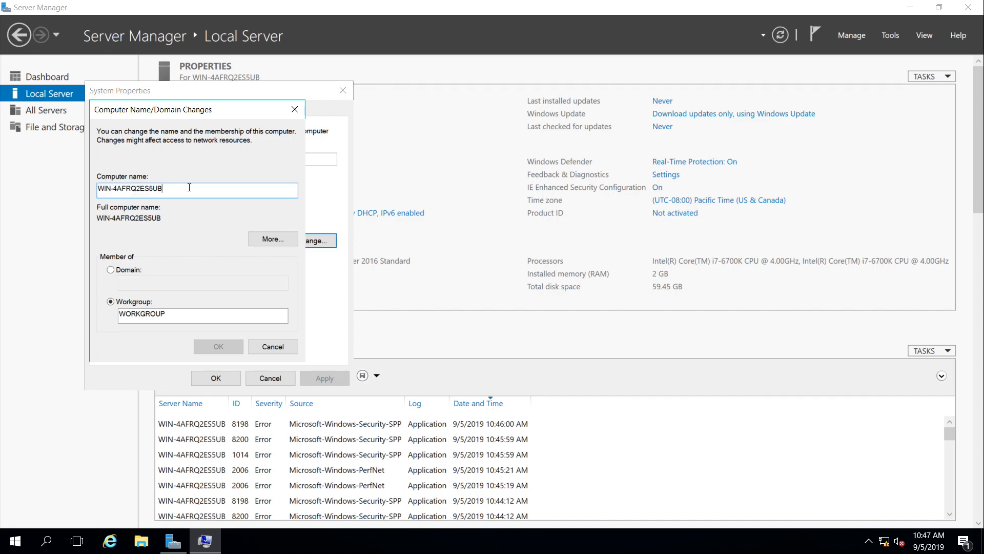
pyautogui.write('Server1')
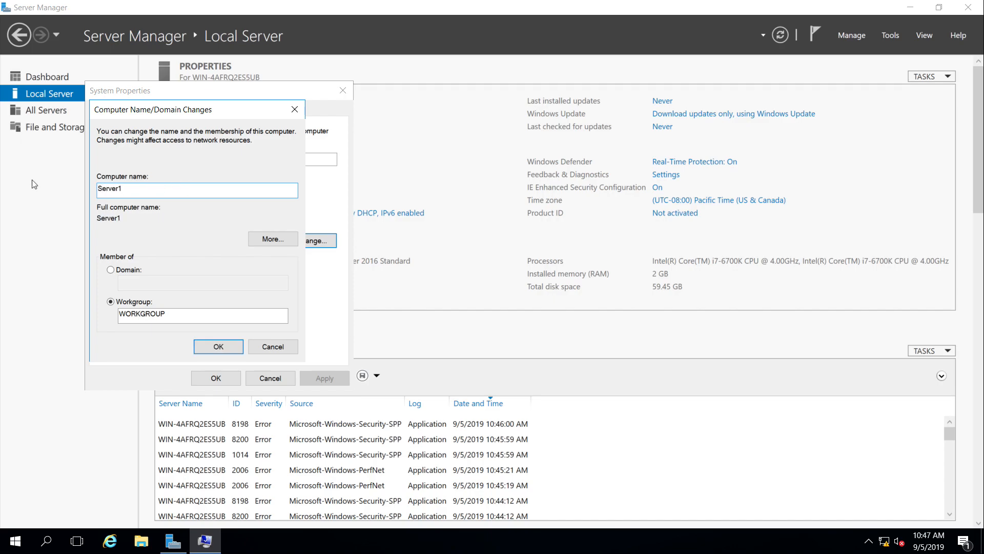
pyautogui.click(218, 346)
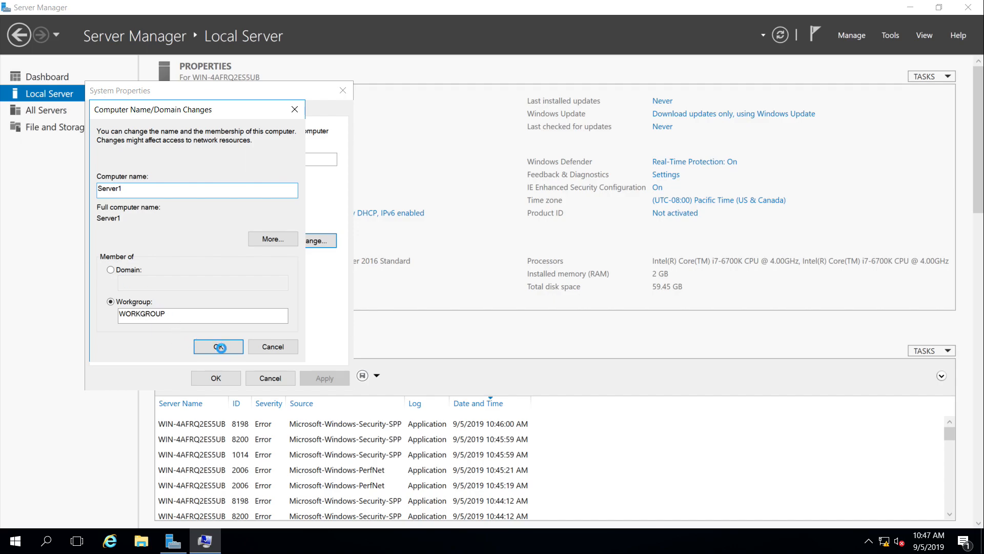
pyautogui.click(217, 347)
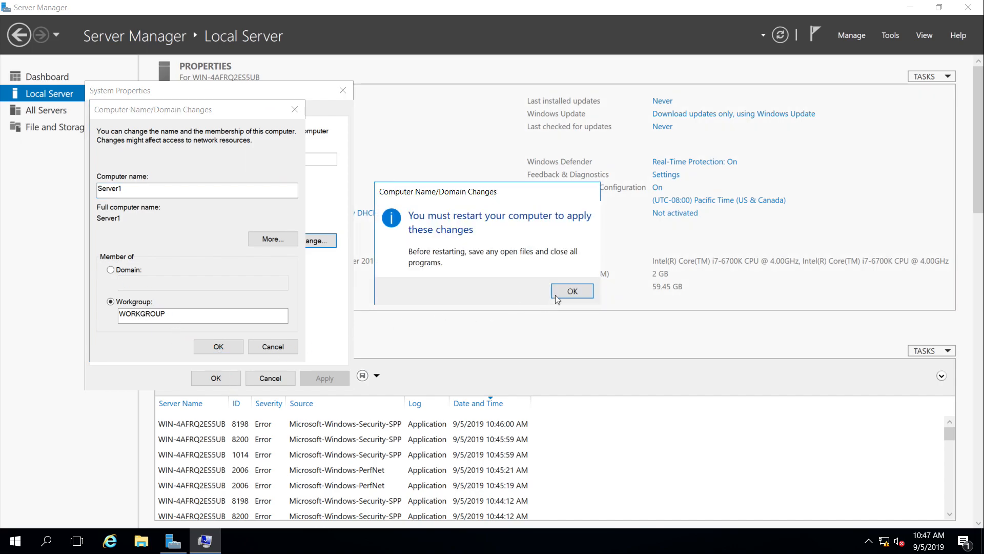
pyautogui.click(571, 291)
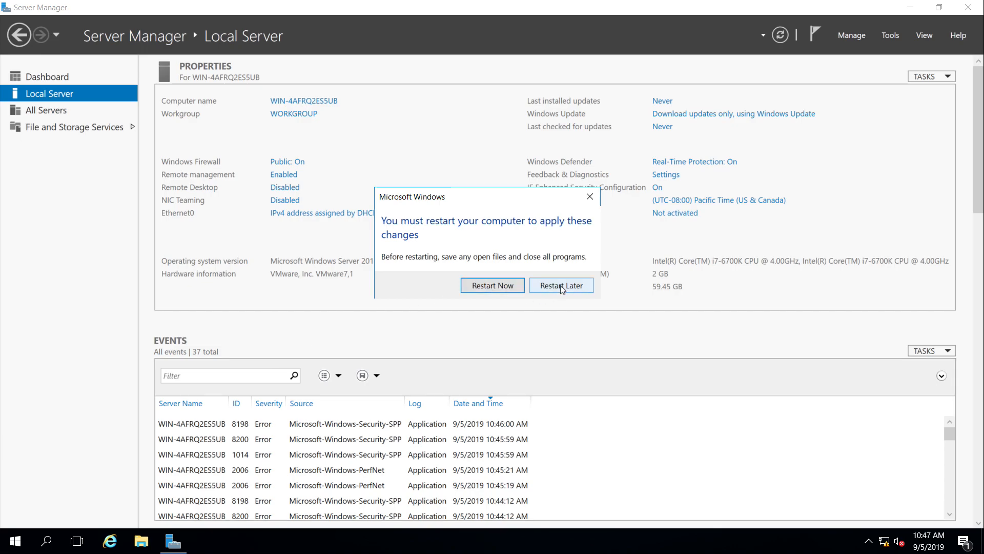
# - Defer the restart and set the server's time zone to Central Time (US & Canada)
pyautogui.click(560, 285)
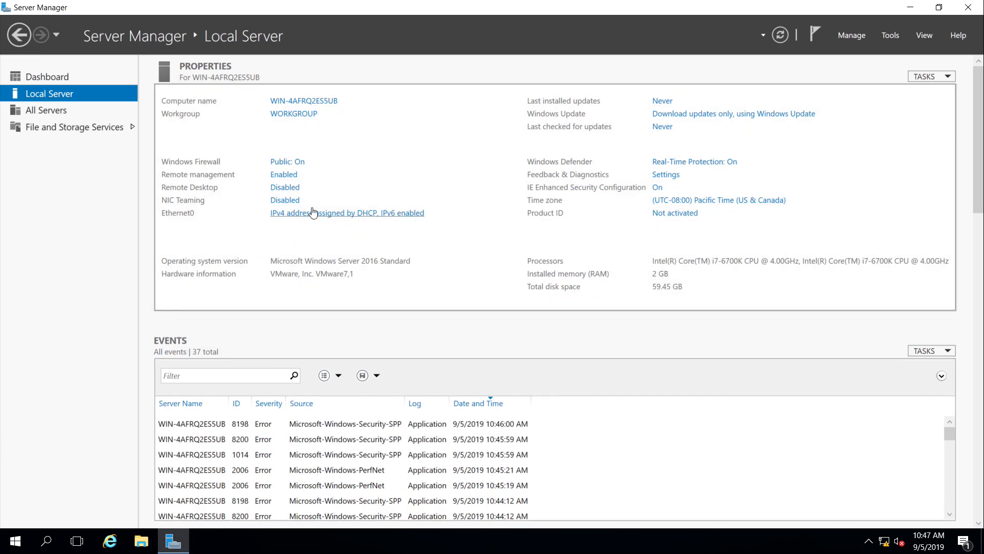
pyautogui.moveTo(681, 225)
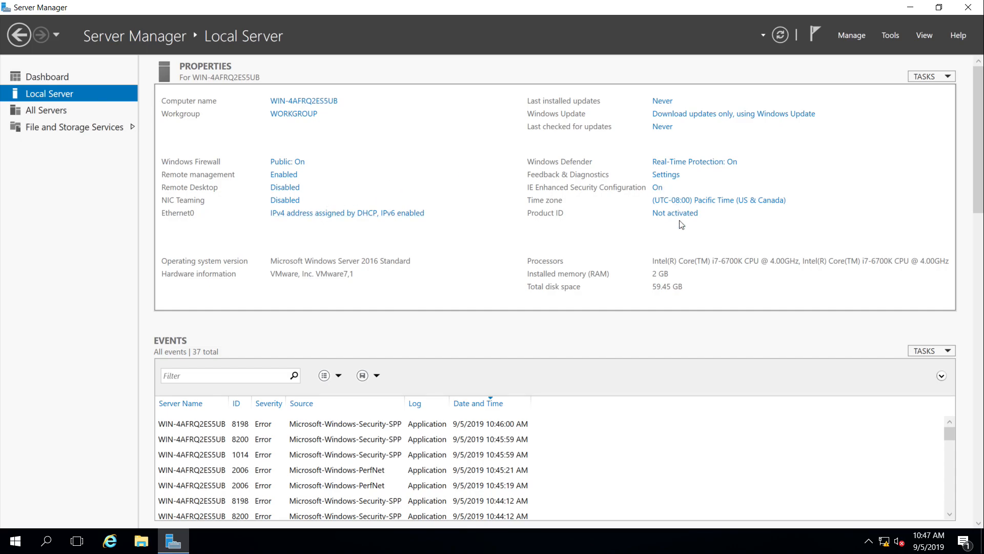
pyautogui.click(719, 200)
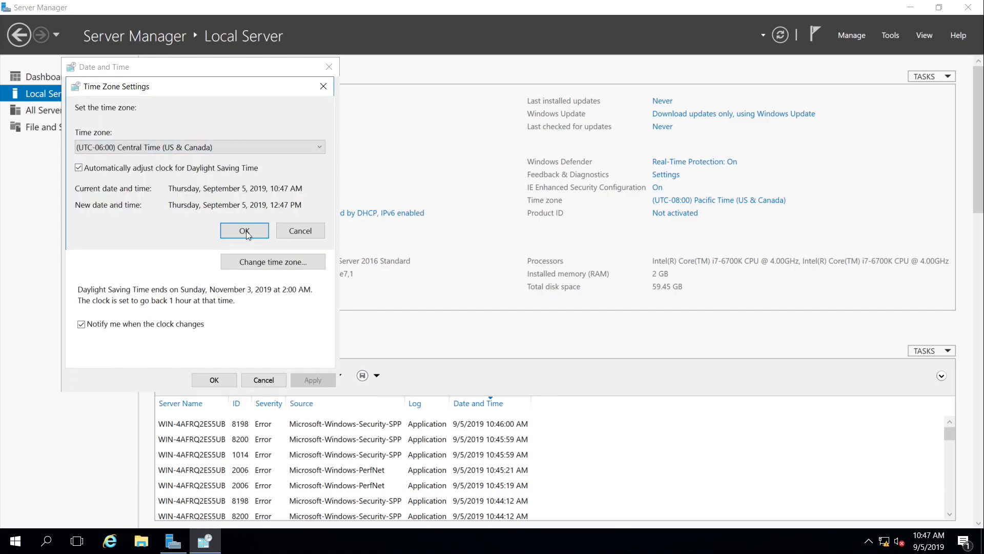
pyautogui.click(244, 231)
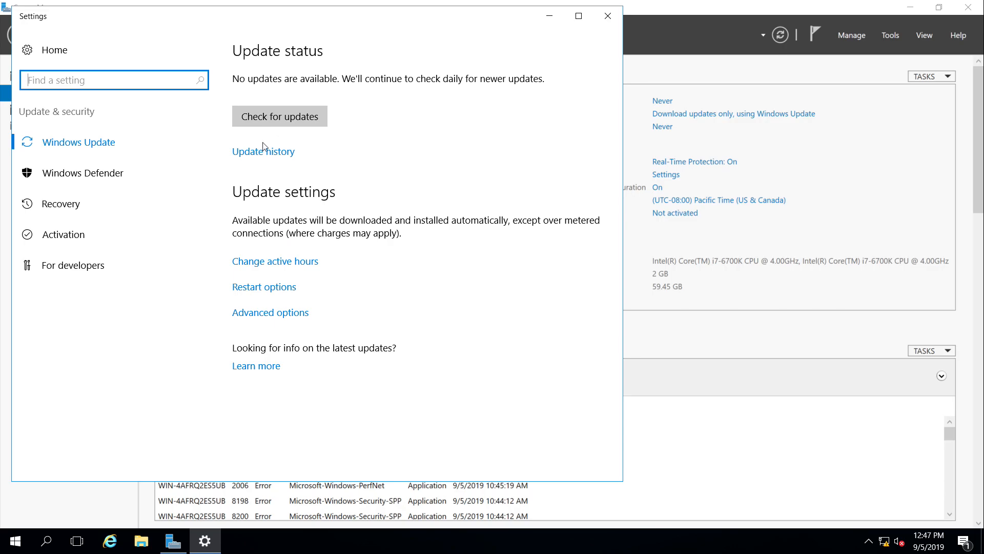
pyautogui.moveTo(283, 210)
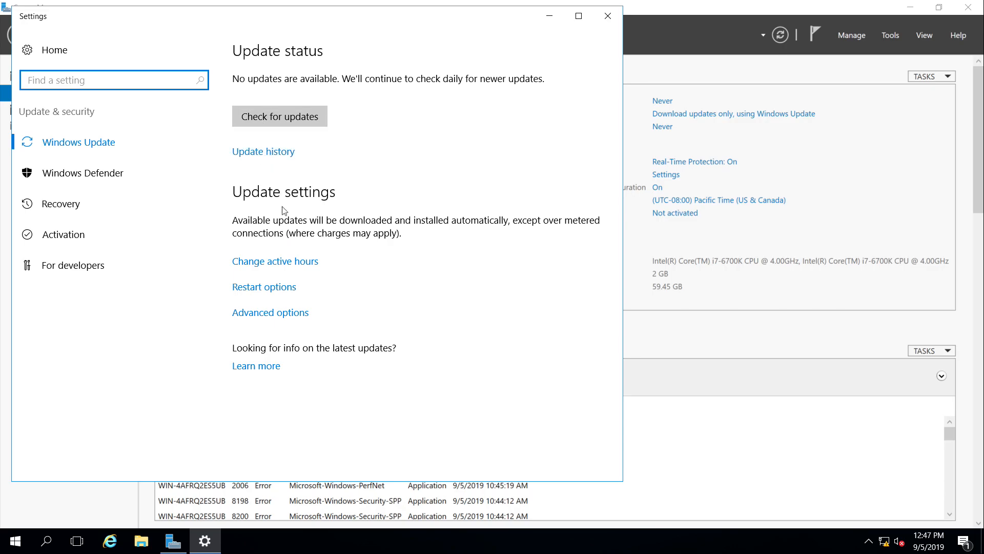
# - Review Windows Update advanced options unchanged and return to the update overview
pyautogui.click(270, 312)
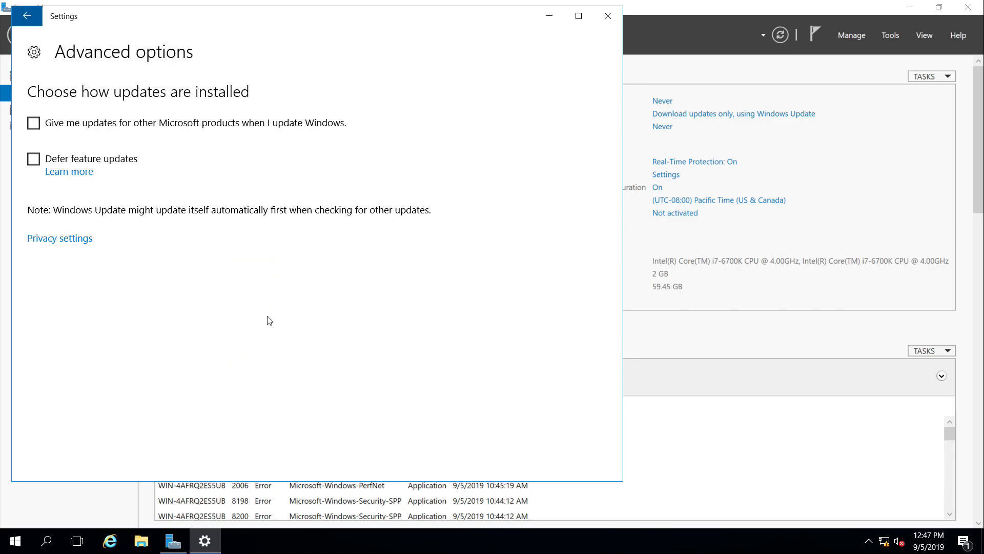
pyautogui.moveTo(69, 206)
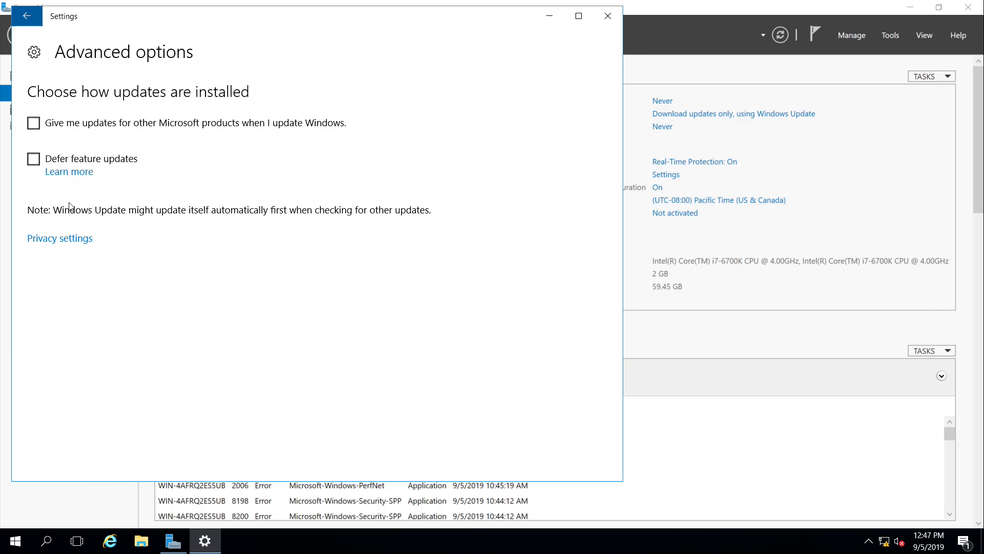
pyautogui.moveTo(45, 79)
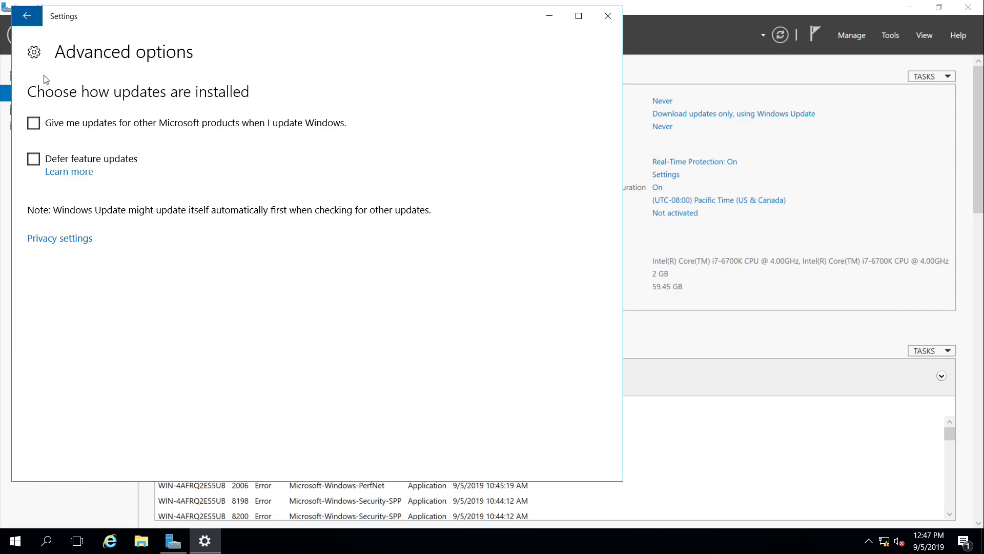
pyautogui.click(27, 15)
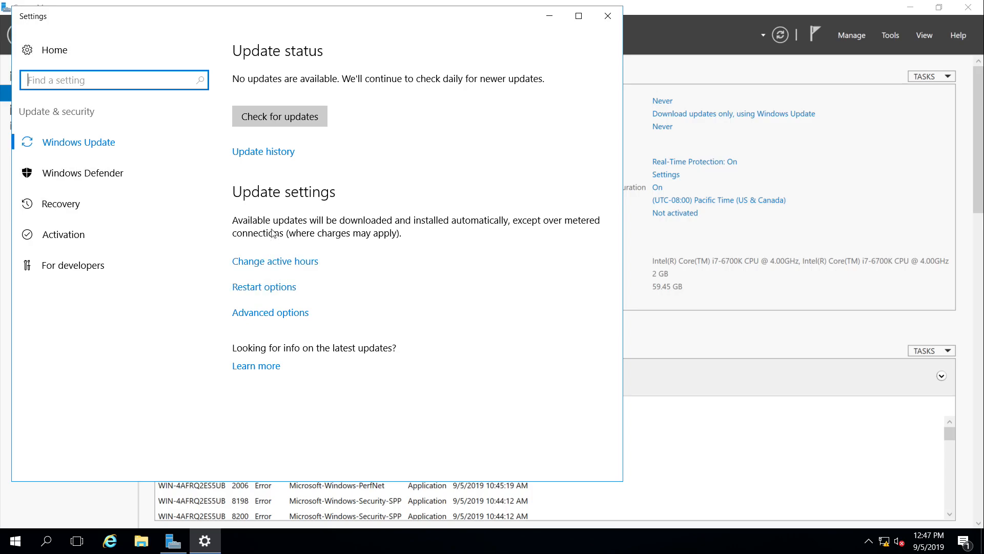
pyautogui.moveTo(127, 148)
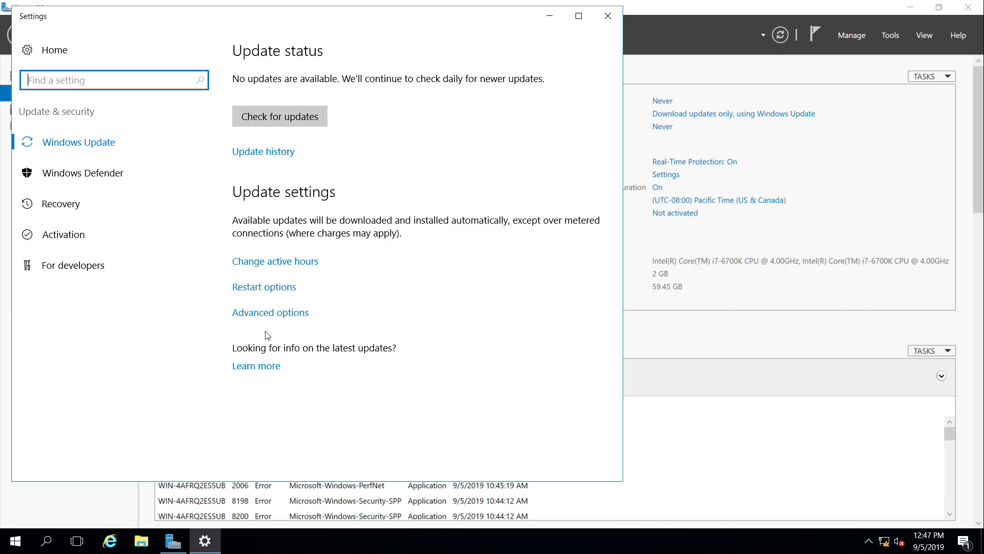
pyautogui.moveTo(607, 16)
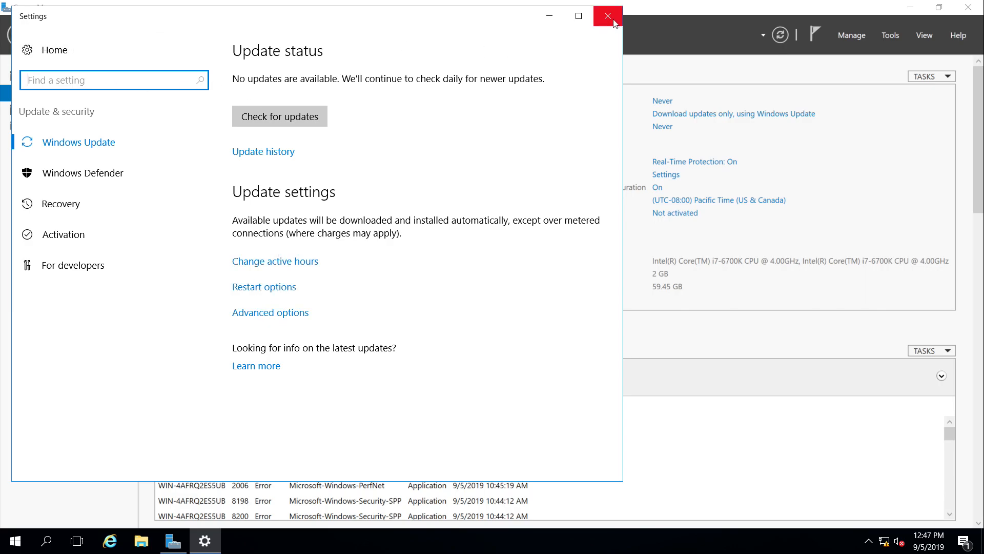
pyautogui.moveTo(339, 104)
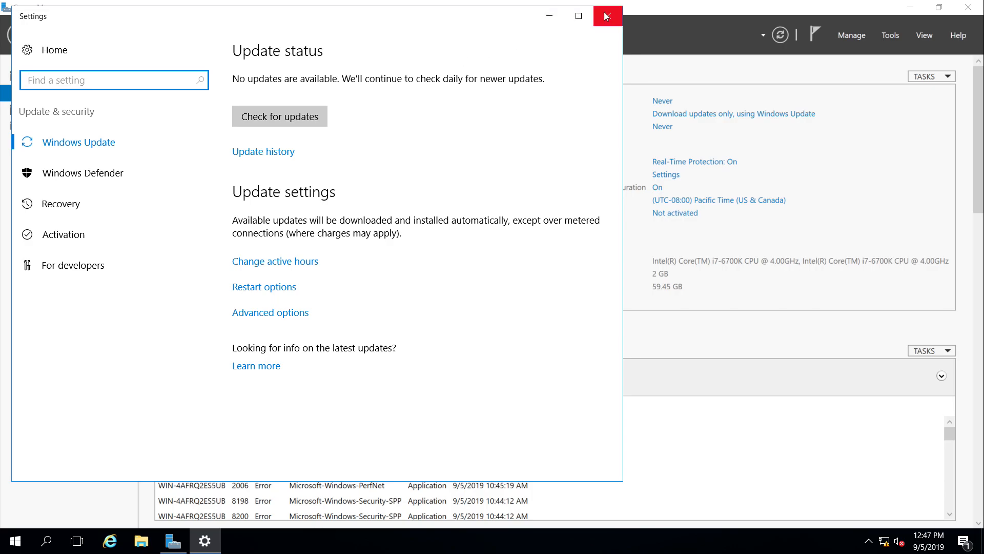
pyautogui.moveTo(606, 15)
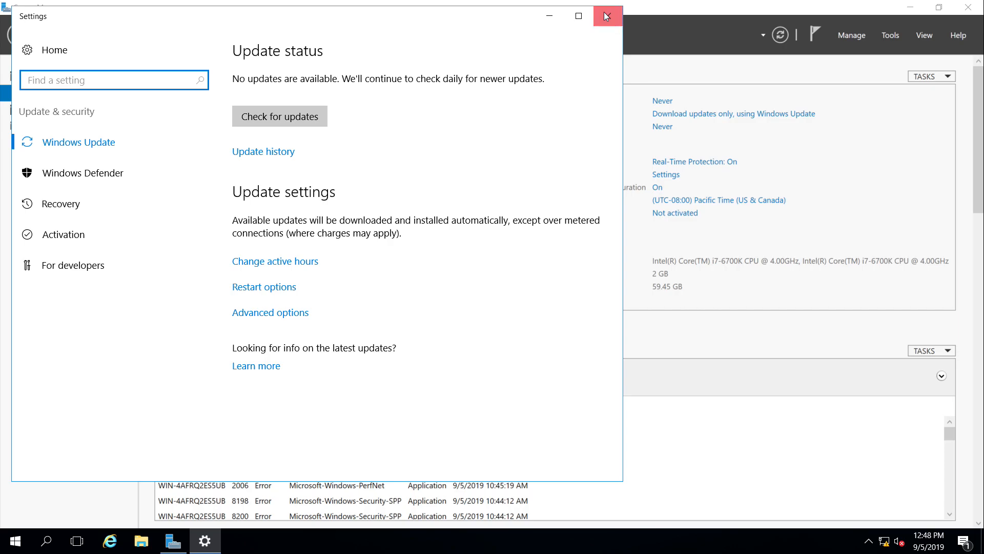
# - Reach the IPv4 properties of the Ethernet0 connection from Network Connections
pyautogui.click(606, 15)
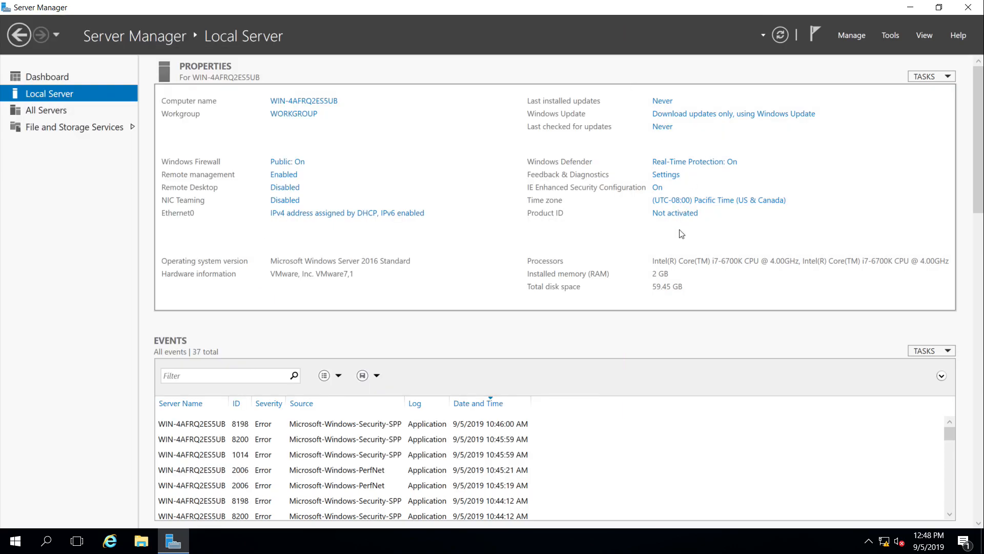
pyautogui.moveTo(396, 297)
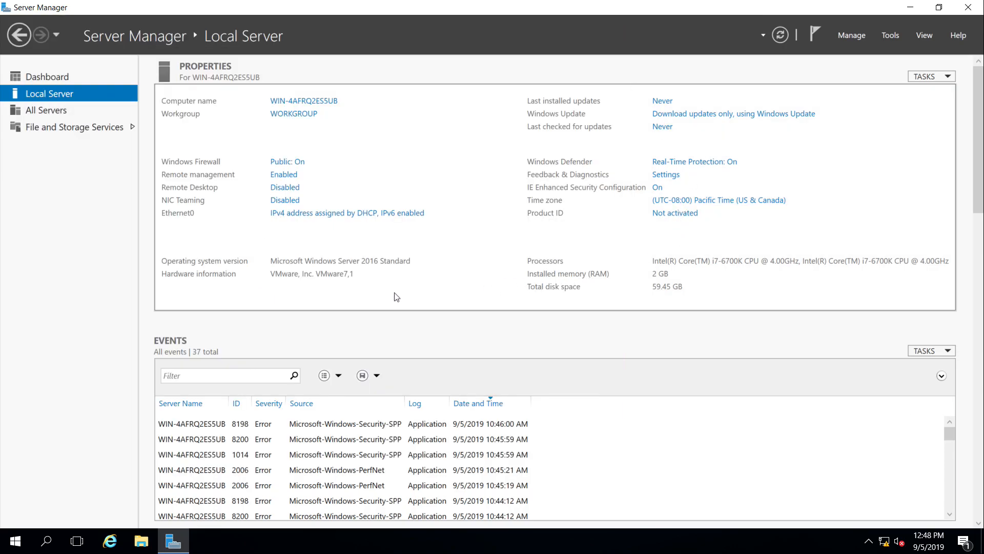
pyautogui.click(346, 213)
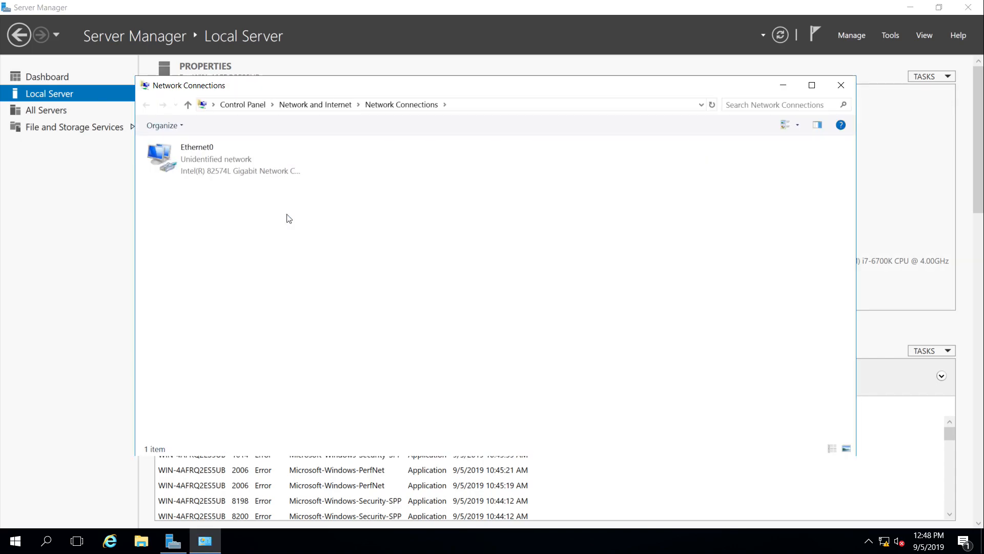
pyautogui.click(224, 158)
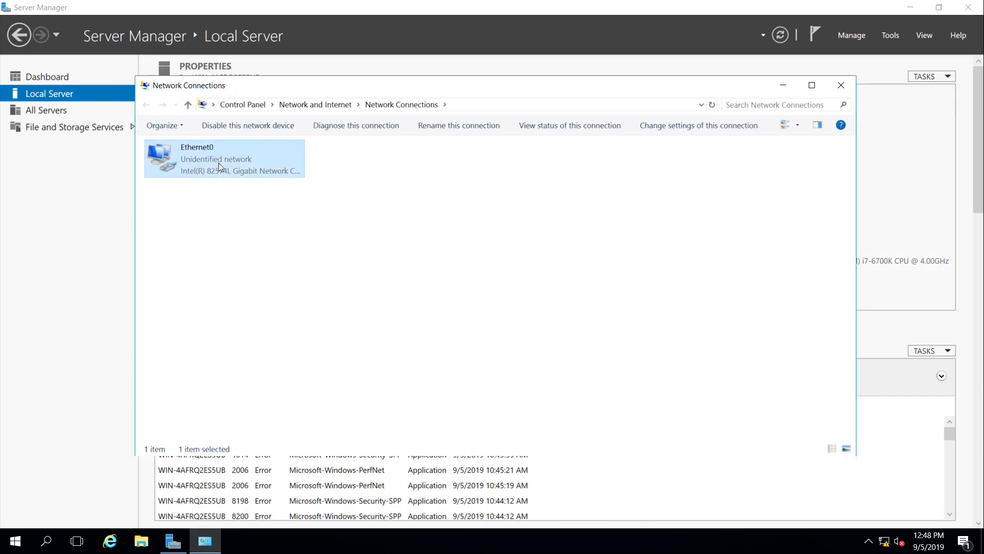
pyautogui.doubleClick(223, 158)
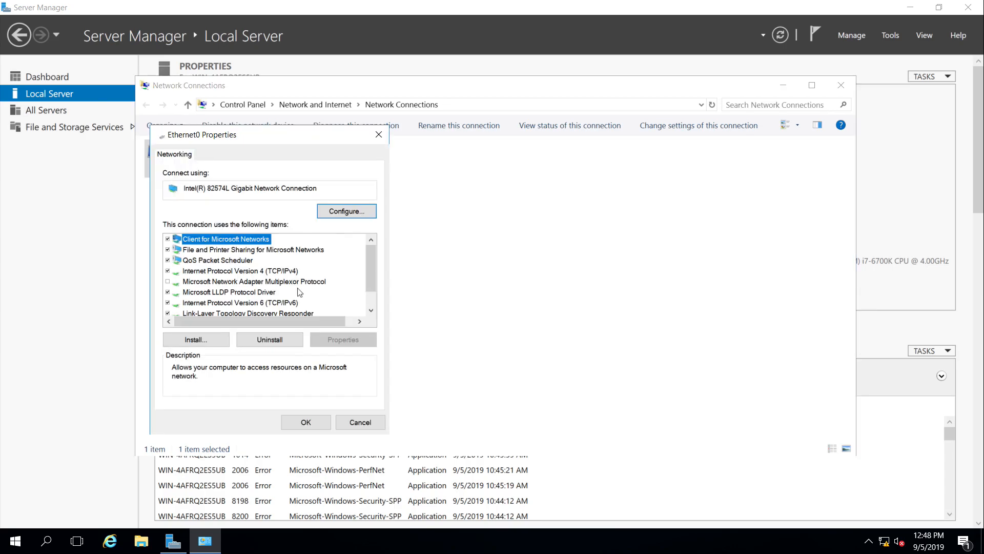
pyautogui.click(240, 270)
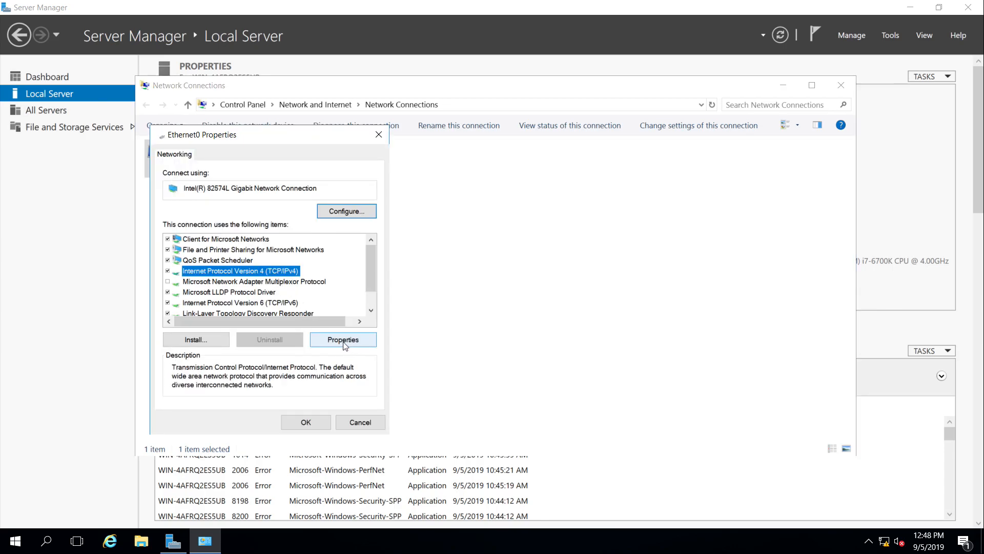
pyautogui.click(343, 340)
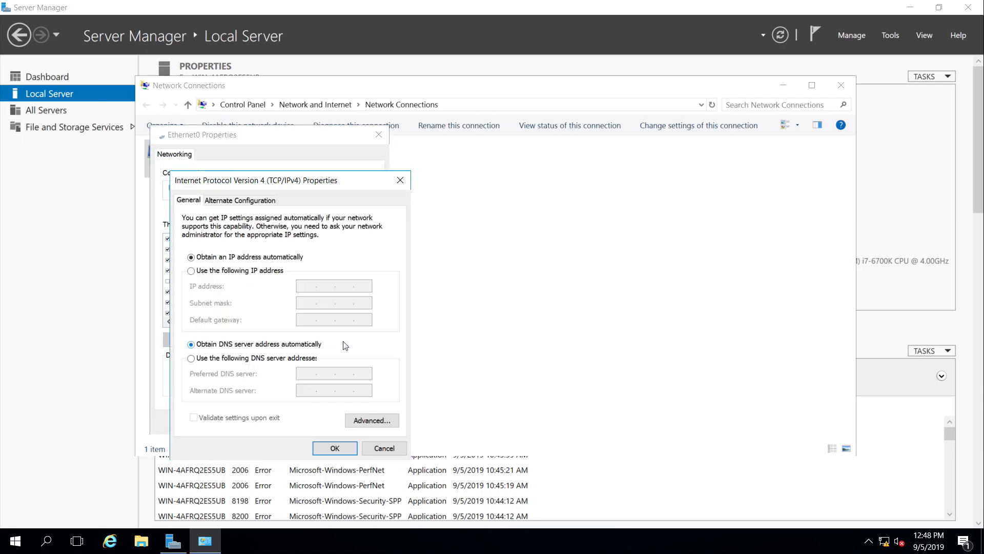
# - Assign static IP 172.16.0.10, mask 255.255.0.0, gateway 172.16.0.1, DNS 172.16.0.10
pyautogui.click(190, 269)
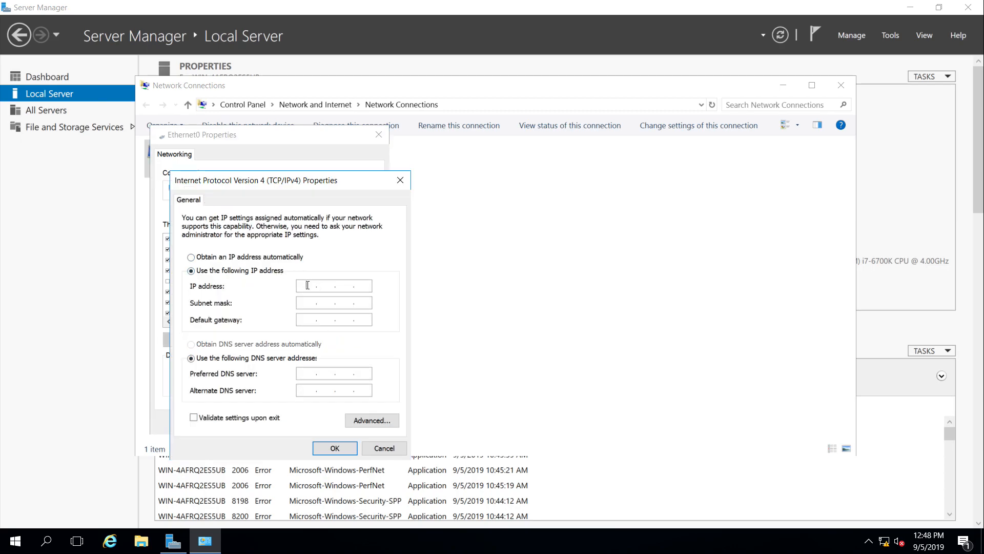
pyautogui.write('172.16')
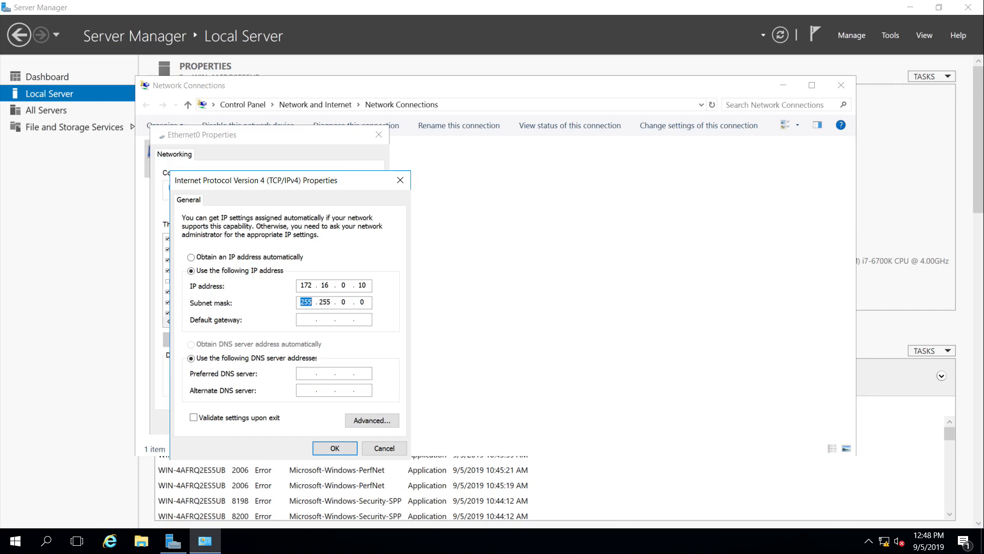
pyautogui.click(334, 319)
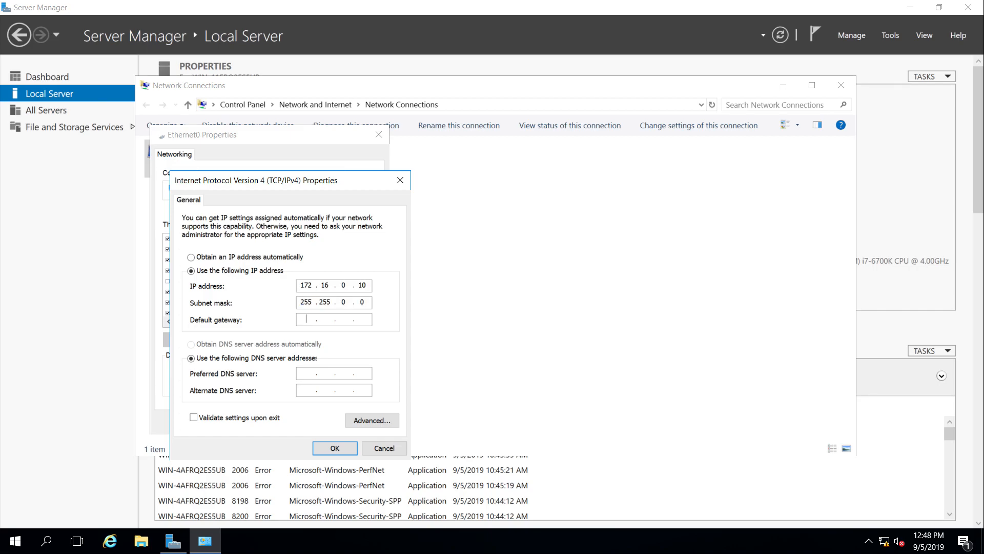
pyautogui.write('172.16.0.')
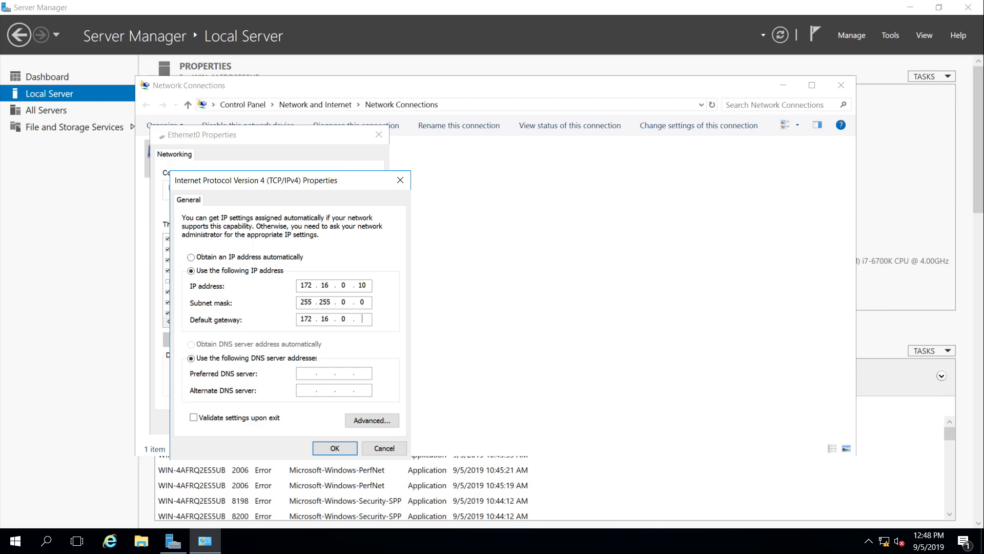
pyautogui.write('1')
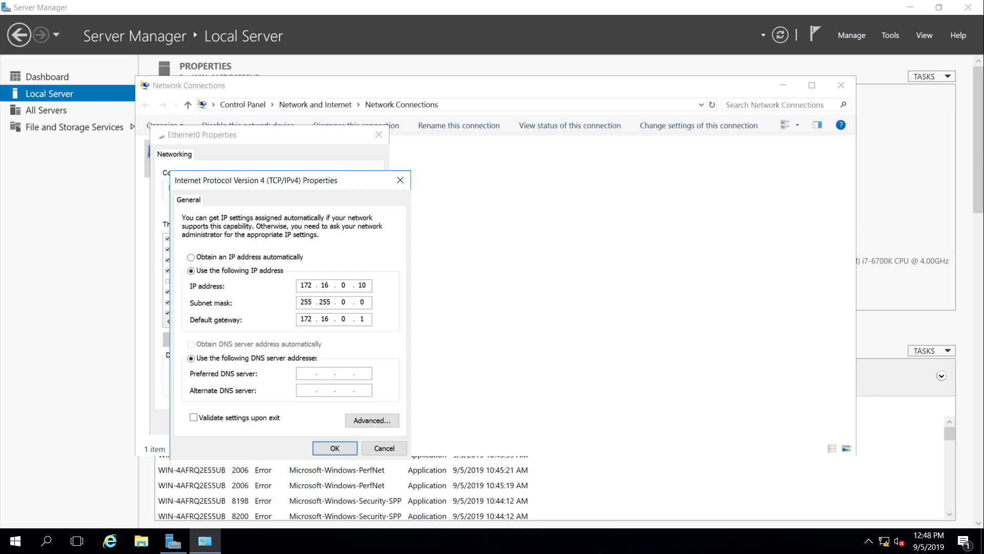
pyautogui.write('172.16.0.10')
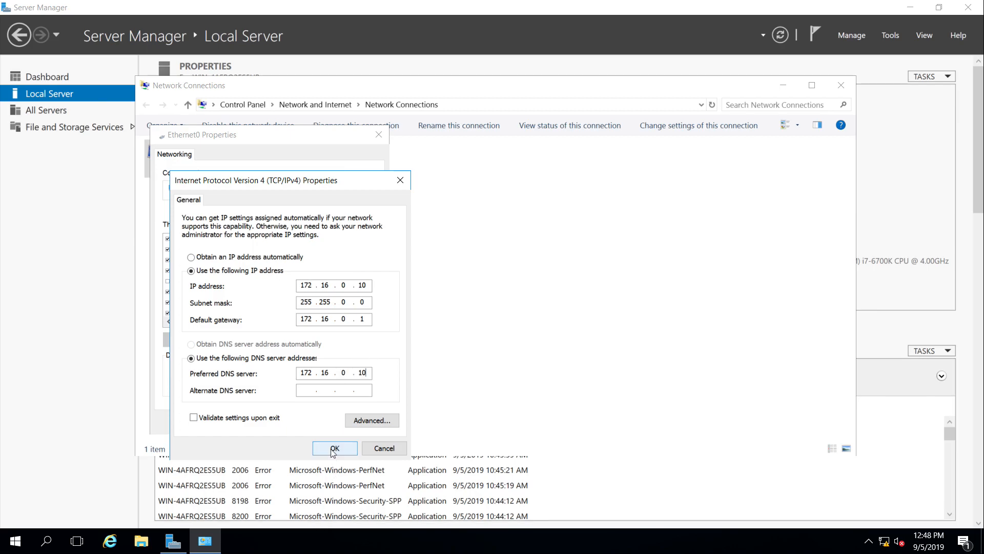
pyautogui.click(334, 448)
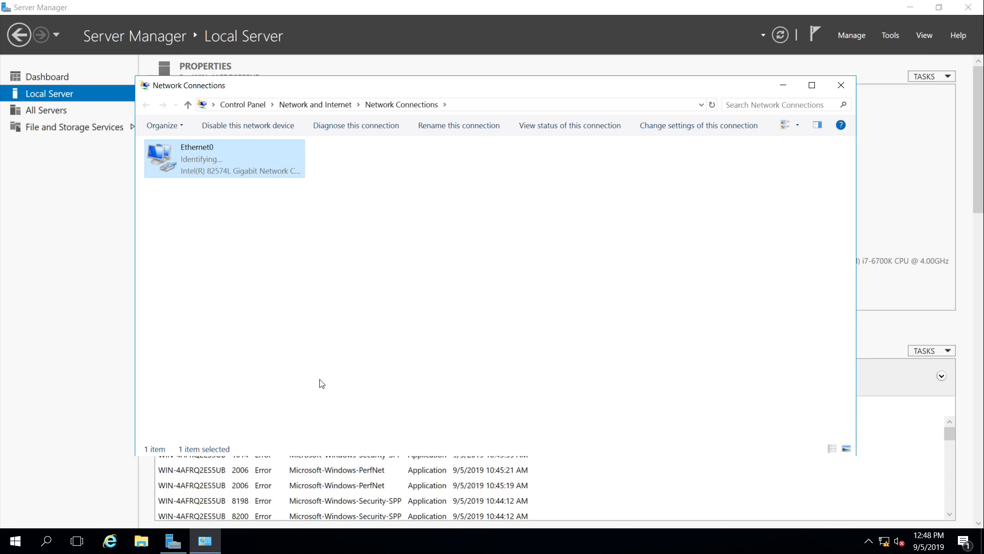
# - Close Network Connections and refresh Server Manager's local server properties
pyautogui.click(841, 86)
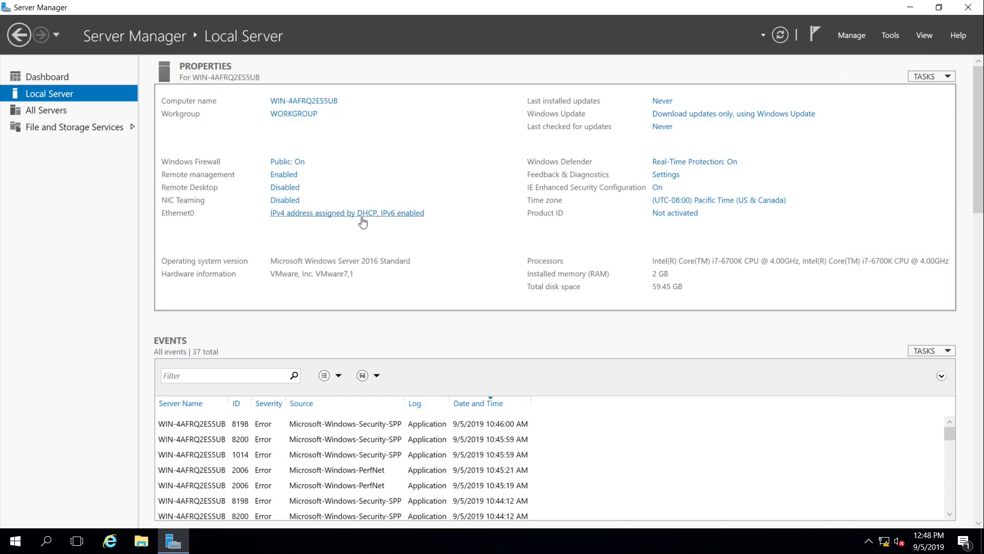
pyautogui.moveTo(333, 221)
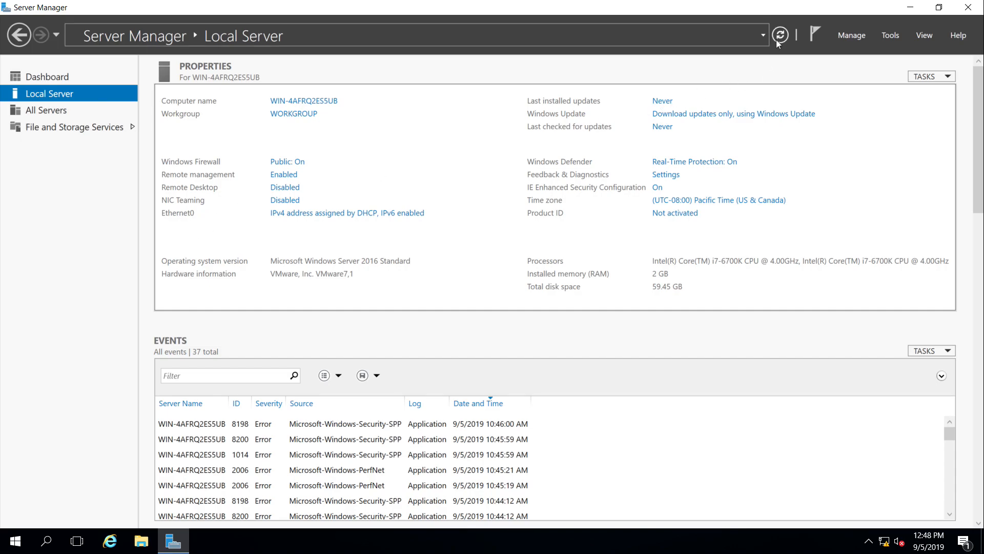
pyautogui.click(780, 35)
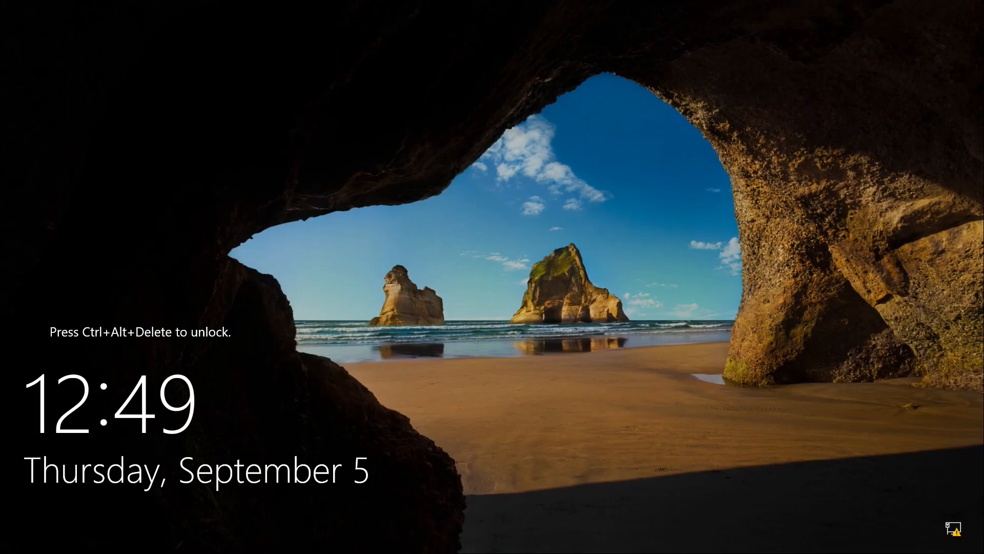
# - Unlock the server and start the Add Roles and Features wizard through to Server Roles
pyautogui.press('ctrl+alt+delete')
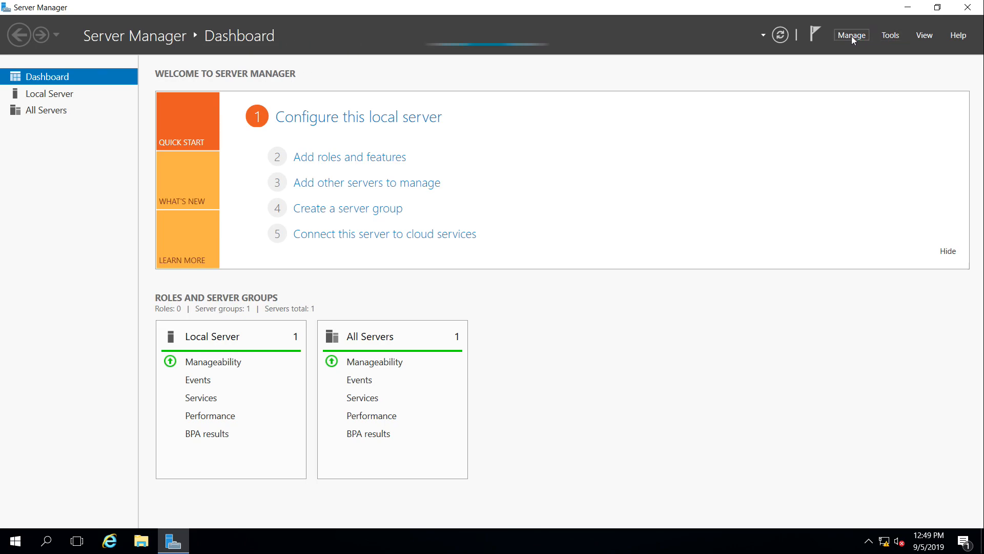
pyautogui.click(851, 35)
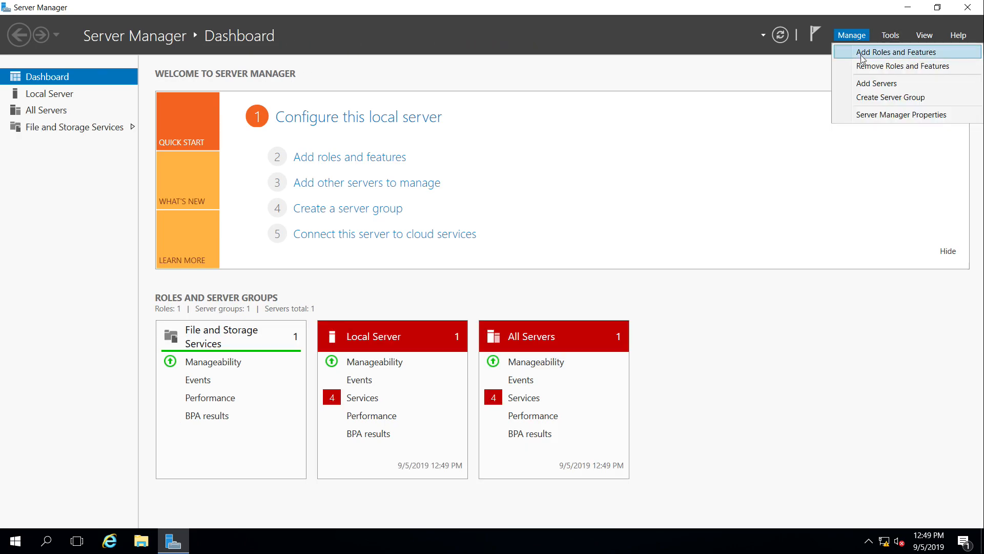
pyautogui.click(898, 51)
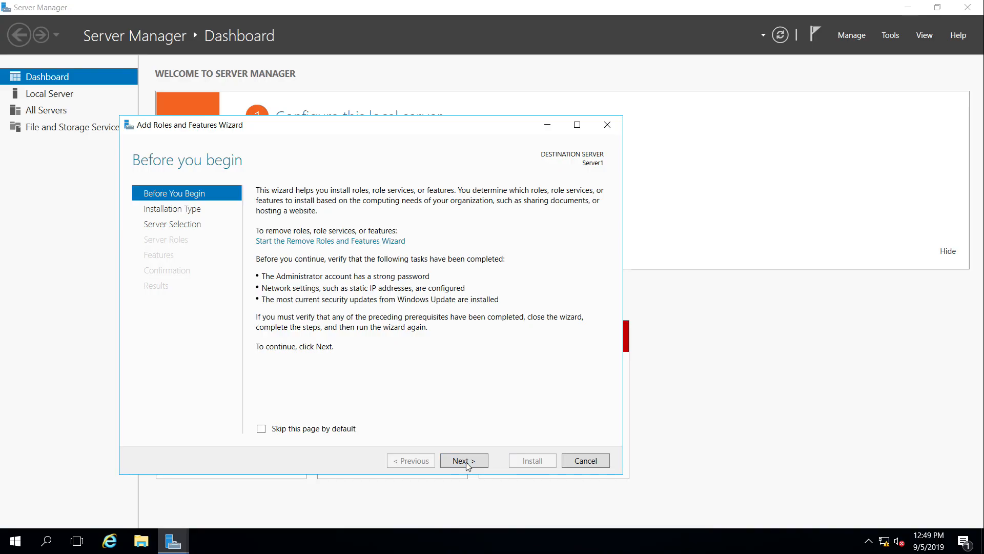
pyautogui.click(463, 460)
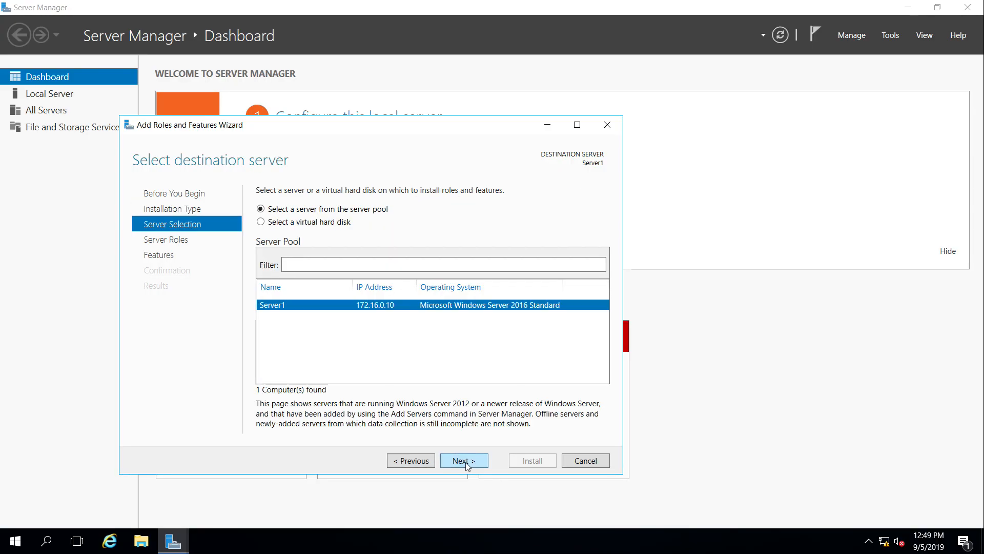
pyautogui.moveTo(378, 317)
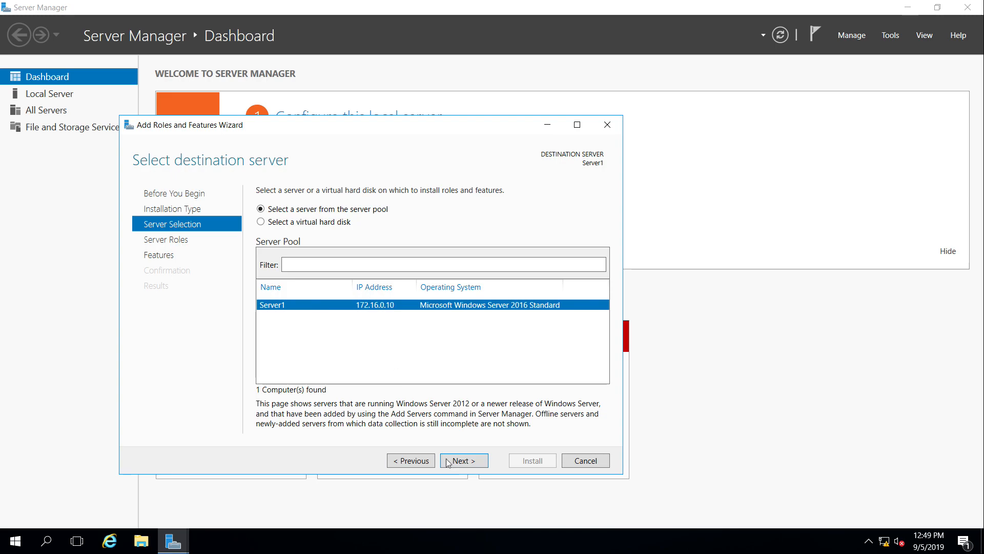
pyautogui.click(464, 461)
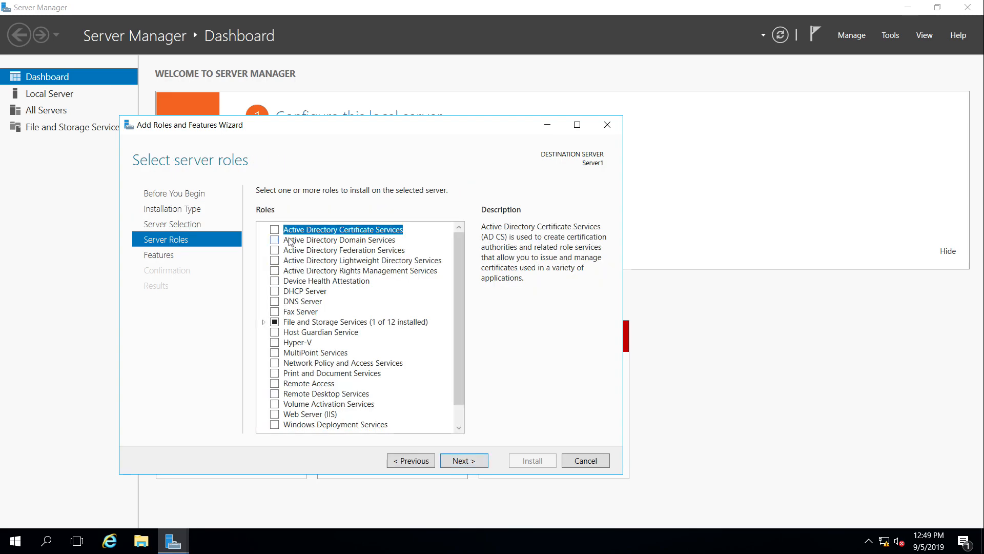
# - Select Active Directory Domain Services with its required features and advance to Confirmation
pyautogui.click(275, 240)
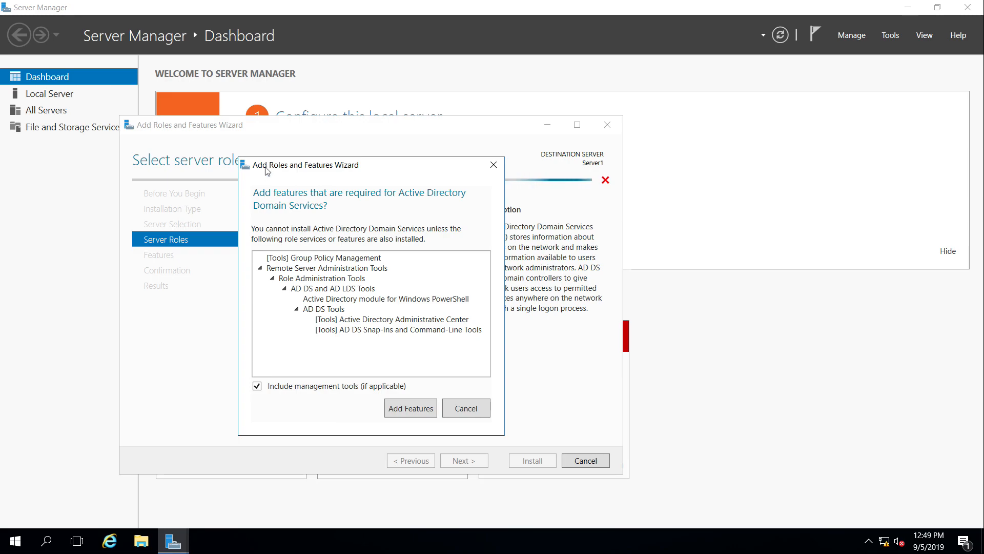
pyautogui.moveTo(356, 357)
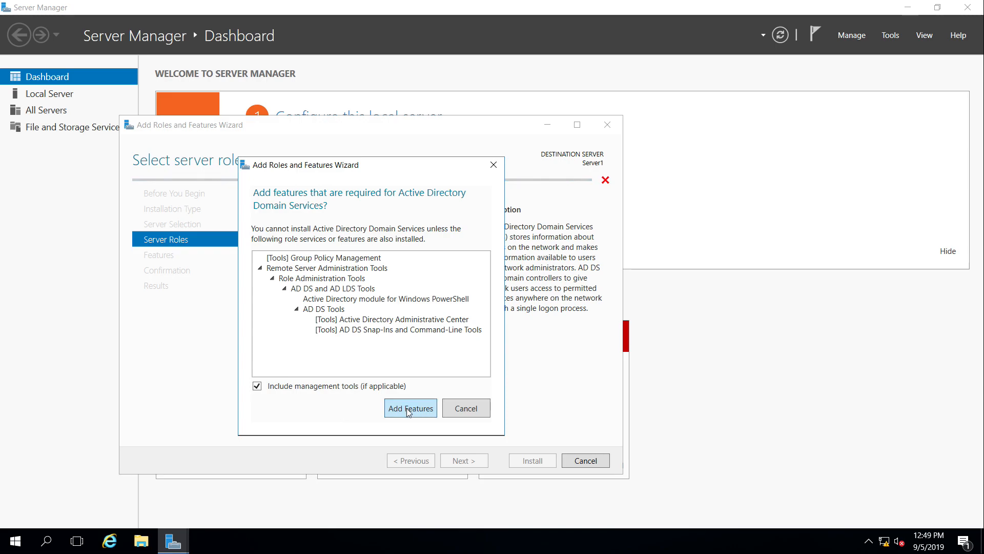
pyautogui.click(410, 408)
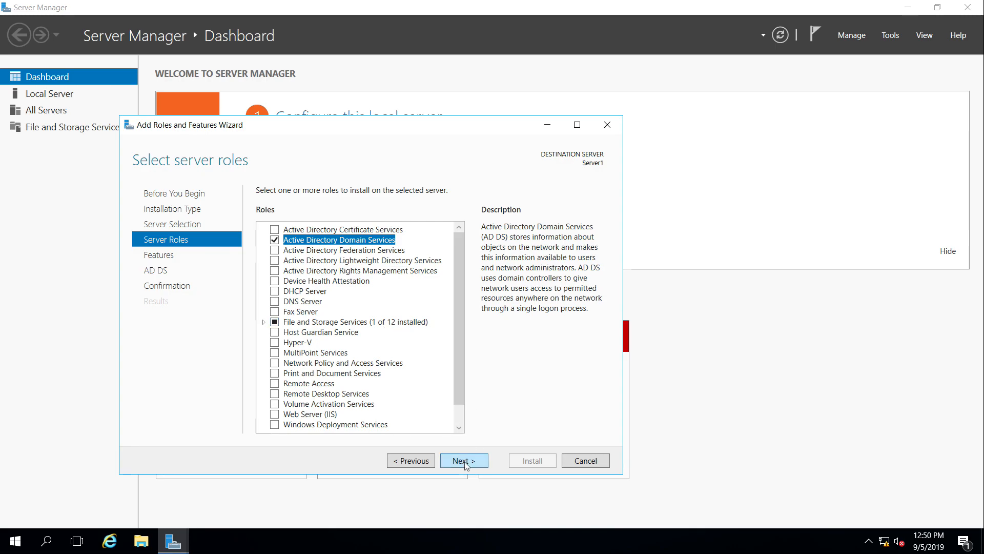
pyautogui.click(464, 461)
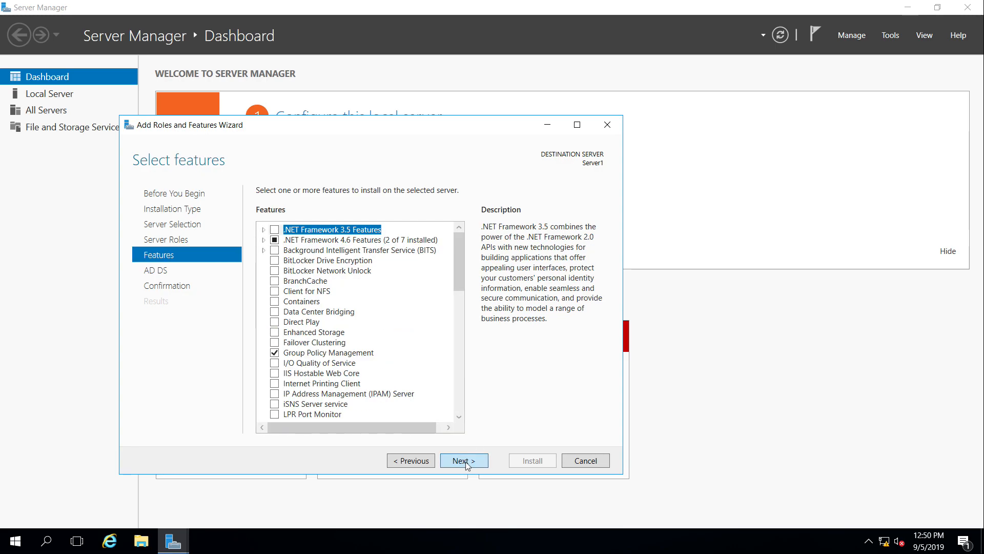
pyautogui.click(464, 460)
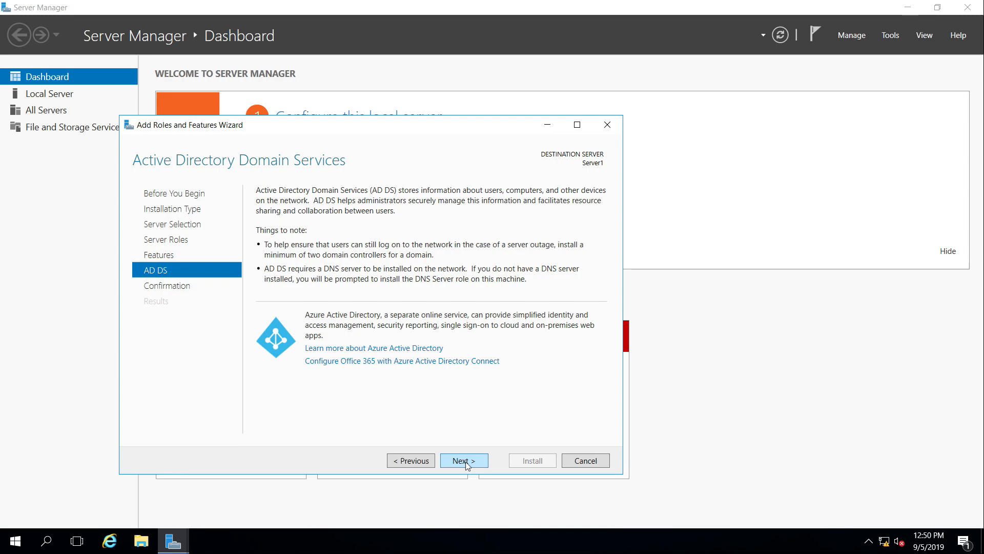
pyautogui.click(464, 461)
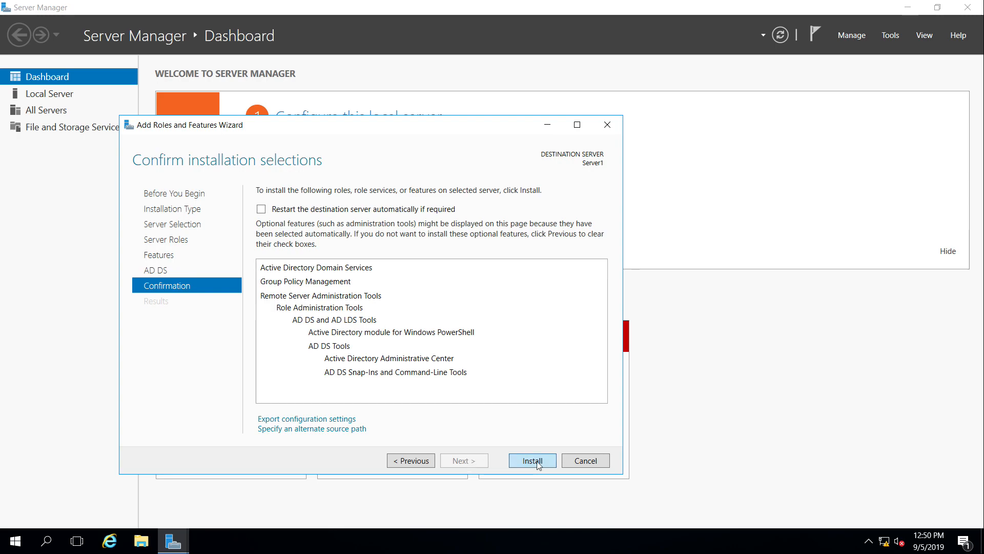
# - Install Active Directory Domain Services and wait for the installation to succeed
pyautogui.click(532, 460)
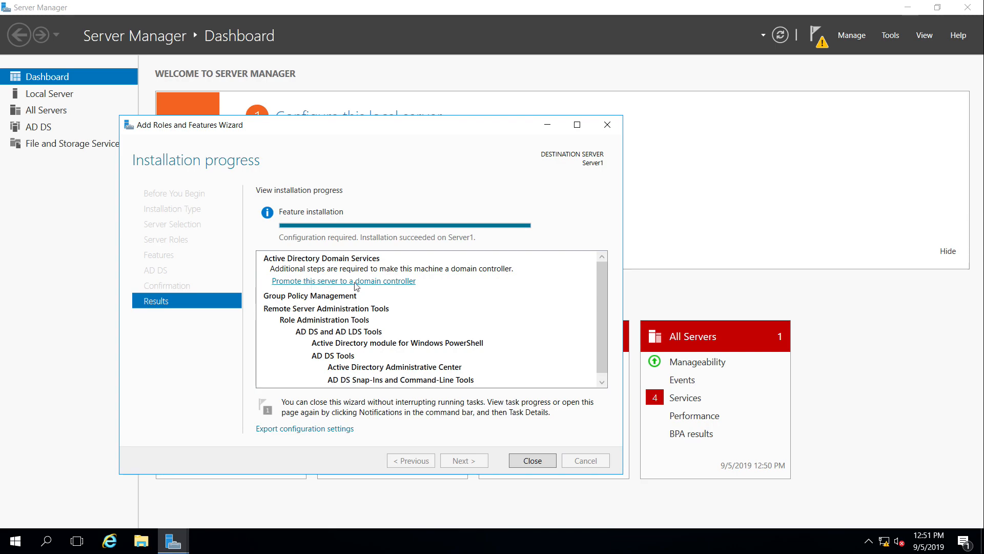
pyautogui.moveTo(358, 286)
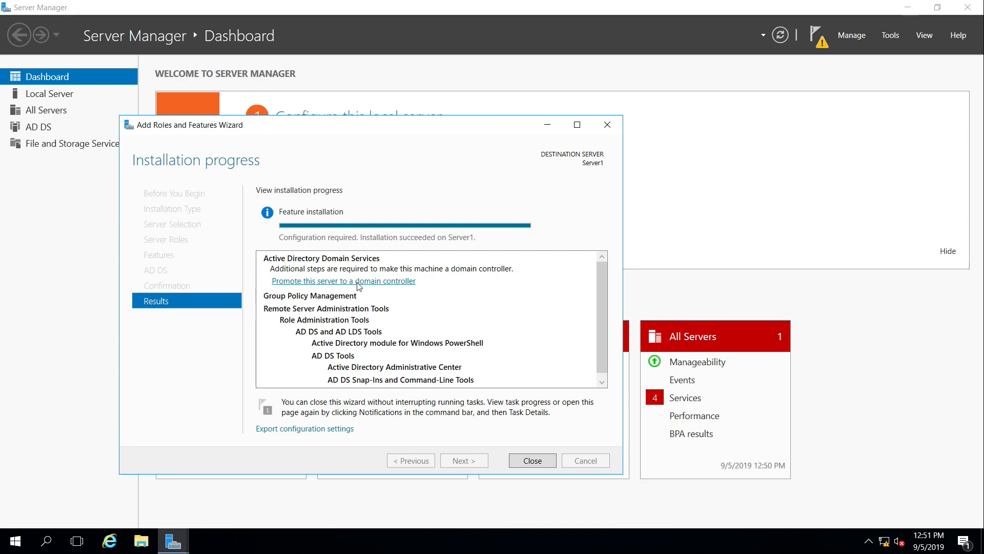
# - Begin promotion as a new forest with root domain mydomain.prv and continue
pyautogui.click(343, 281)
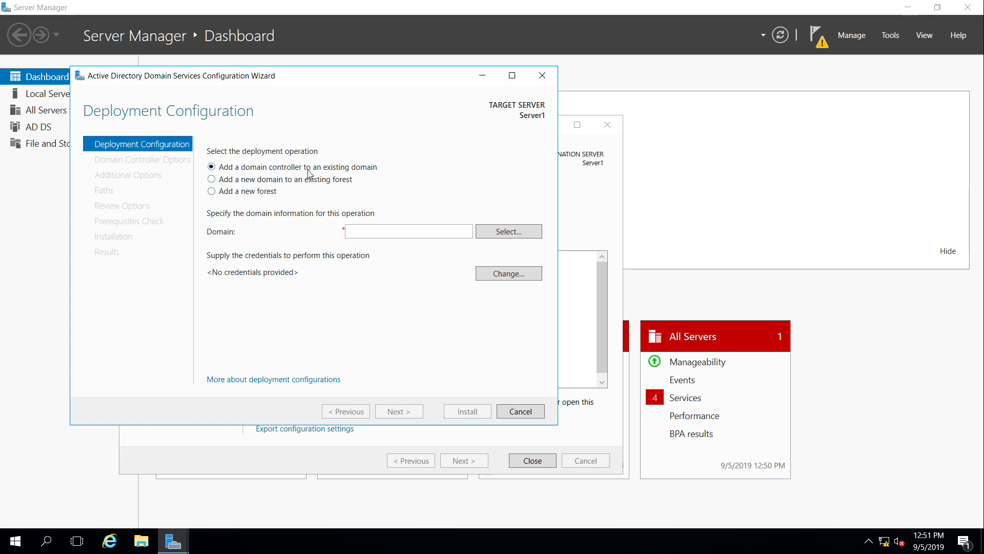
pyautogui.moveTo(268, 174)
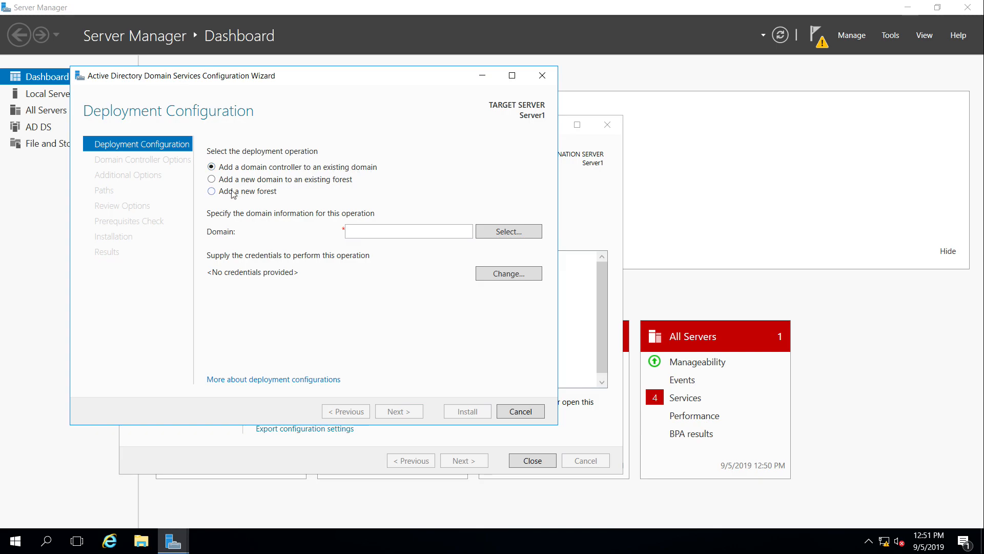
pyautogui.click(212, 192)
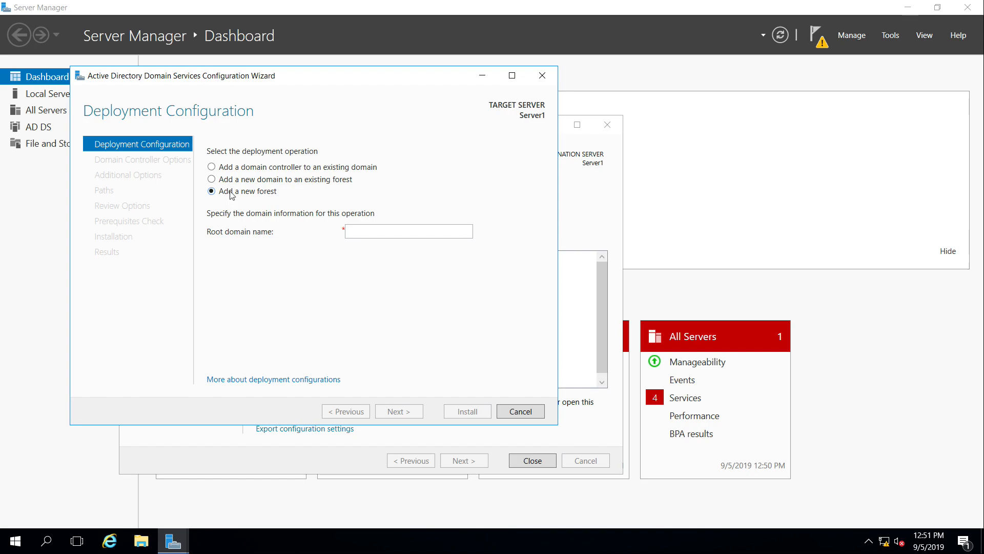
pyautogui.click(408, 231)
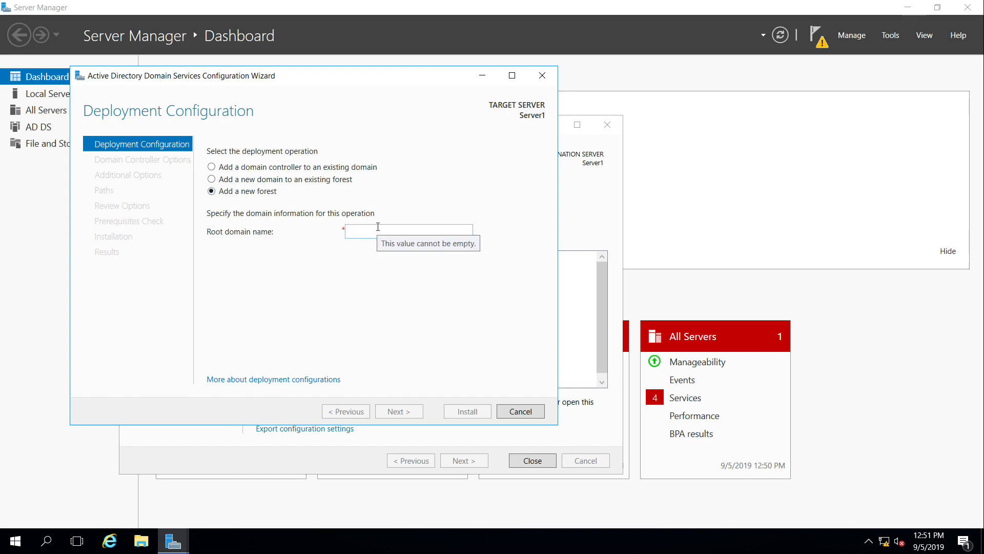
pyautogui.write('mydomain')
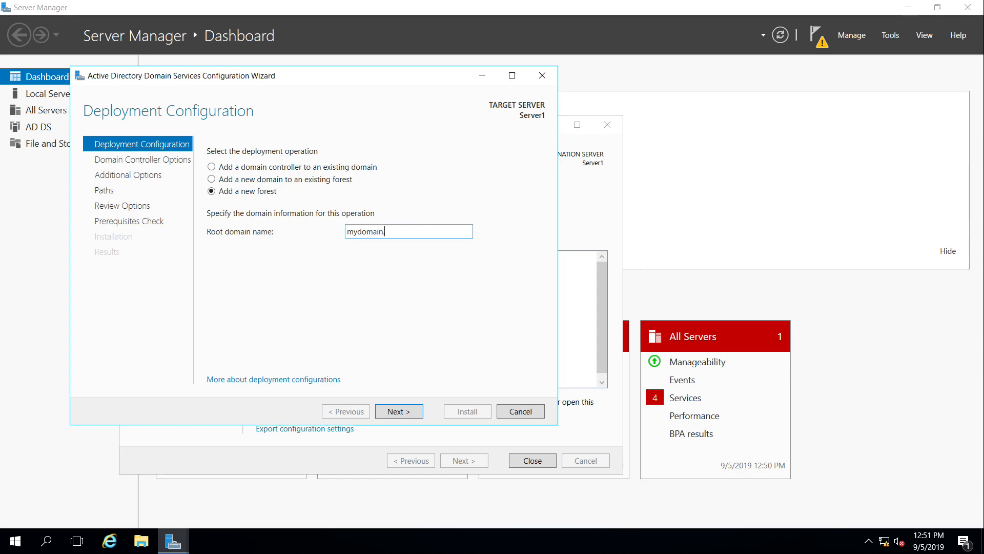
pyautogui.write('.pr')
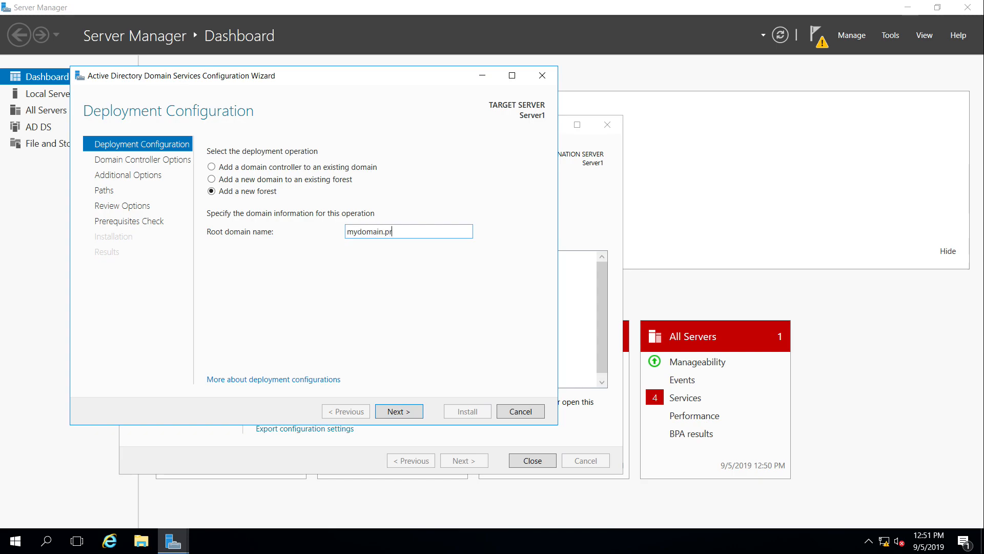
pyautogui.write('v')
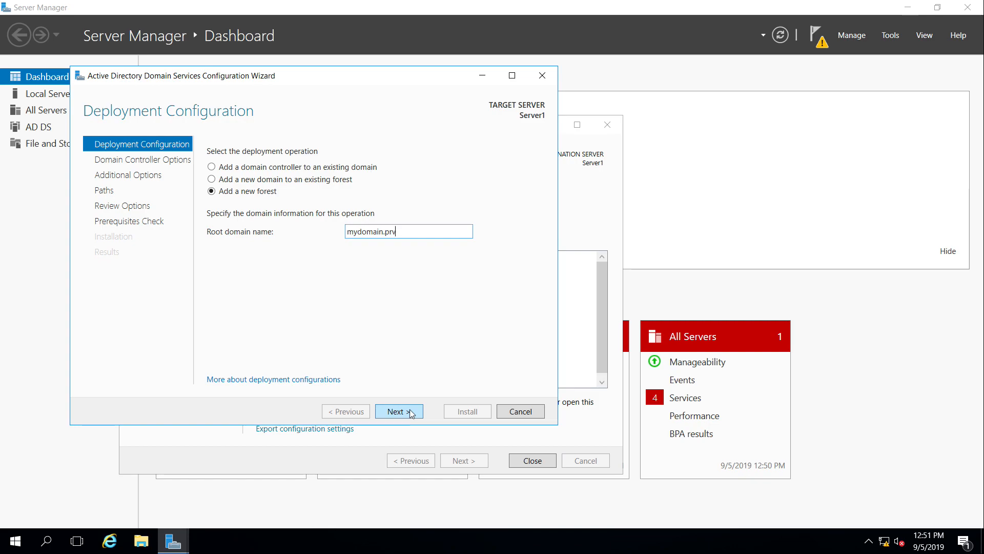
pyautogui.click(399, 411)
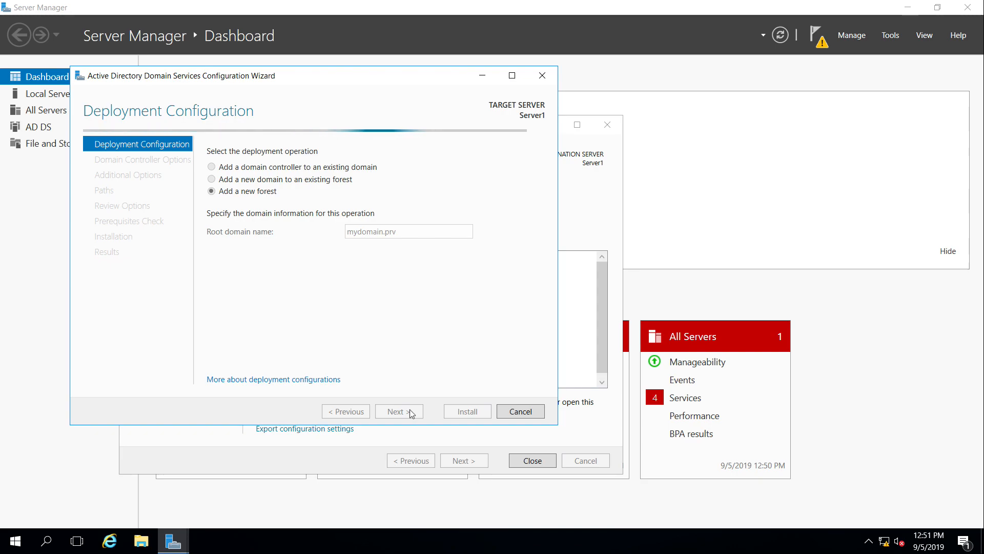
# - Set forest and domain functional levels to Windows Server 2012 R2 and enter the DSRM password
pyautogui.click(399, 411)
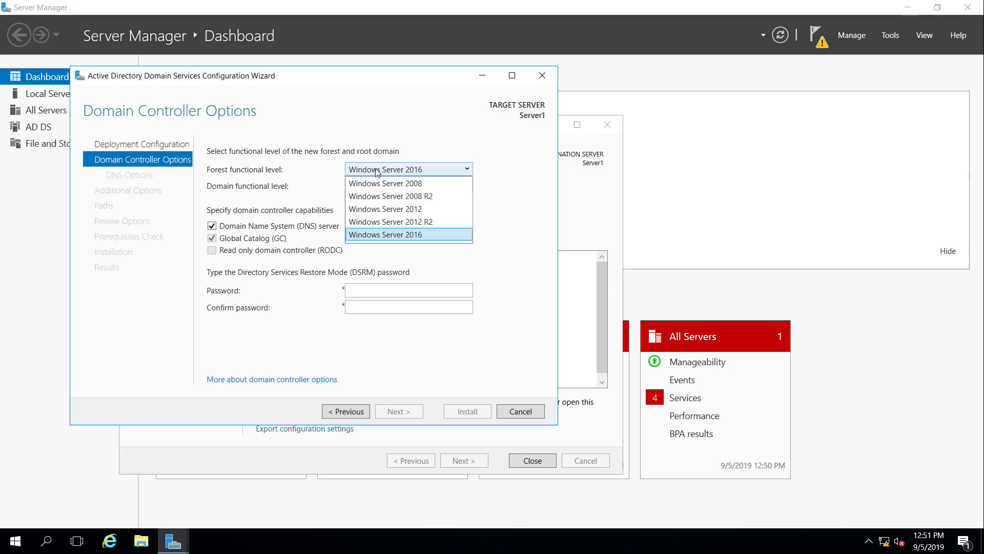
pyautogui.moveTo(374, 222)
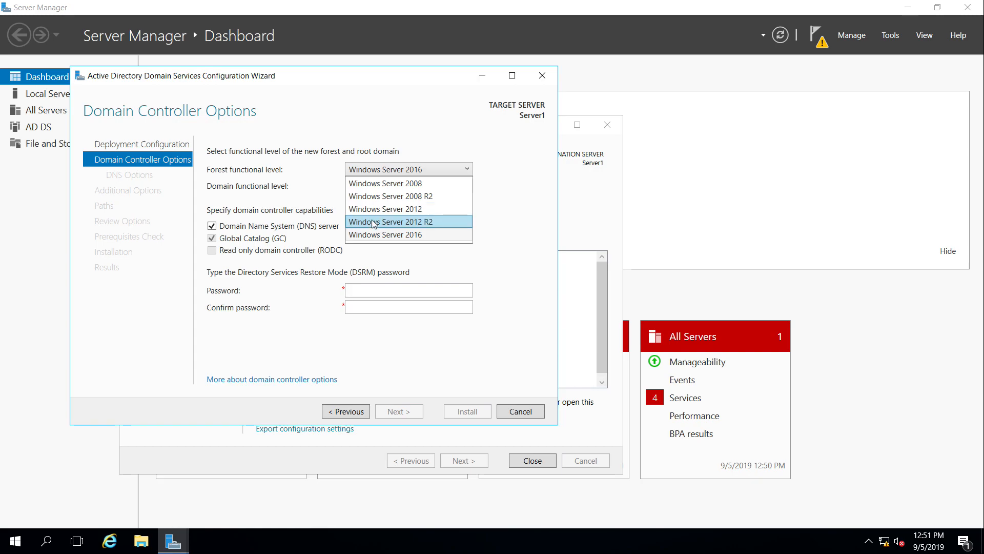
pyautogui.click(390, 222)
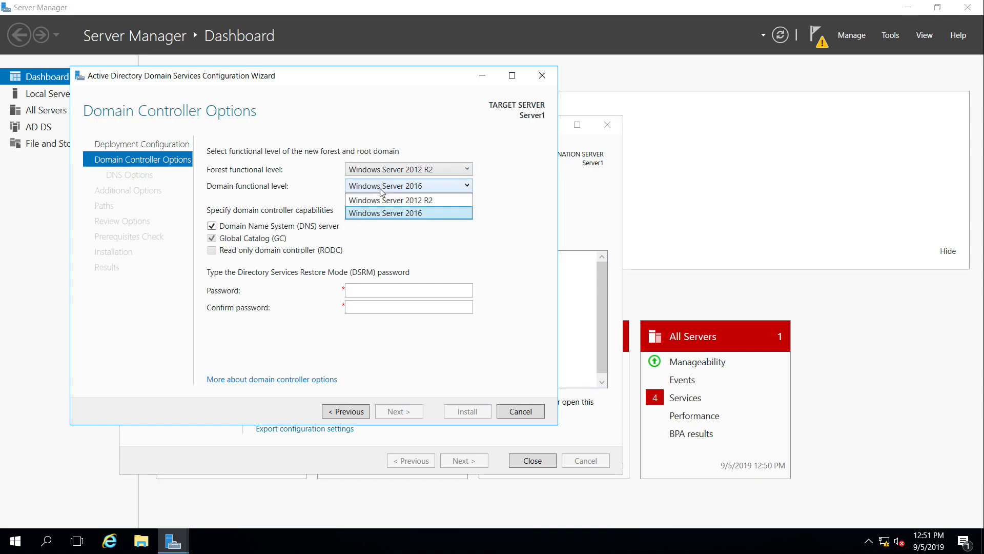
pyautogui.click(391, 200)
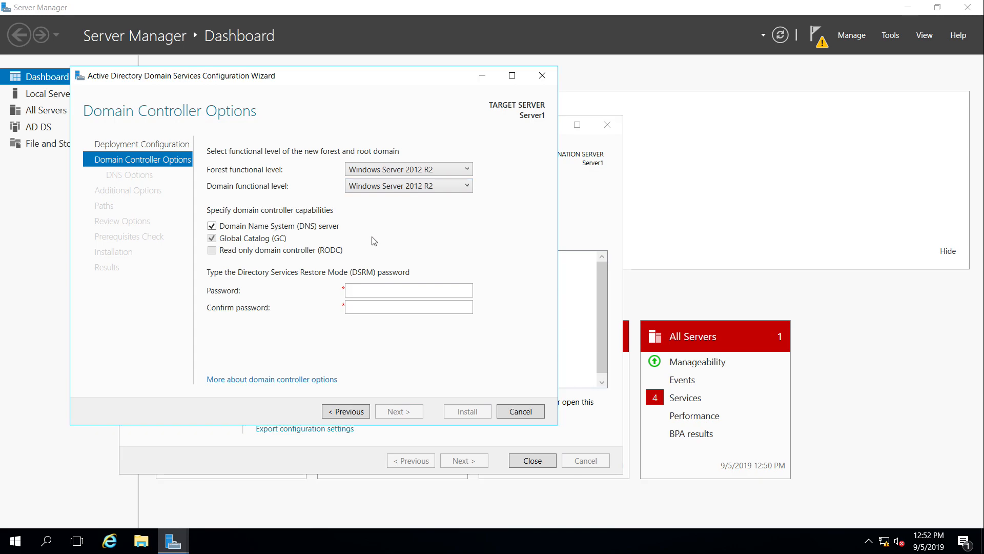
pyautogui.moveTo(303, 249)
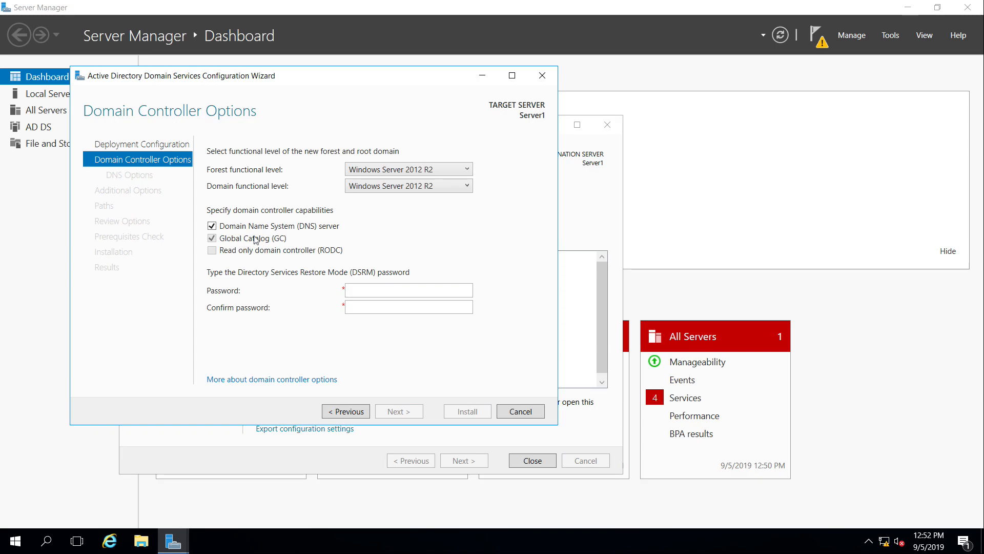
pyautogui.moveTo(389, 242)
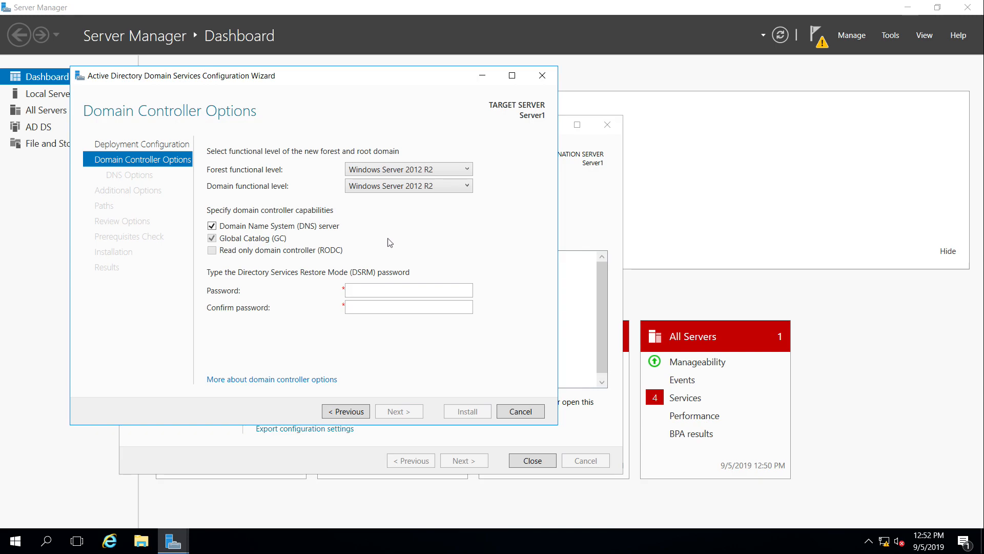
pyautogui.moveTo(260, 250)
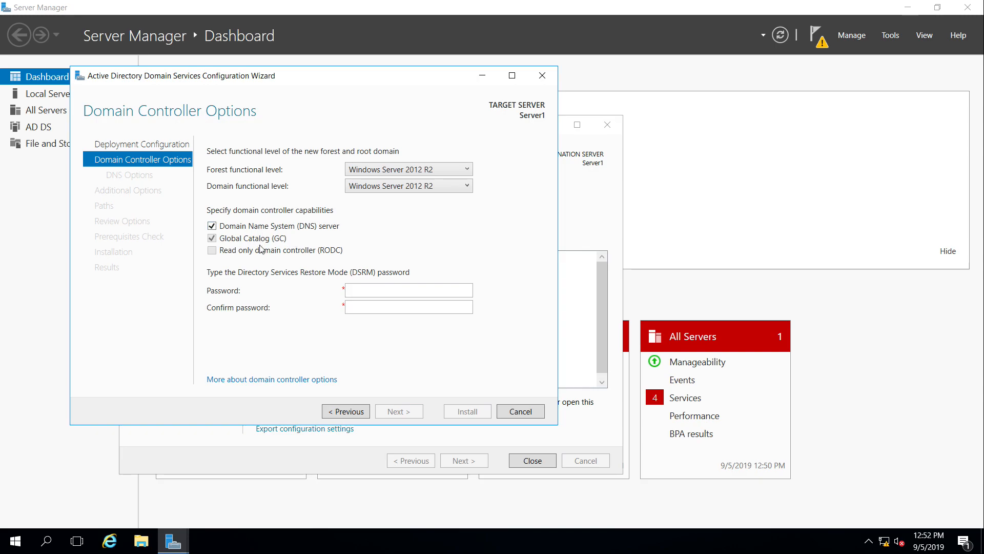
pyautogui.click(408, 289)
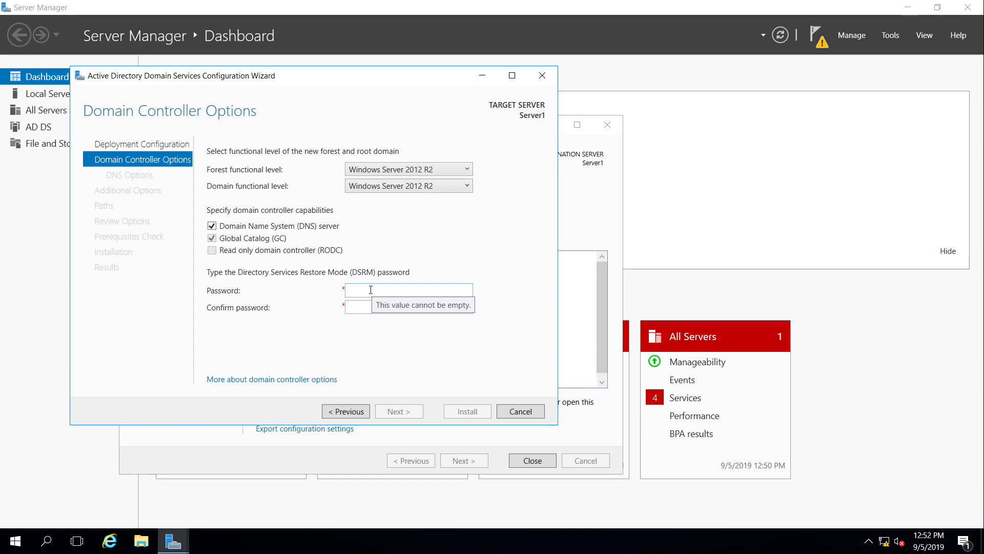
pyautogui.click(409, 289)
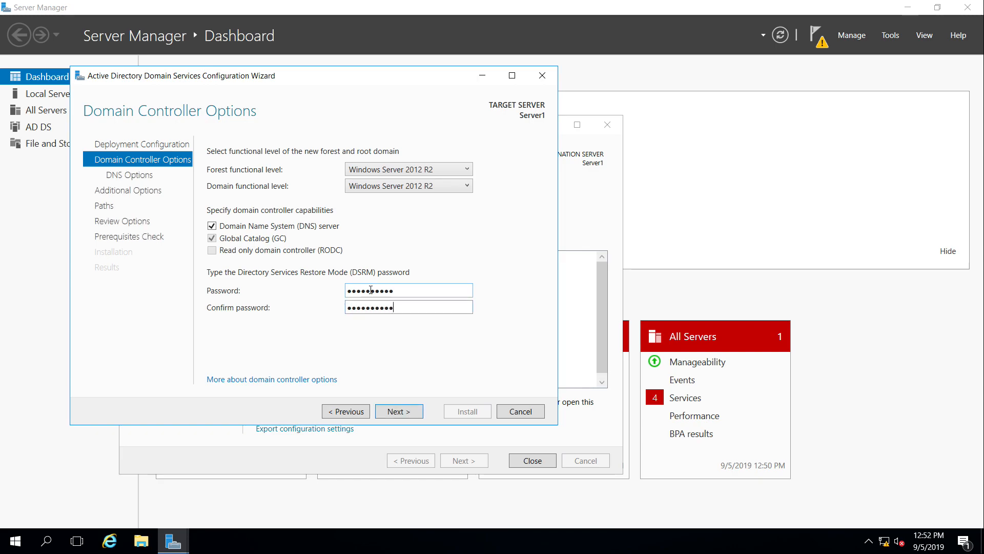
# - Read and dismiss the DNS delegation warning, then continue without creating a DNS delegation
pyautogui.click(397, 410)
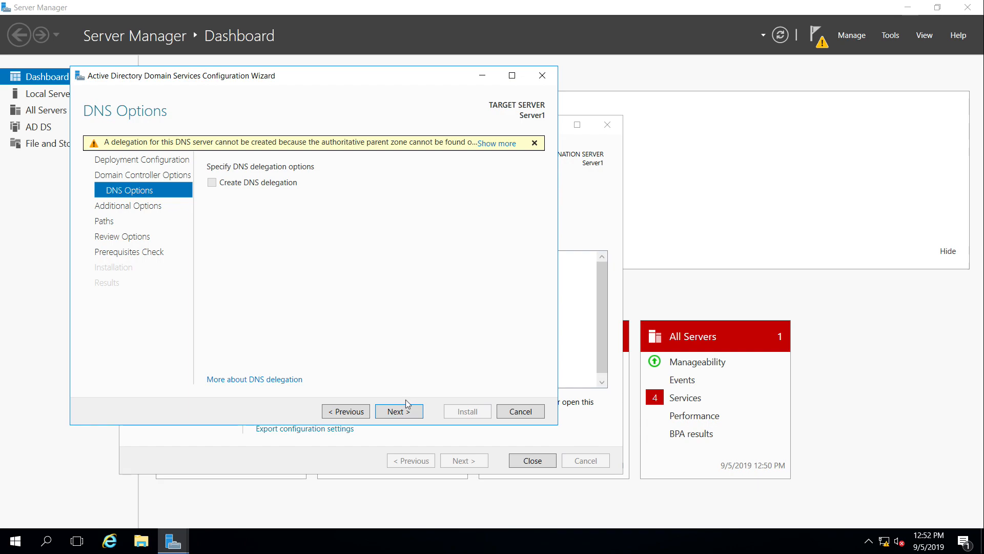
pyautogui.moveTo(492, 158)
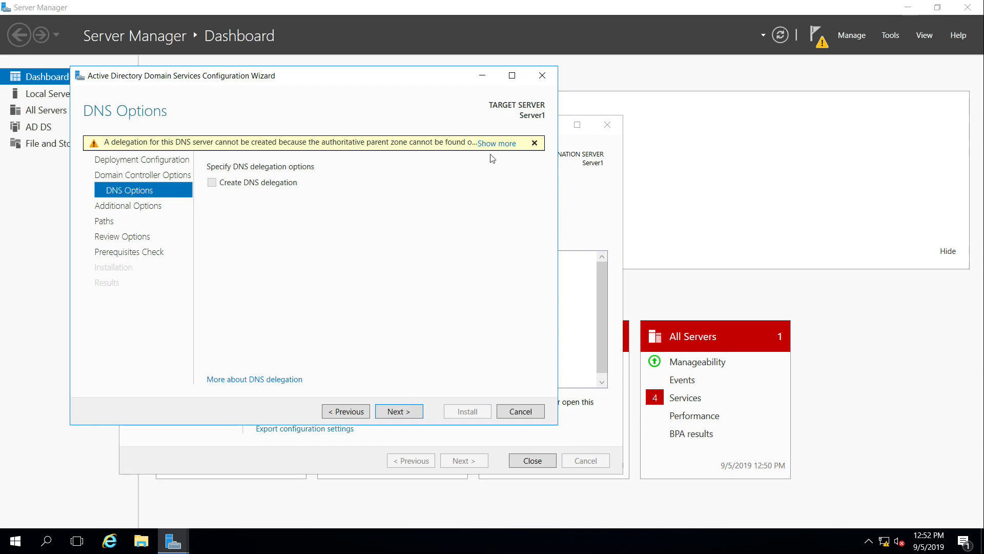
pyautogui.click(496, 144)
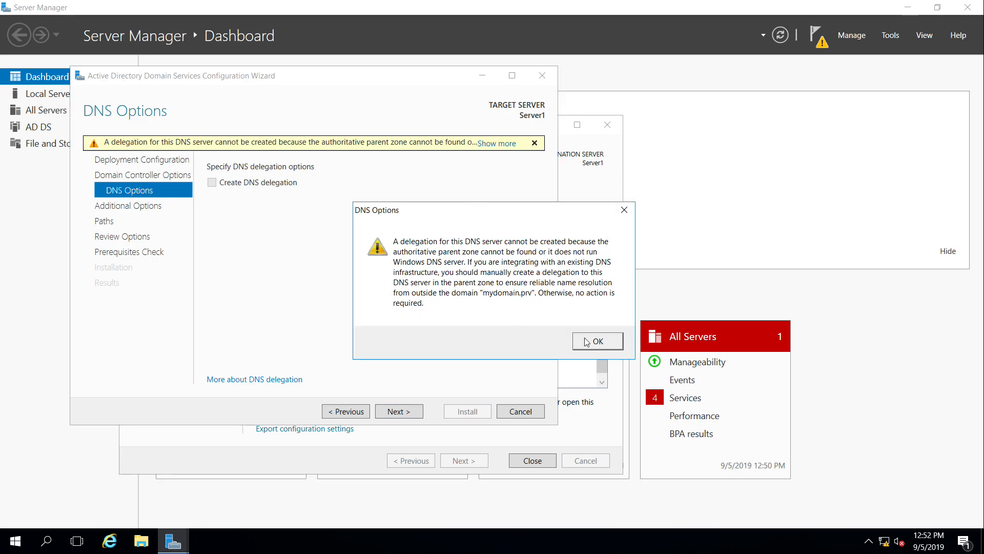
pyautogui.click(594, 341)
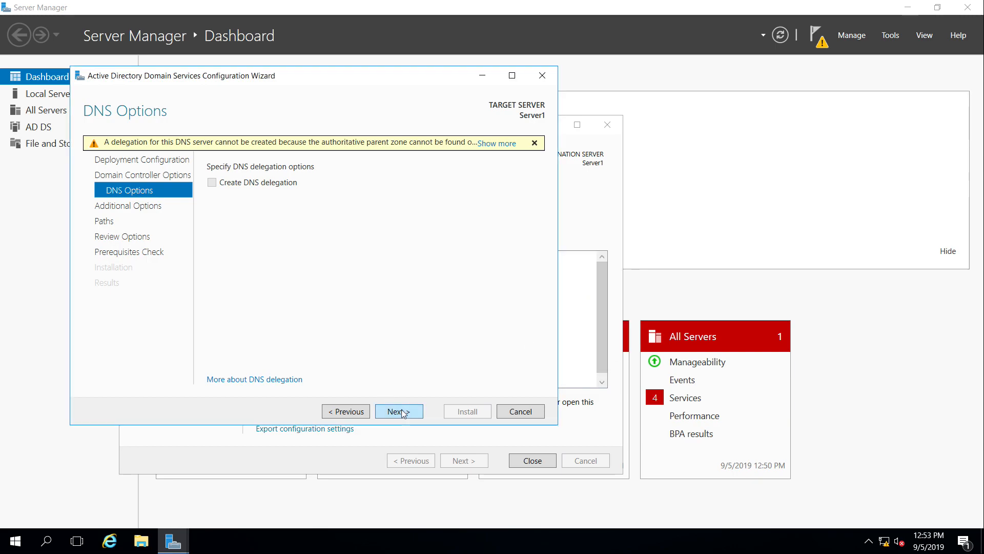
pyautogui.click(399, 412)
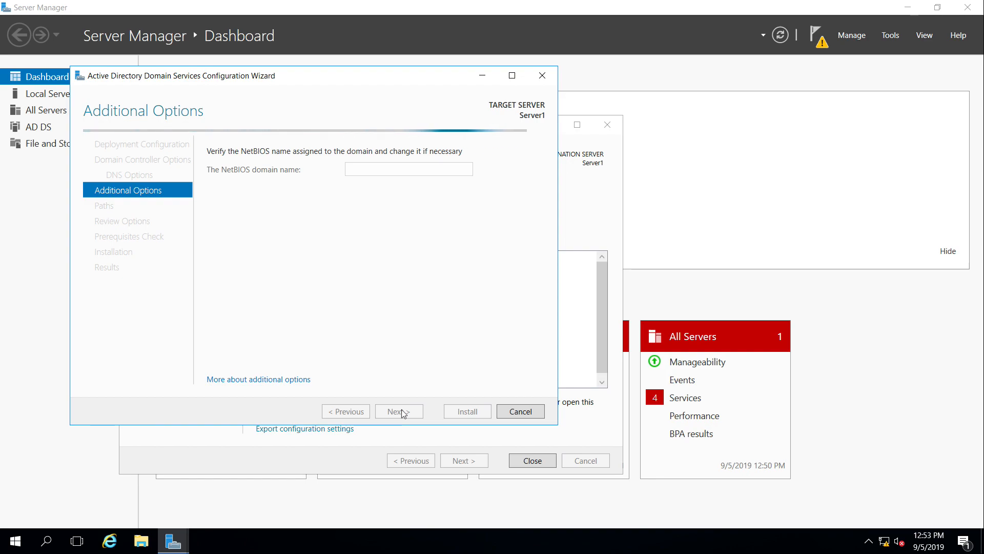
# - Accept MYDOMAIN as the NetBIOS domain name and continue the wizard
pyautogui.write('MYDOMAIN')
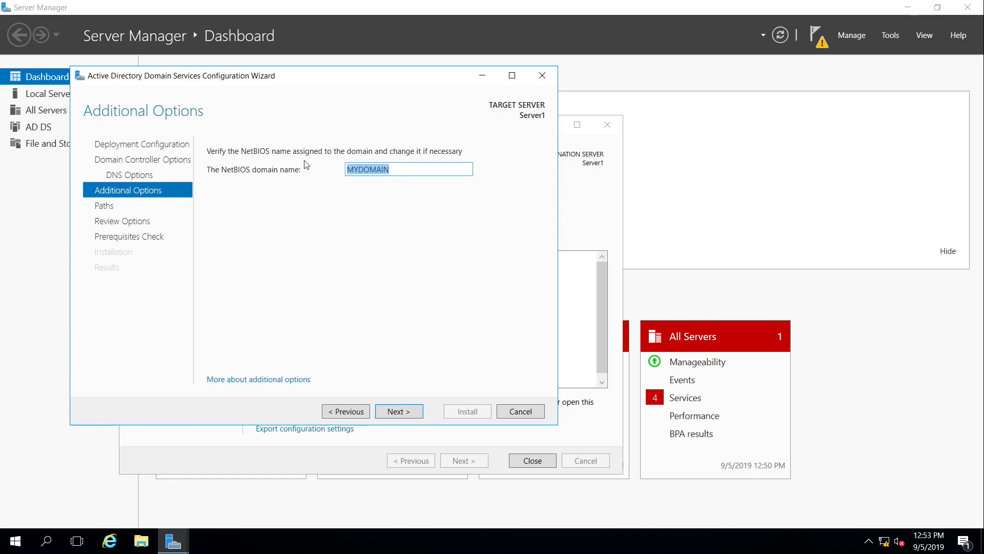
pyautogui.moveTo(257, 156)
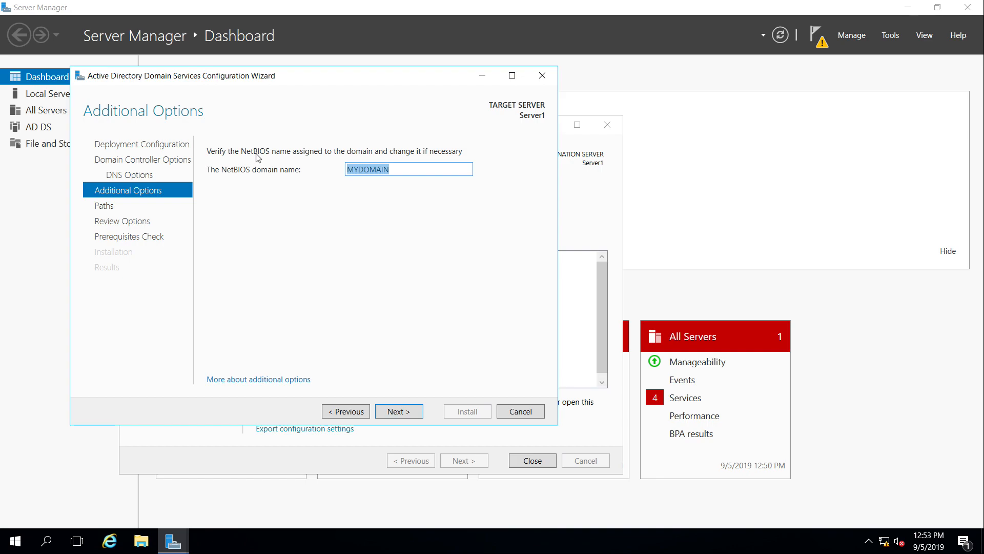
pyautogui.moveTo(303, 189)
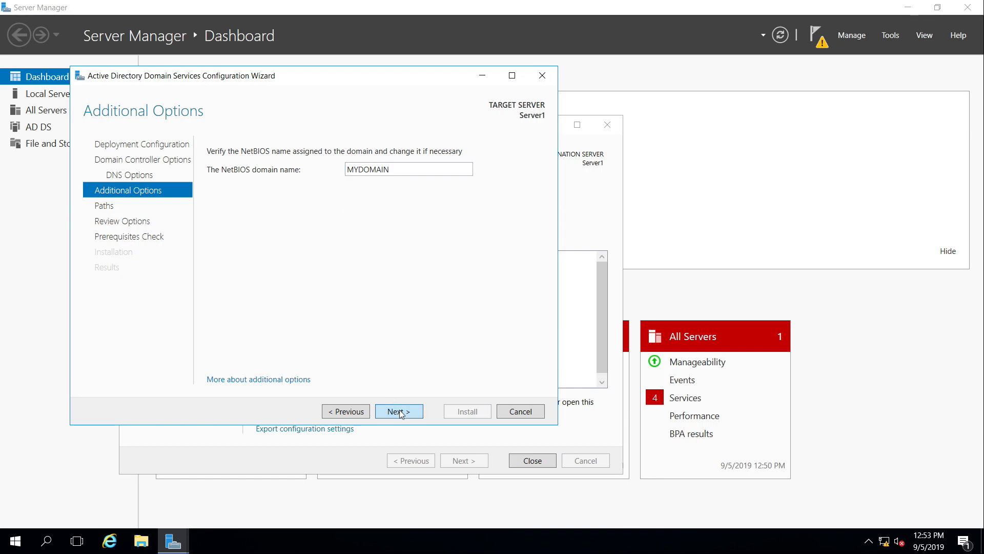
pyautogui.click(398, 411)
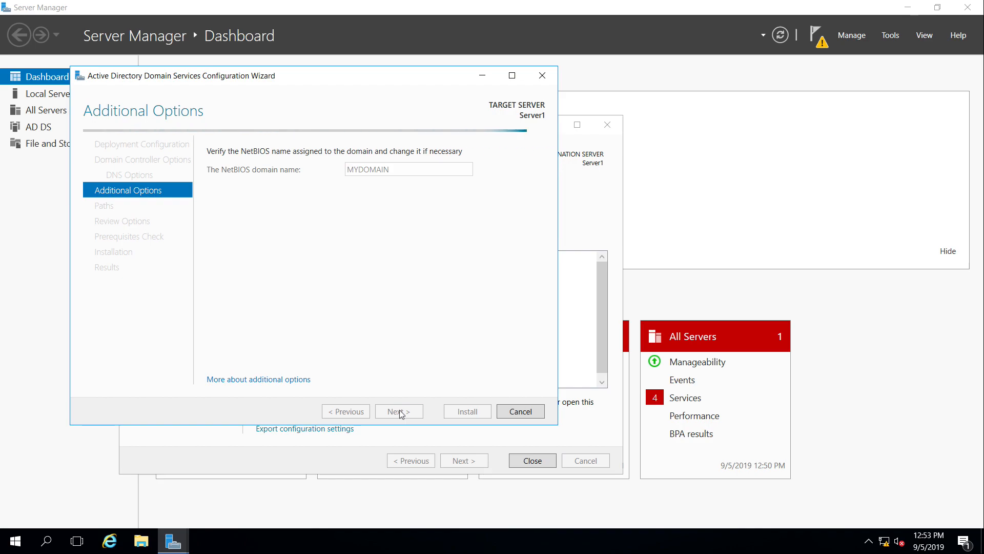
# - Keep the default NTDS database, log and SYSVOL paths and reach Review Options
pyautogui.click(399, 411)
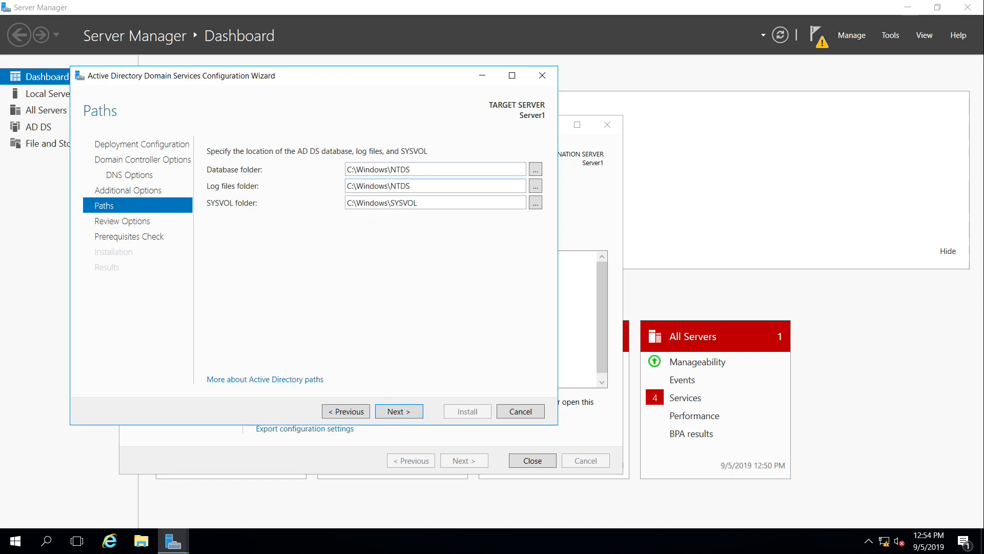
pyautogui.moveTo(402, 220)
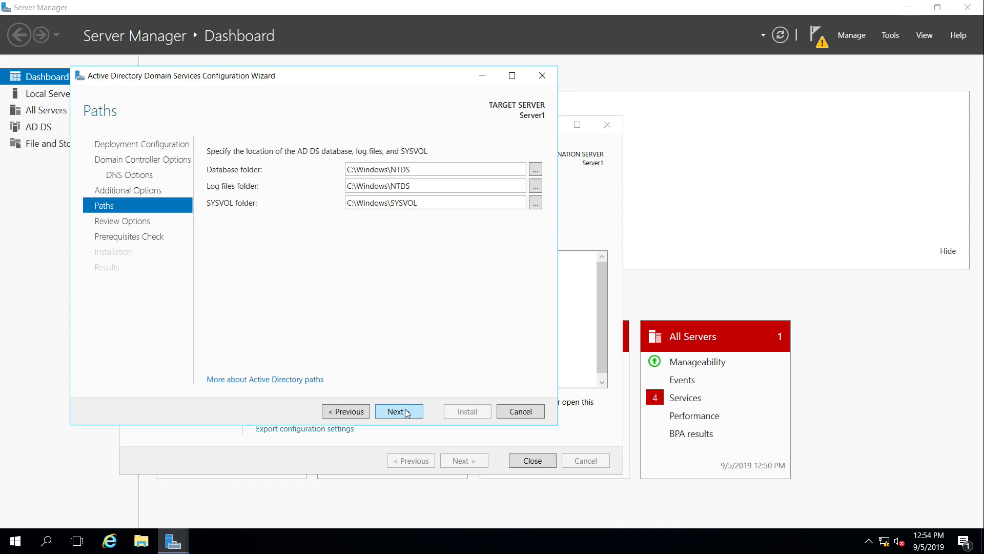
pyautogui.click(398, 411)
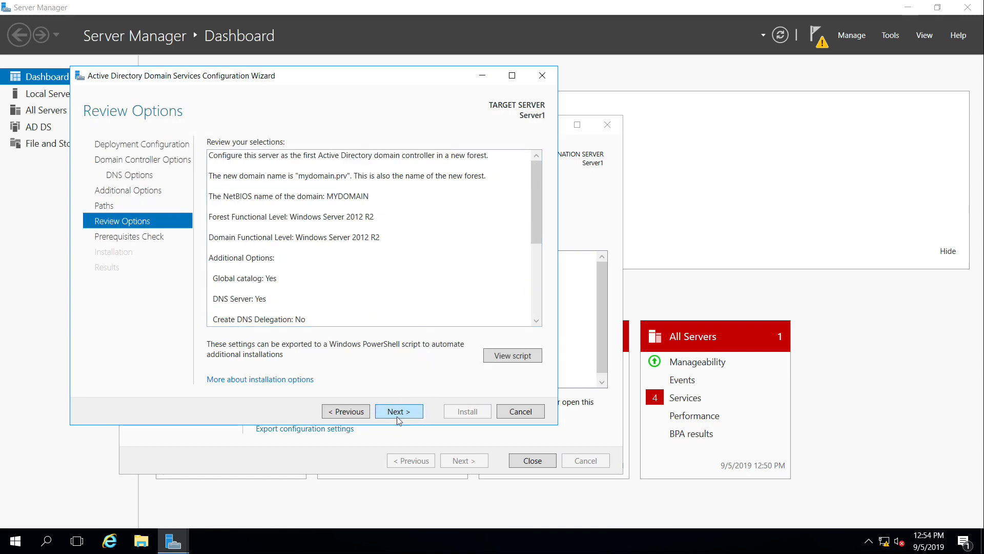
pyautogui.click(398, 412)
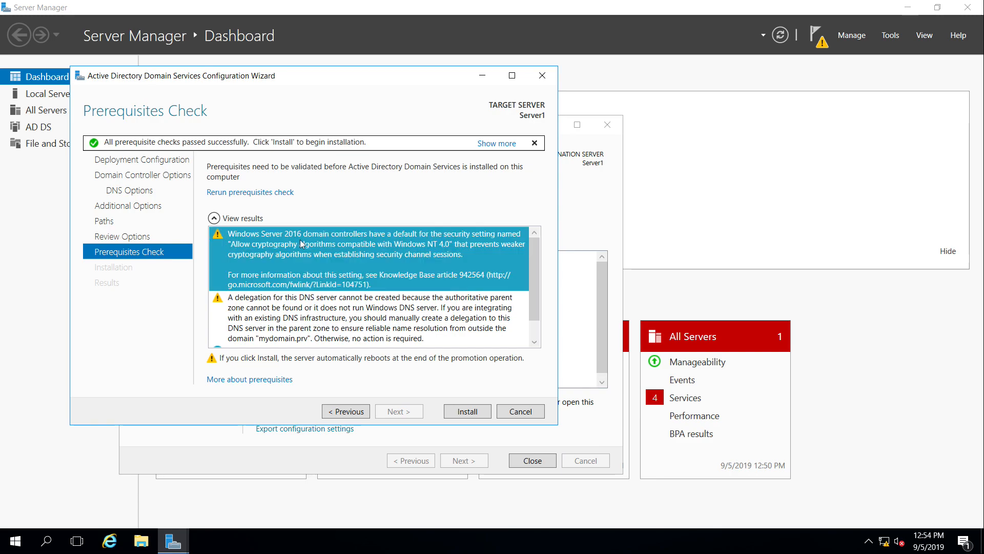
pyautogui.moveTo(308, 255)
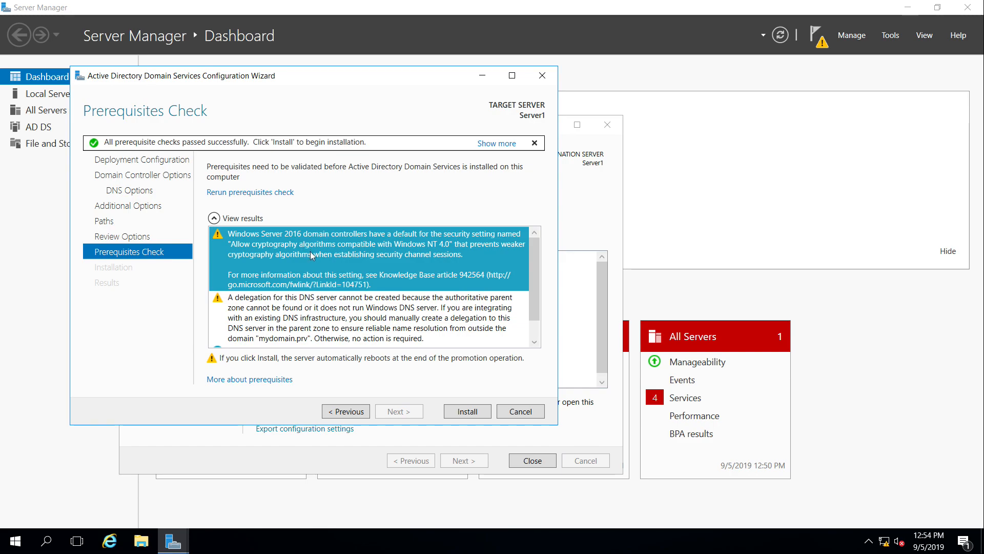
pyautogui.moveTo(426, 278)
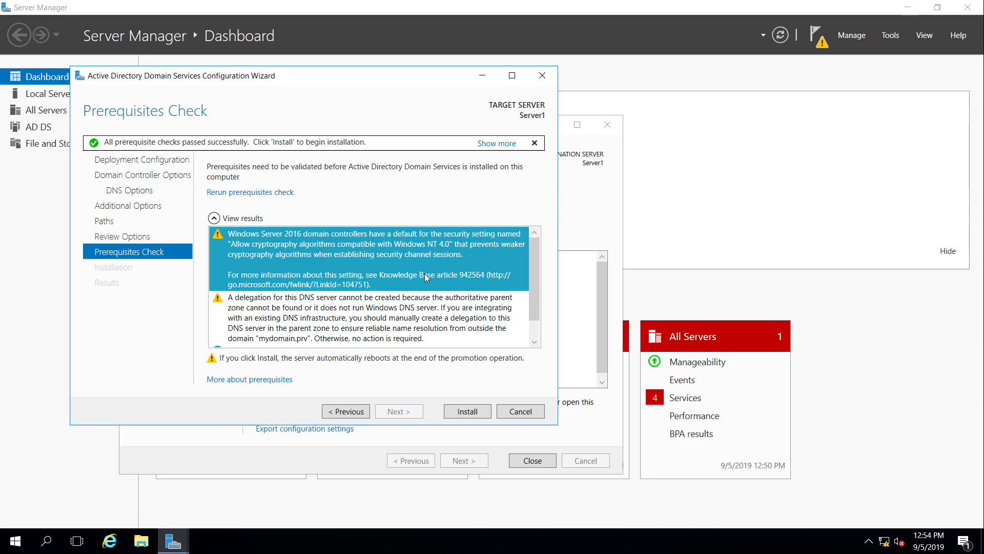
pyautogui.moveTo(534, 279)
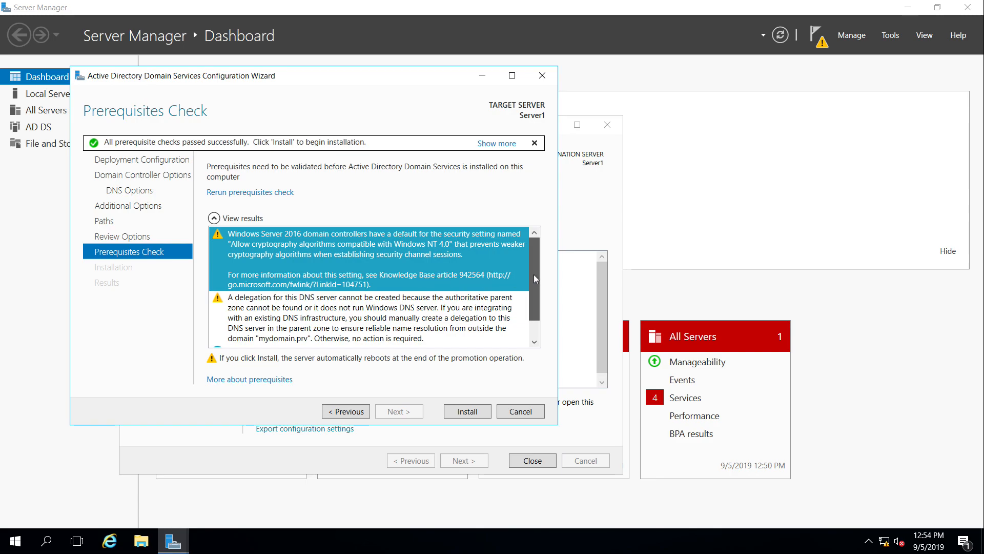
pyautogui.scroll(-3)
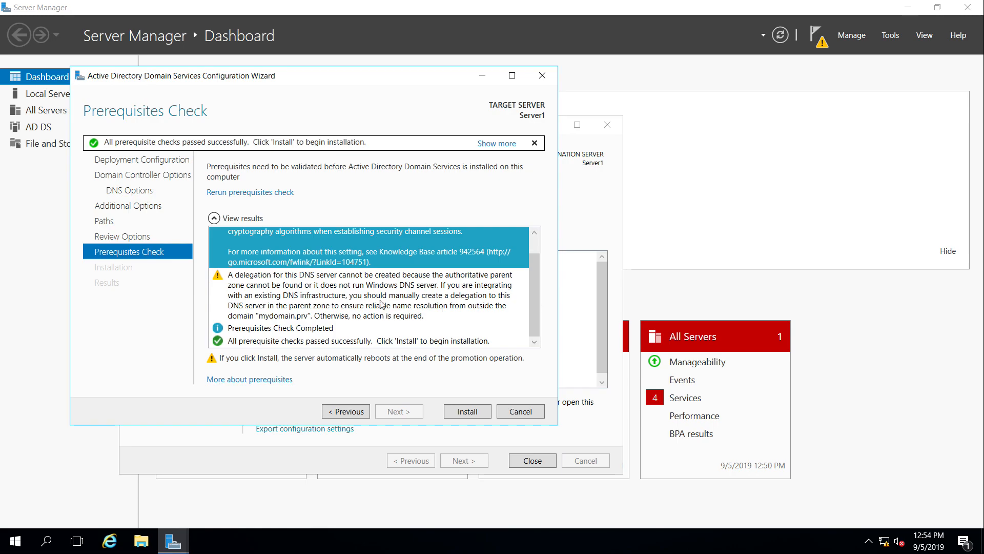
pyautogui.click(364, 295)
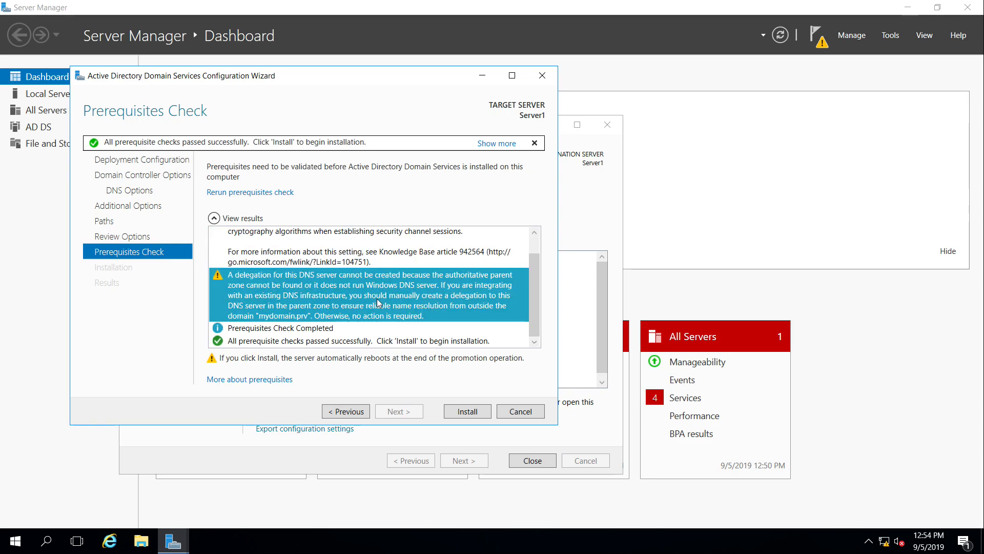
pyautogui.moveTo(287, 320)
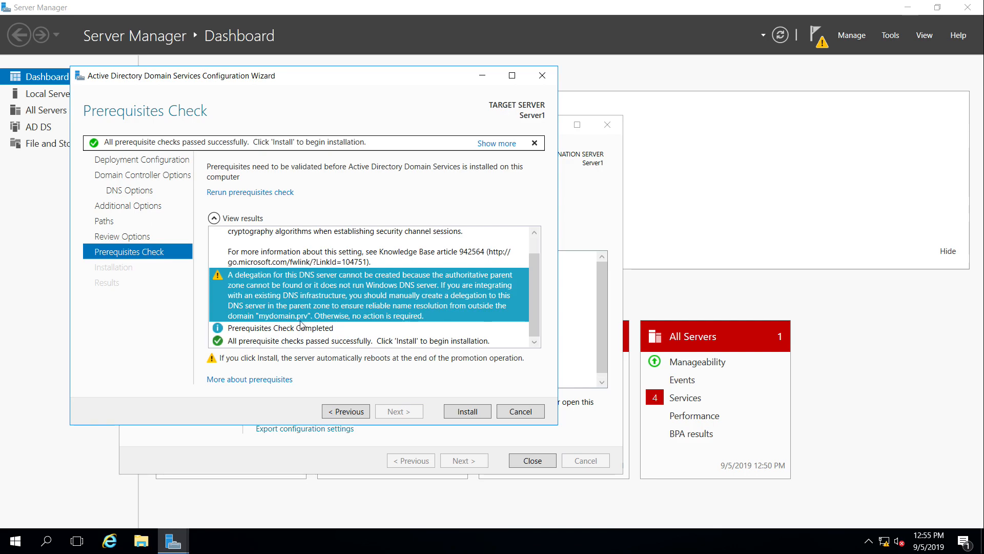
pyautogui.moveTo(420, 327)
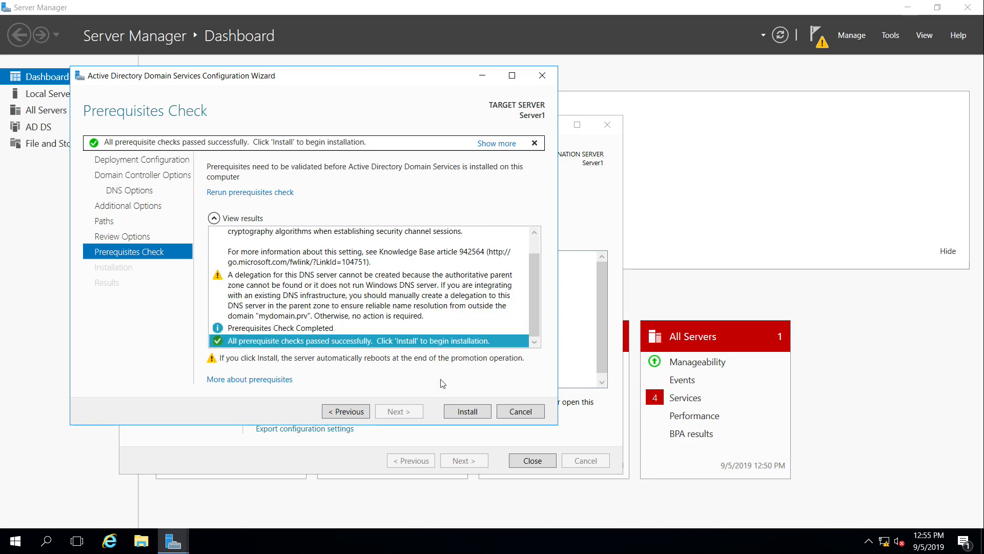
# - Start the installation that promotes Server1 to a domain controller
pyautogui.click(468, 411)
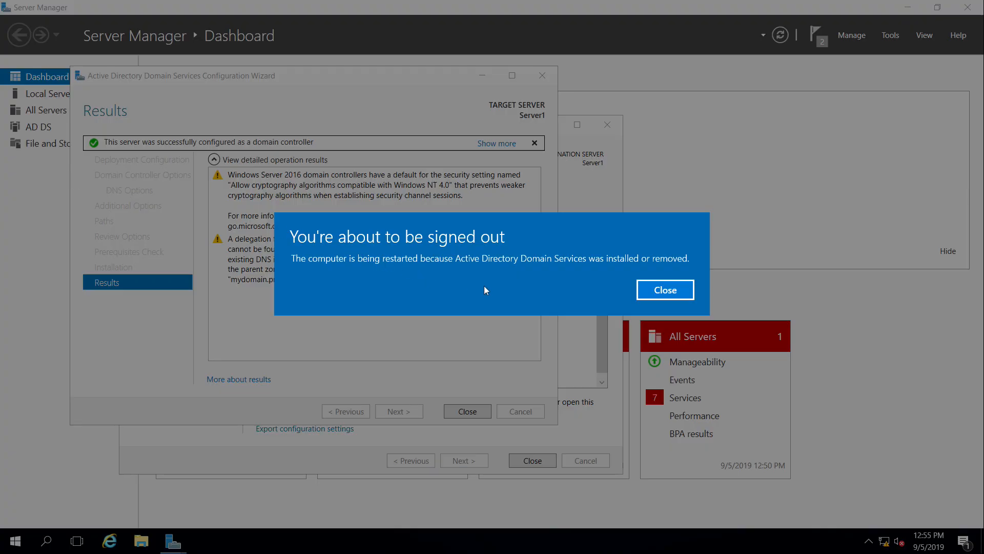
# - Dismiss the sign-out notice and close the finished AD DS configuration wizard
pyautogui.click(665, 289)
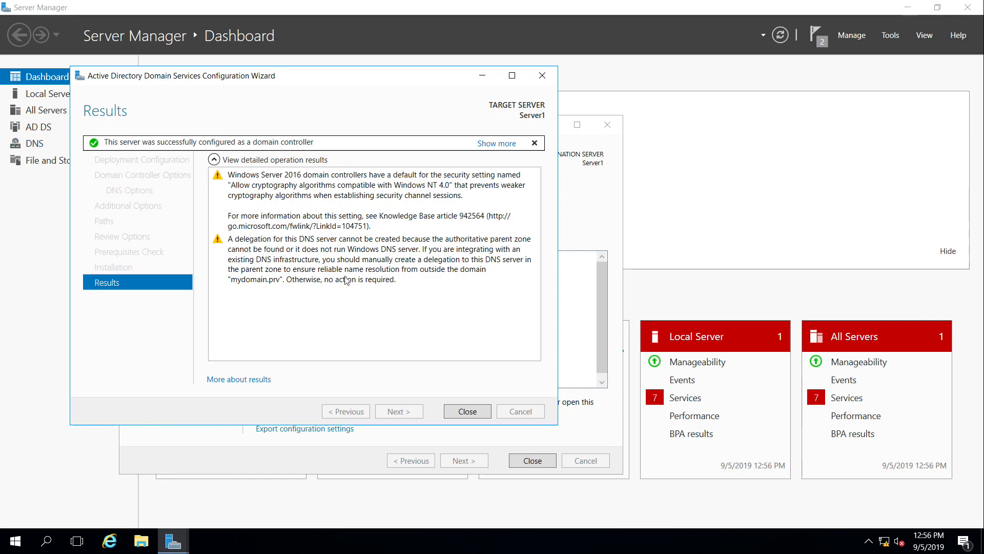
pyautogui.click(466, 410)
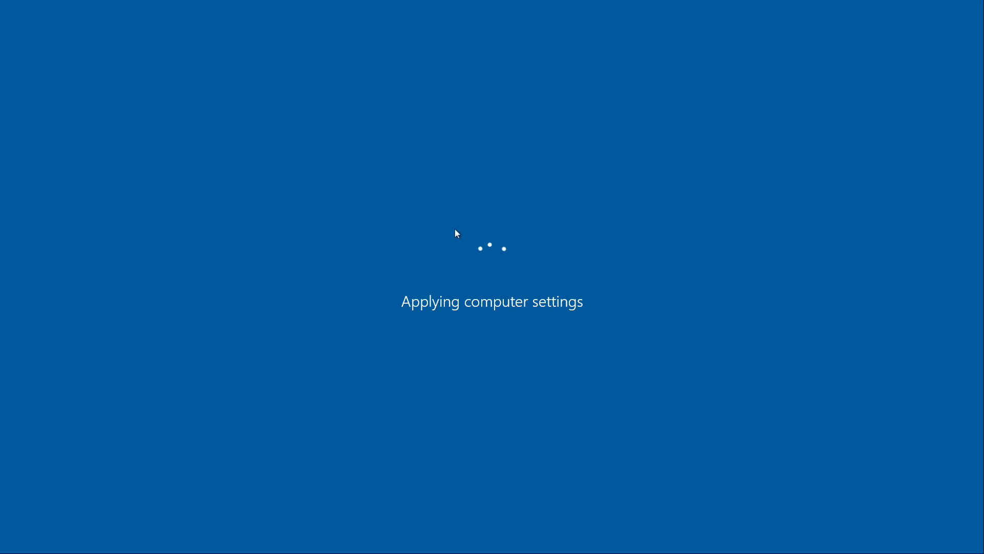
pyautogui.moveTo(554, 5)
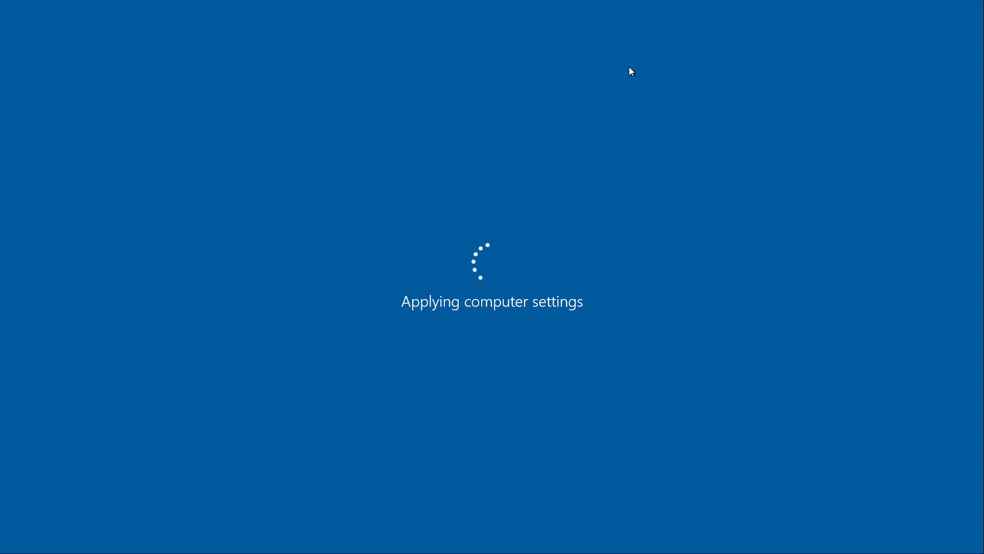
pyautogui.moveTo(672, 11)
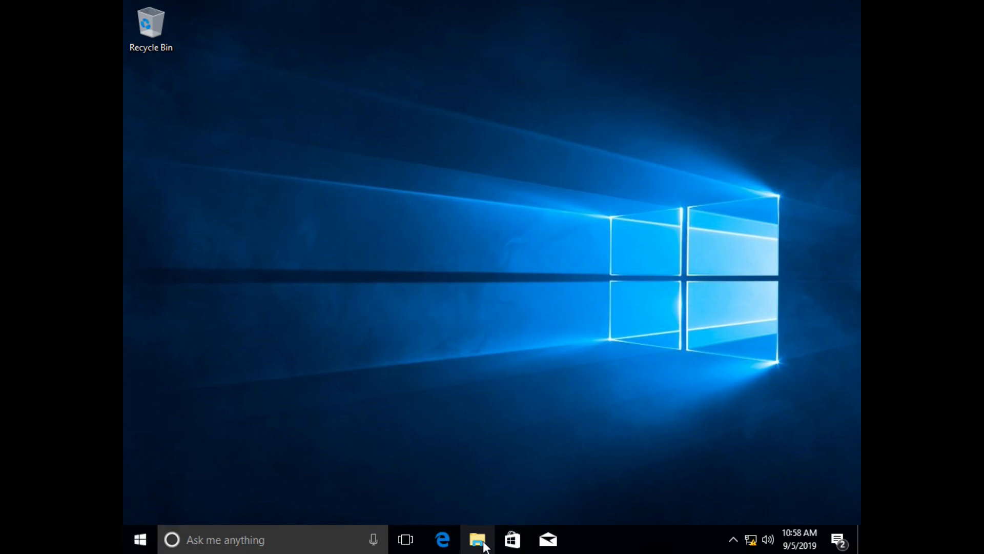
# - Reach the computer rename dialog from This PC's system properties
pyautogui.click(477, 539)
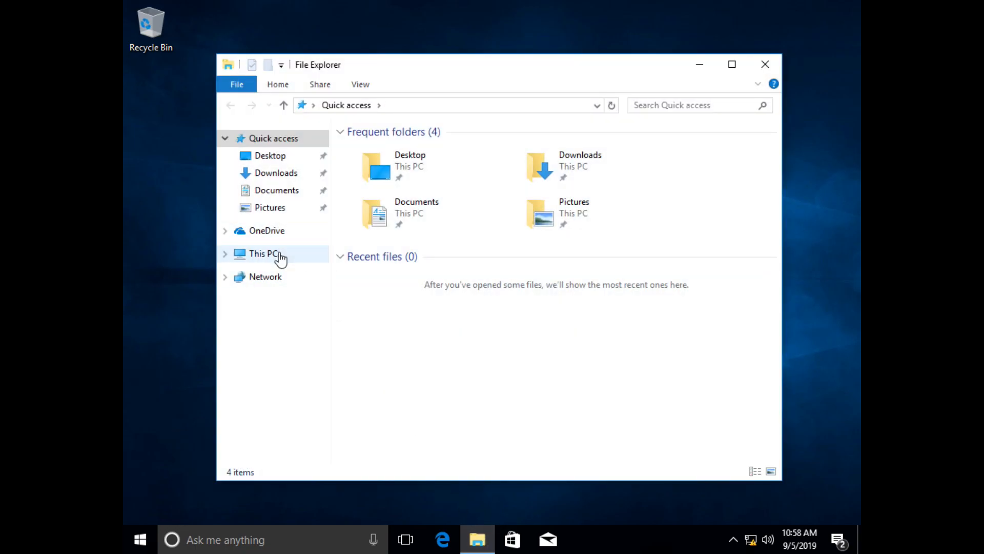
pyautogui.rightClick(262, 253)
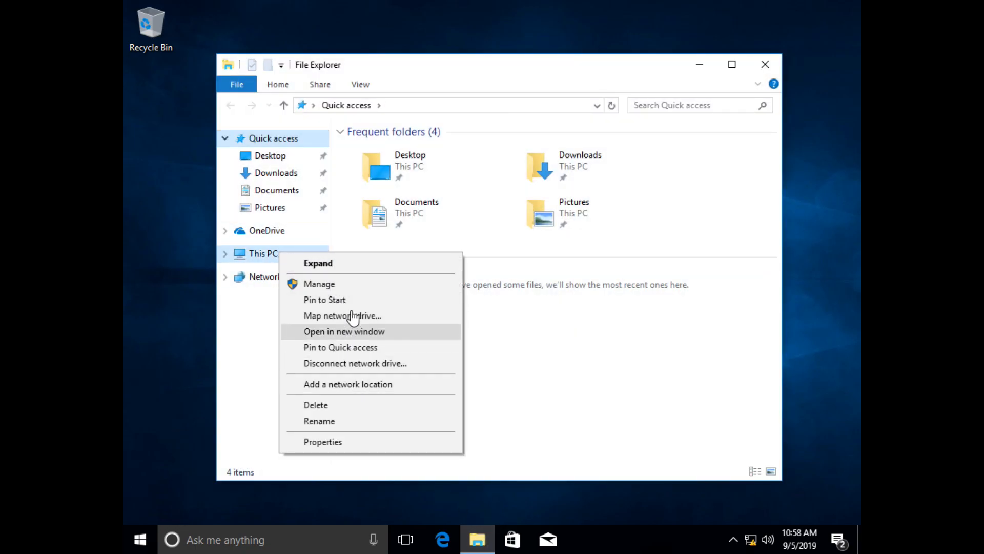
pyautogui.moveTo(350, 447)
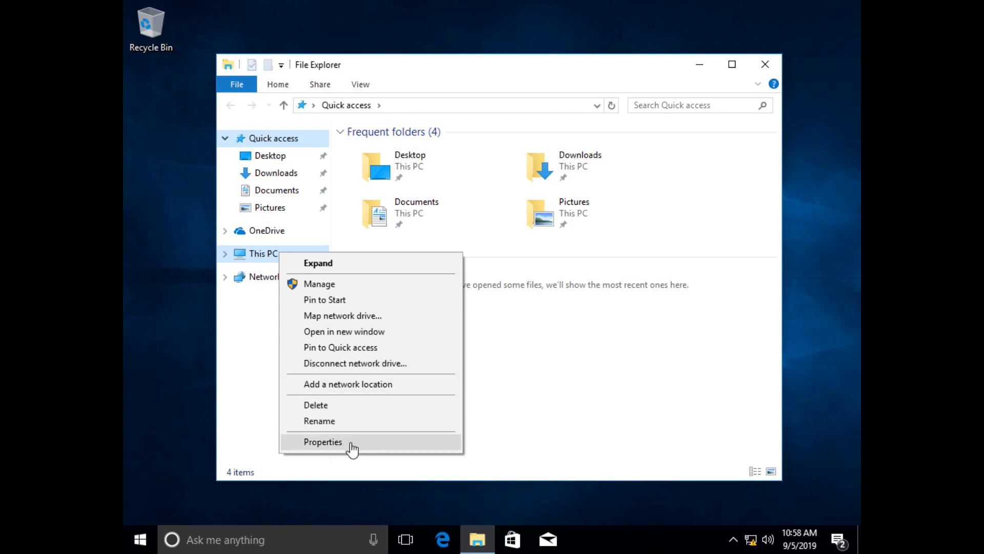
pyautogui.click(323, 441)
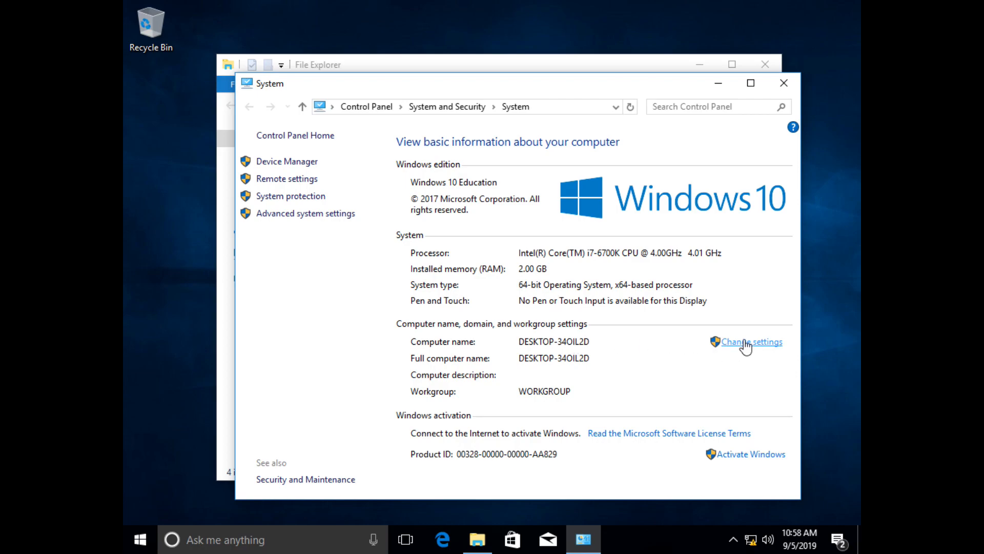
pyautogui.click(750, 342)
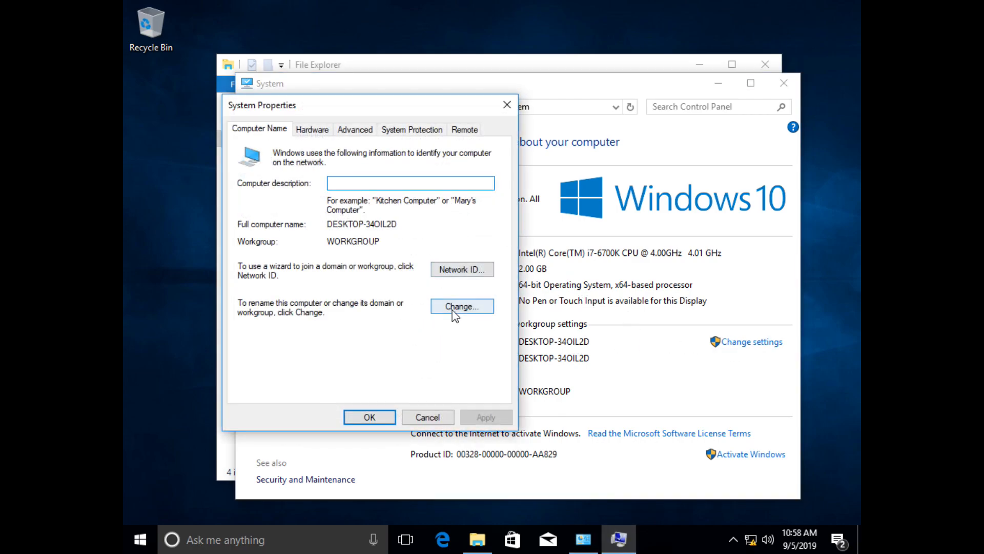
pyautogui.click(462, 307)
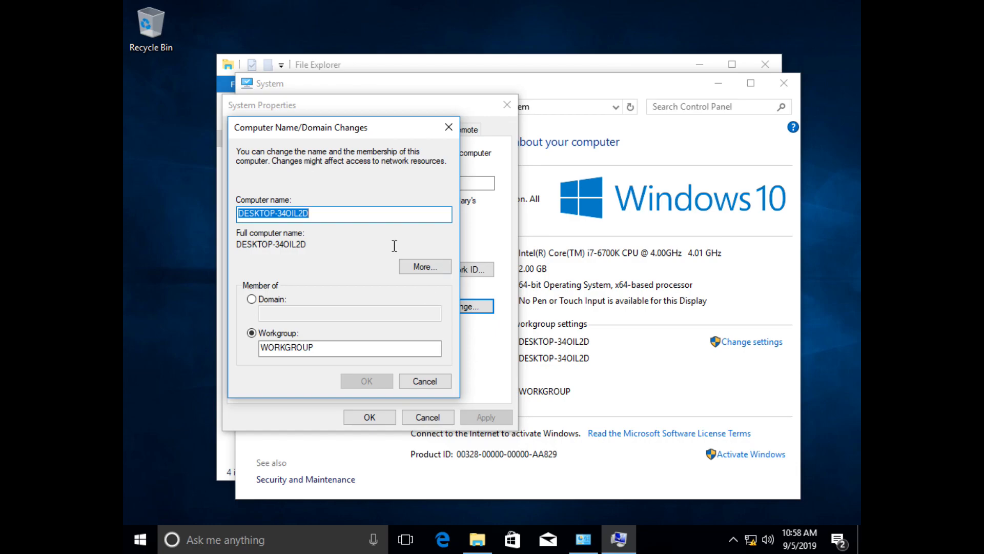
# - Rename the computer to Win10_1, accepting the non-standard character warning and restart notice
pyautogui.write('W')
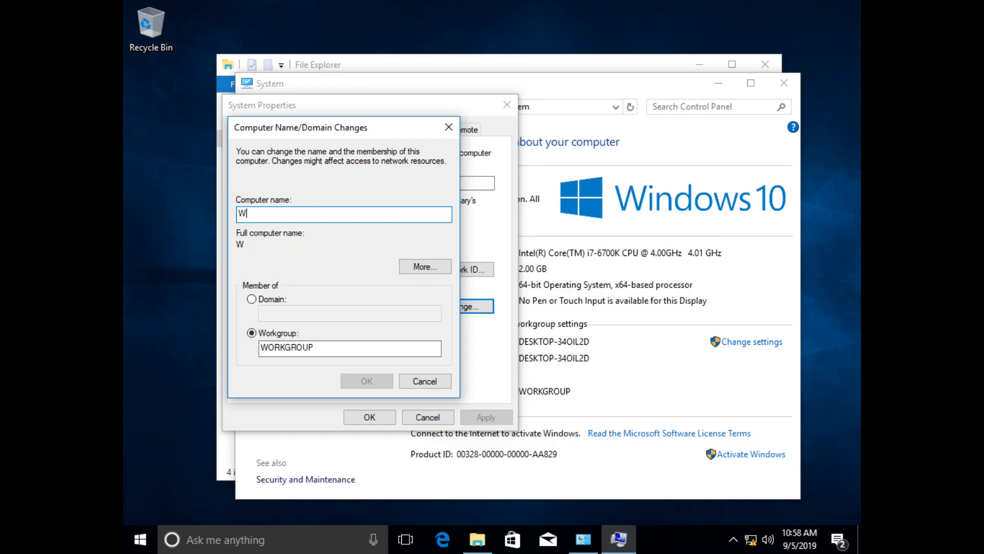
pyautogui.write('in10_1')
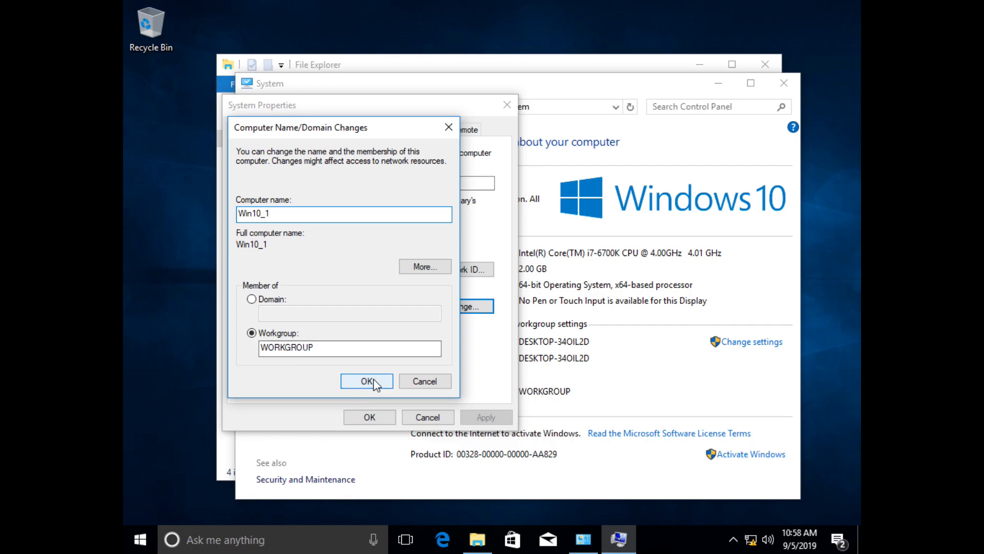
pyautogui.click(367, 381)
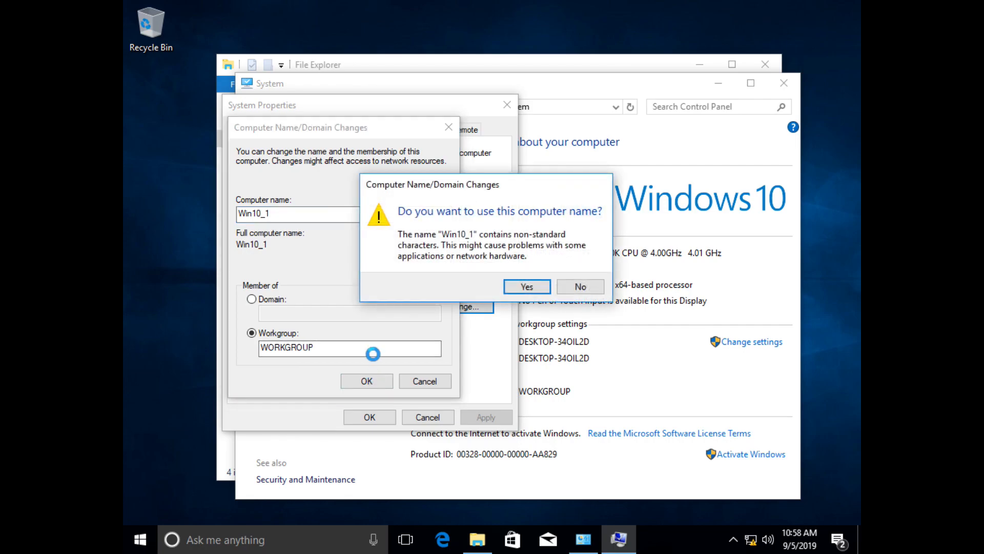
pyautogui.click(525, 286)
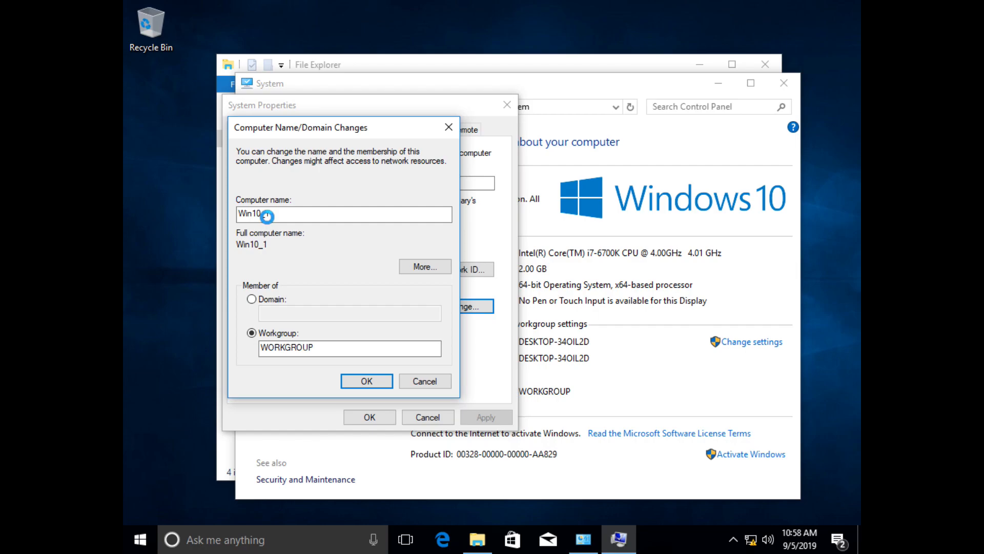
pyautogui.click(366, 381)
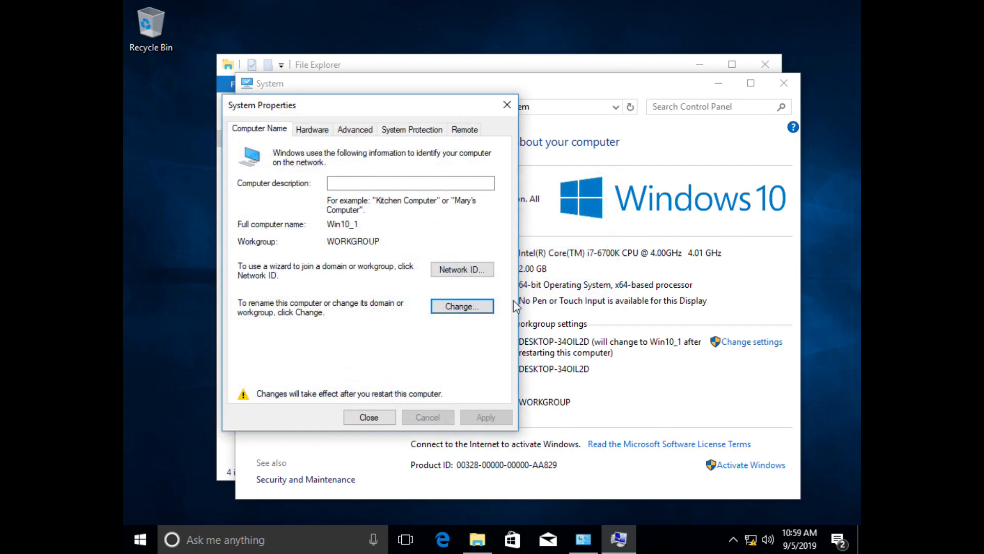
# - Correct the computer name to Win10-1, acknowledge the restart notice and close System Properties
pyautogui.click(462, 306)
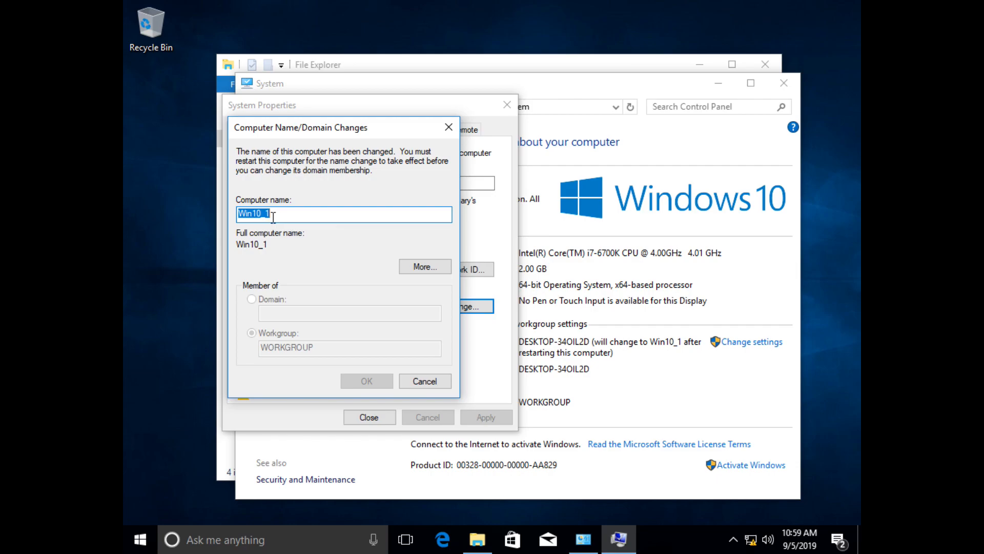
pyautogui.click(296, 220)
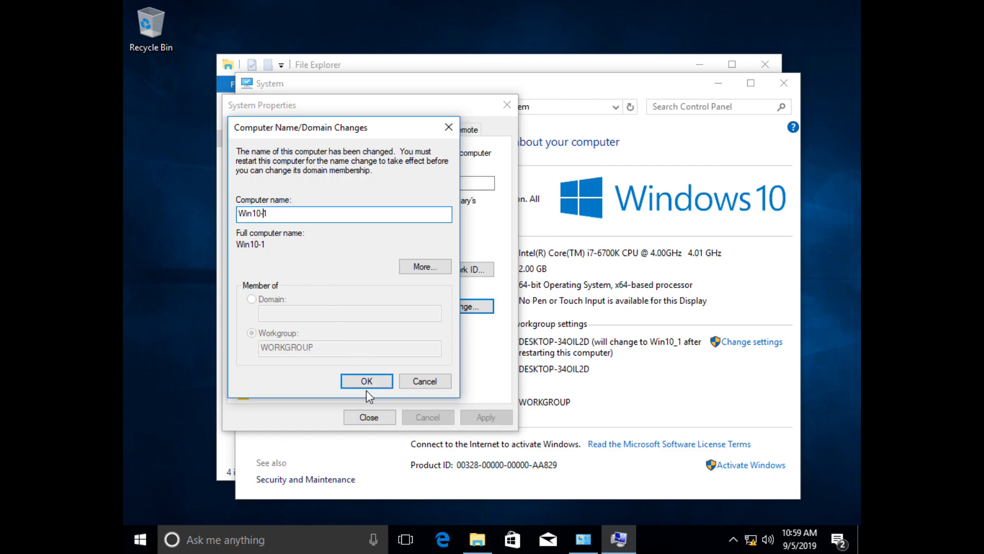
pyautogui.click(366, 382)
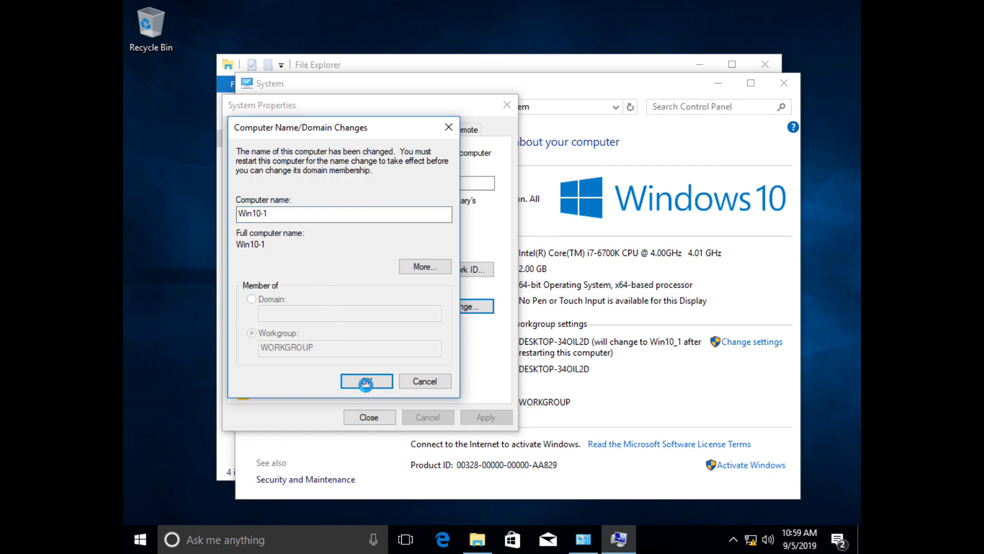
pyautogui.click(365, 382)
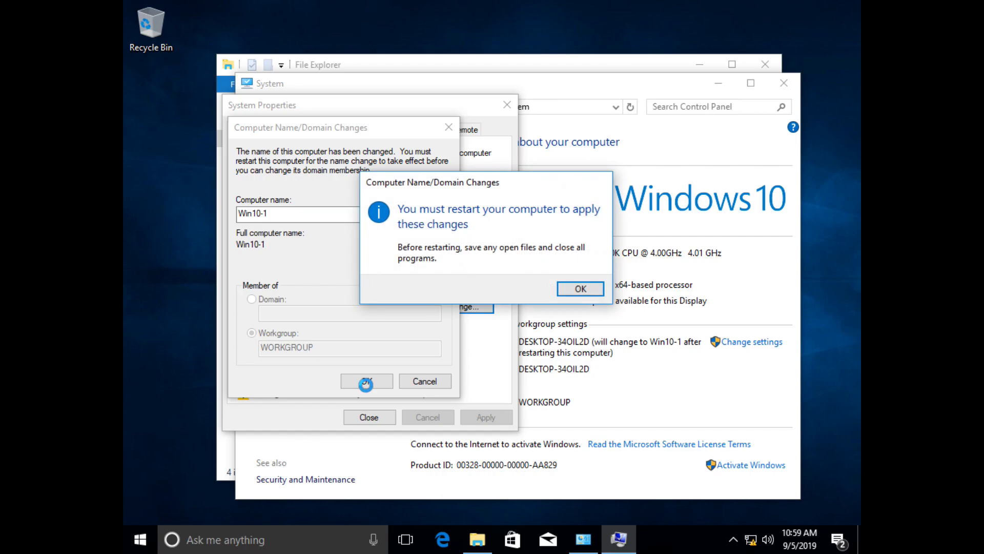
pyautogui.click(579, 288)
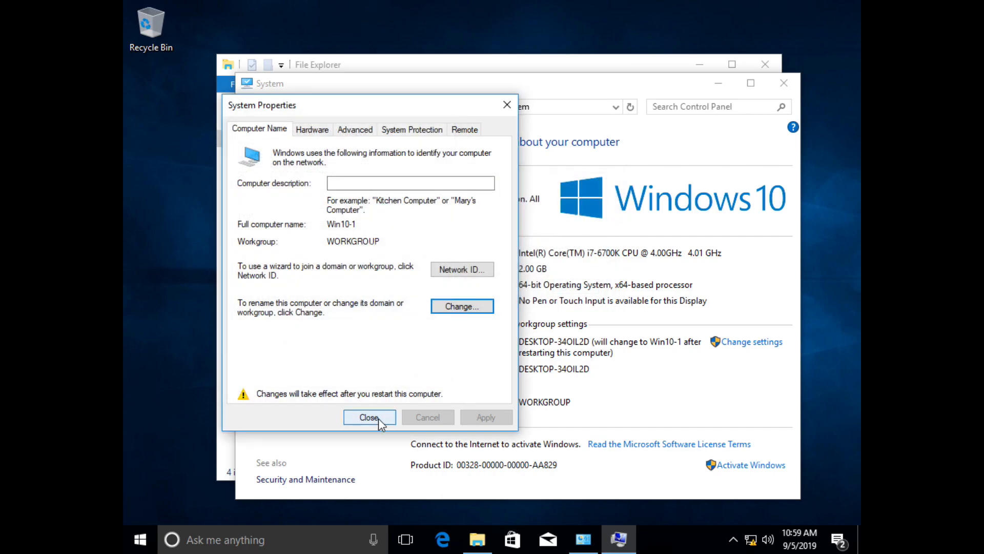
pyautogui.click(370, 418)
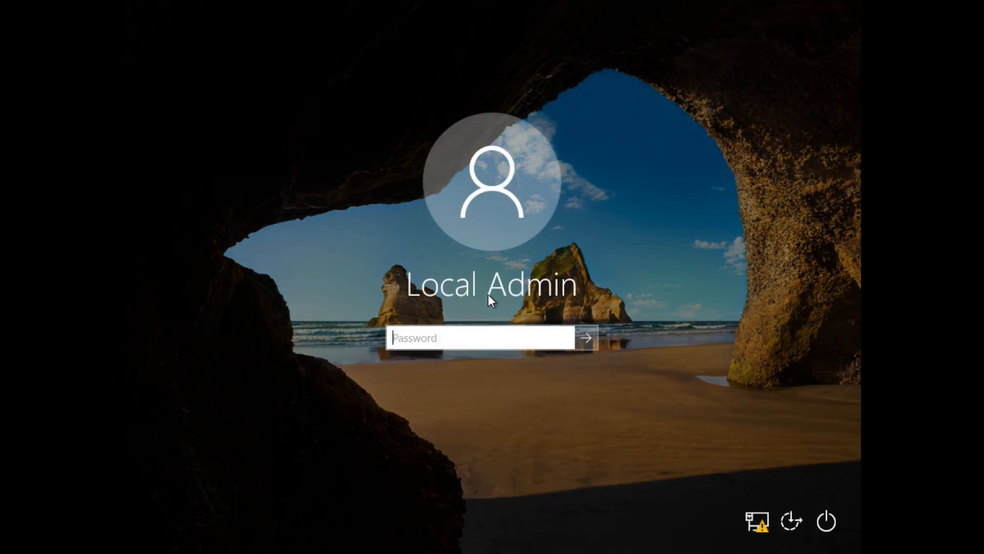
# - Sign in as Local Admin with the password after the restart
pyautogui.write('password')
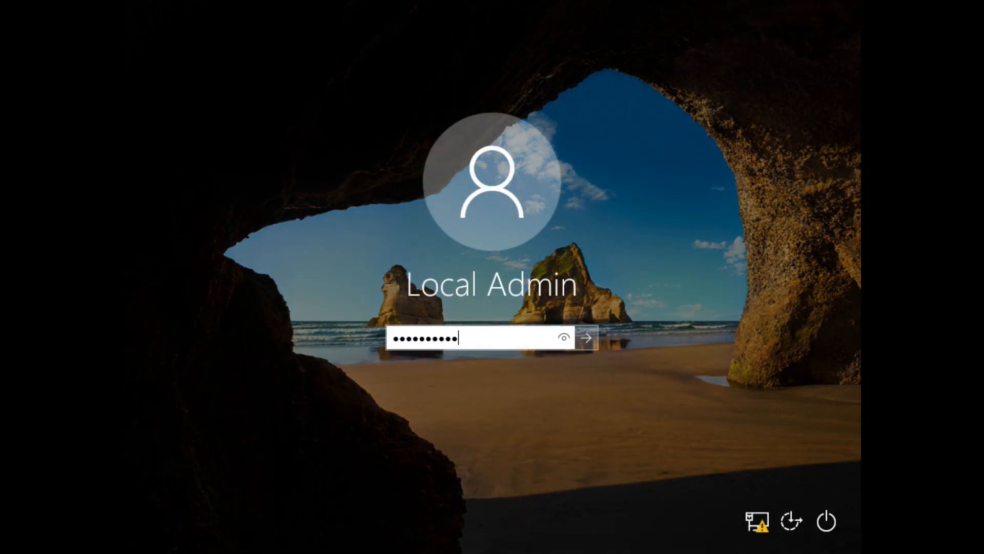
pyautogui.click(586, 337)
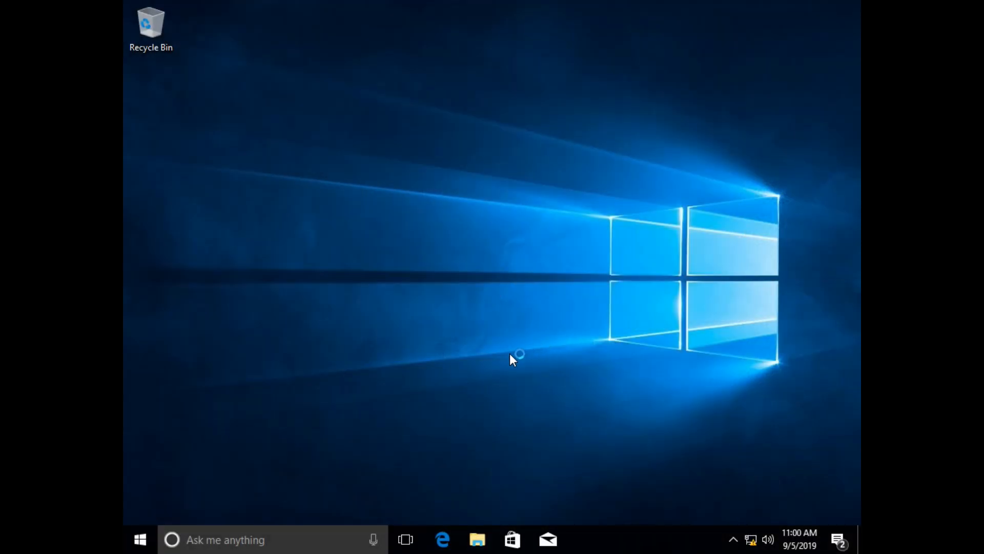
pyautogui.moveTo(799, 539)
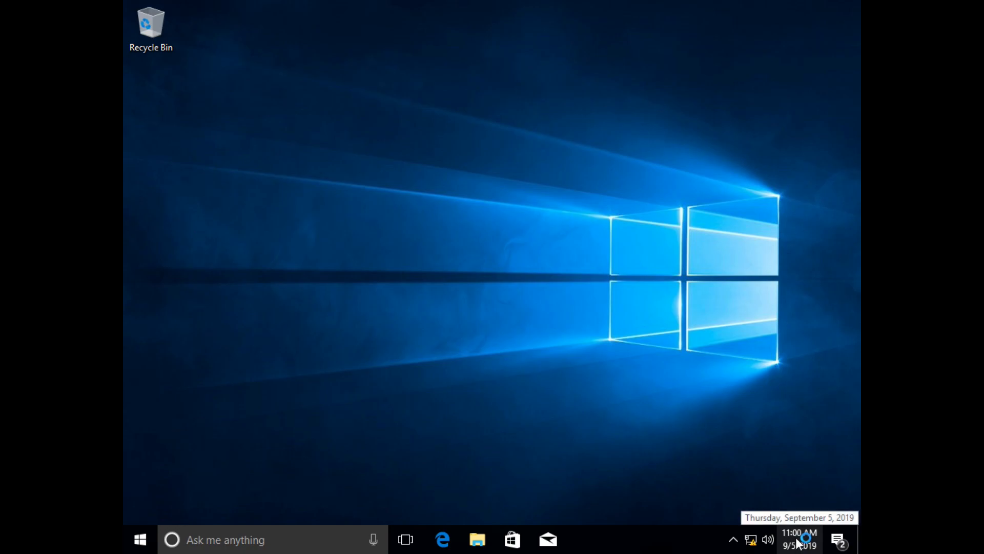
# - Set the time zone to (UTC-06:00) Central Time (US & Canada) from the taskbar clock's date/time settings
pyautogui.rightClick(798, 539)
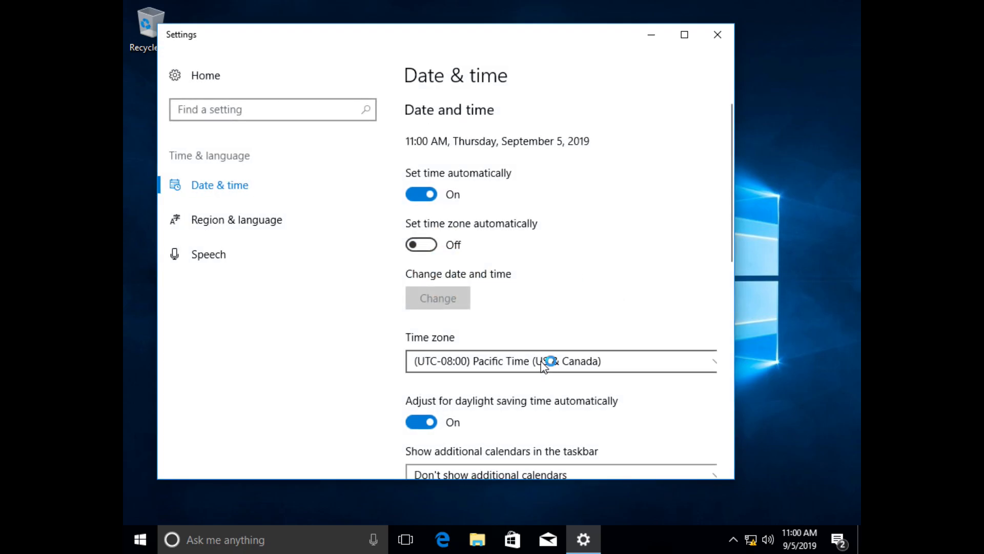
pyautogui.click(559, 361)
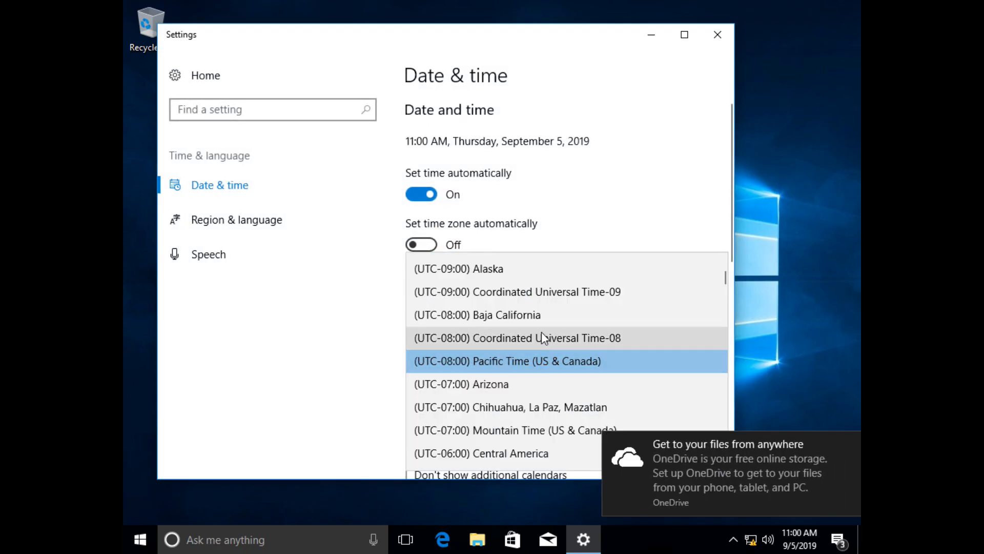
pyautogui.moveTo(547, 443)
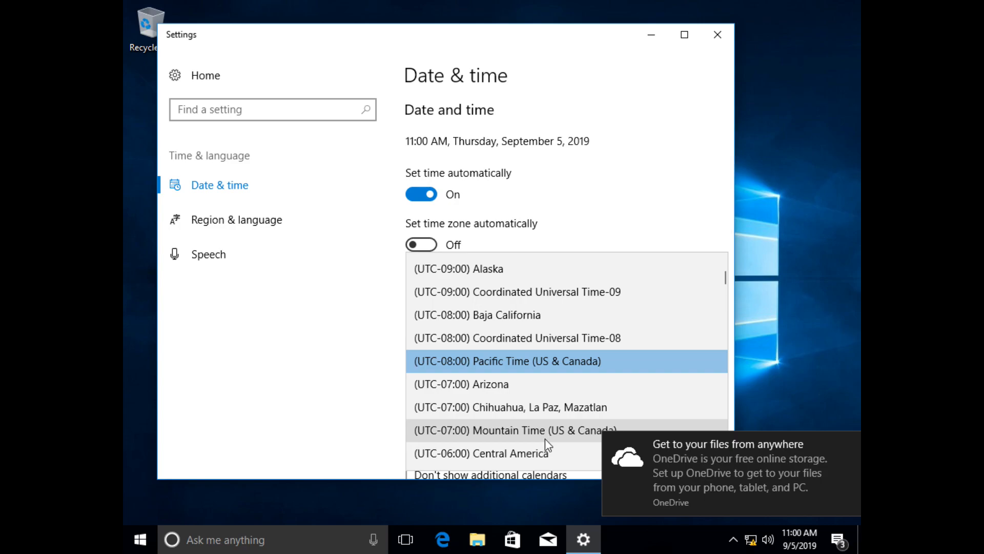
pyautogui.scroll(-3)
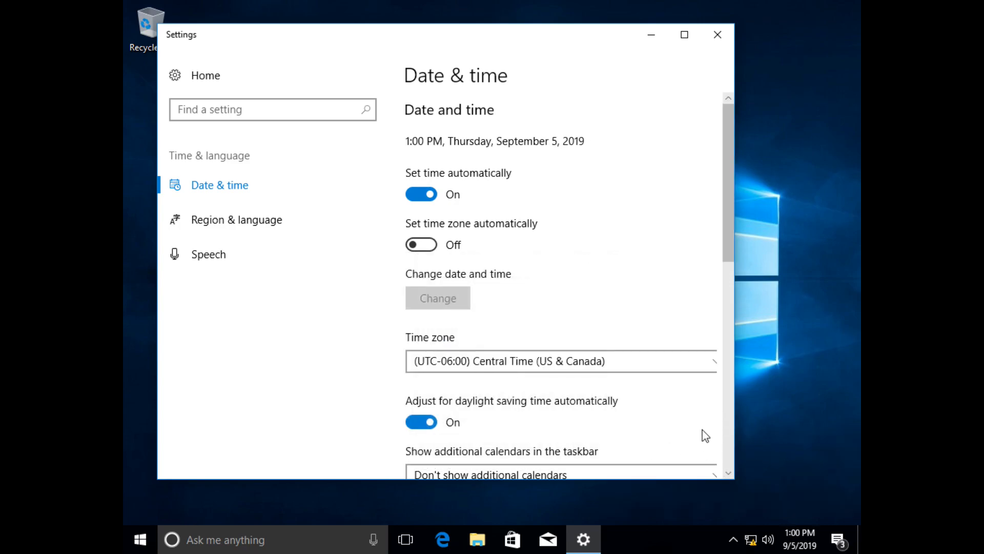
pyautogui.scroll(-3)
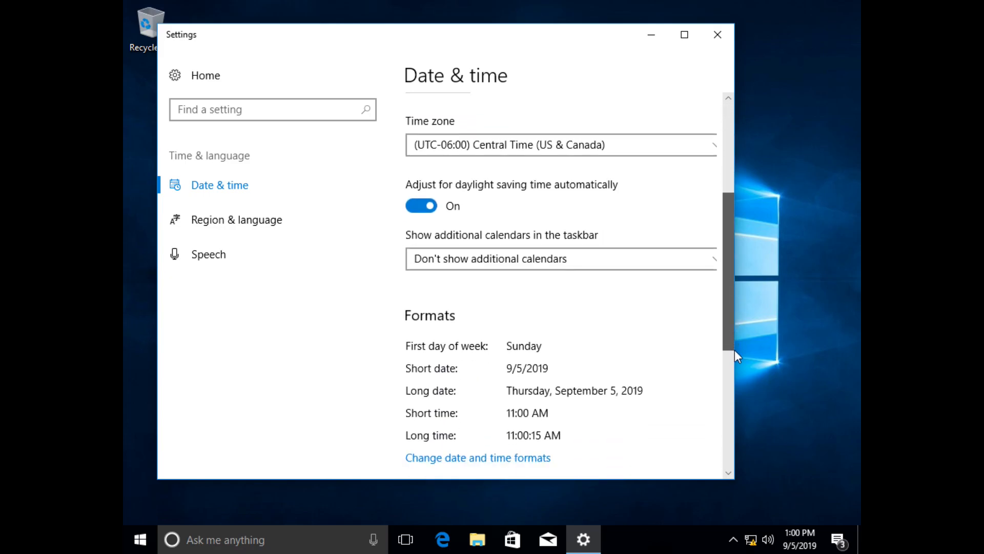
pyautogui.scroll(-3)
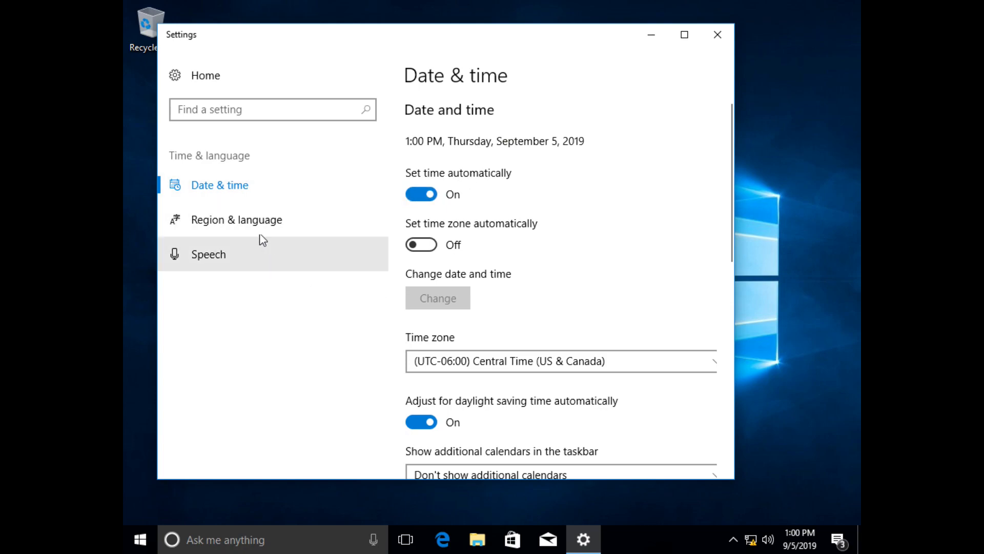
pyautogui.moveTo(477, 145)
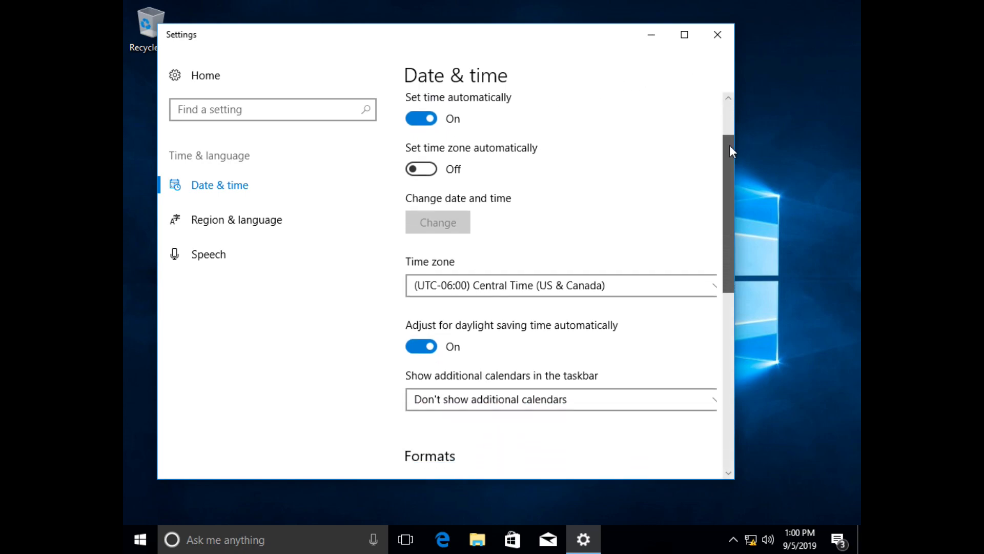
pyautogui.scroll(-3)
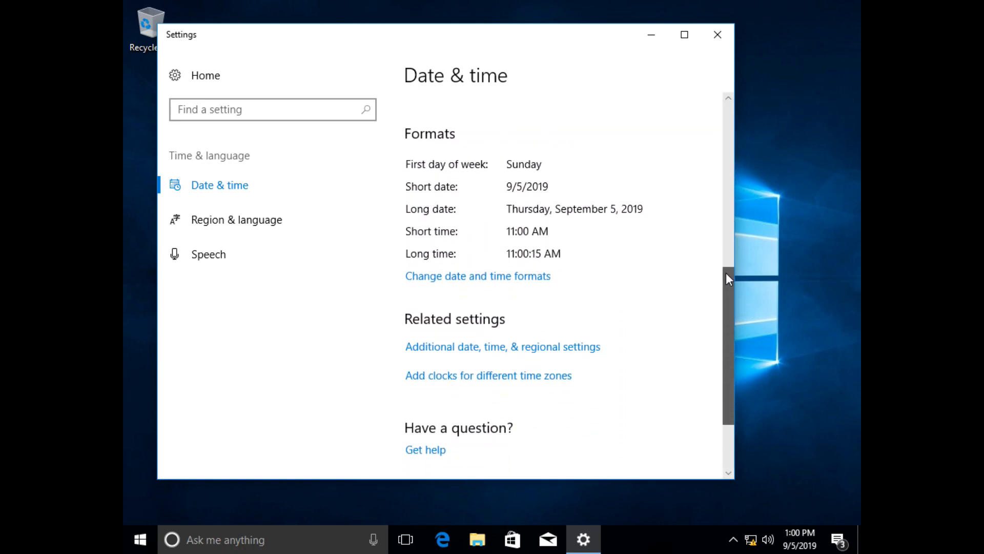
pyautogui.moveTo(709, 281)
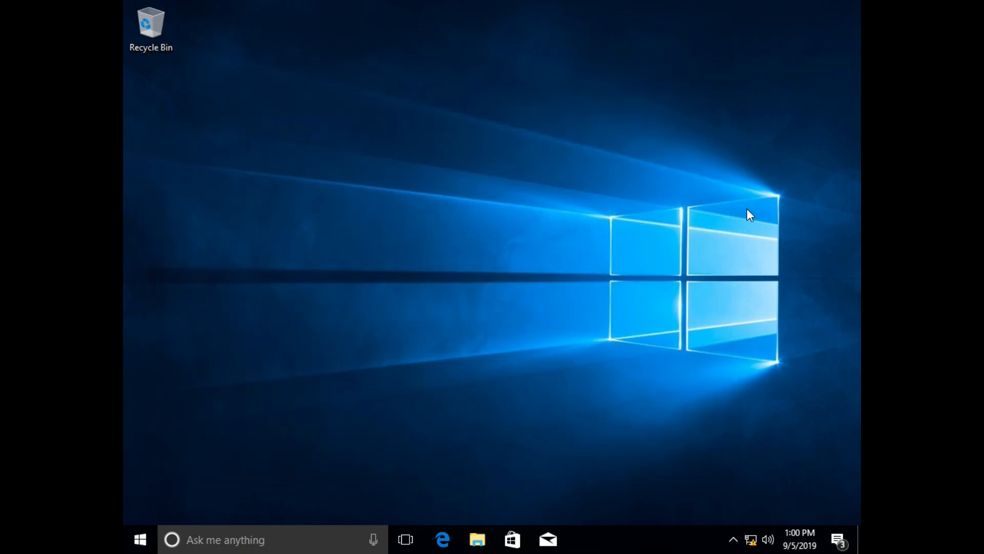
# - Turn off Set time automatically in Date & time settings and begin a manual change
pyautogui.rightClick(800, 539)
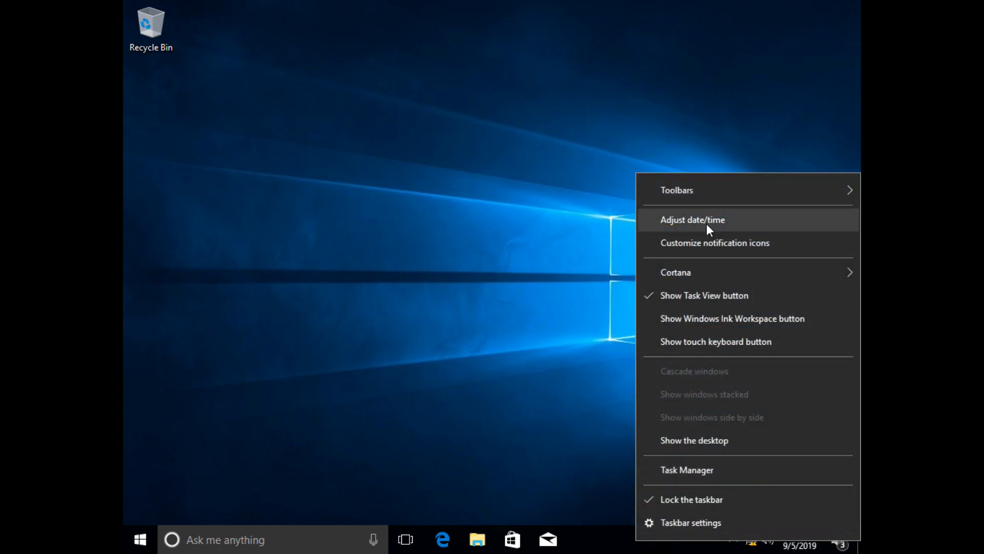
pyautogui.click(692, 220)
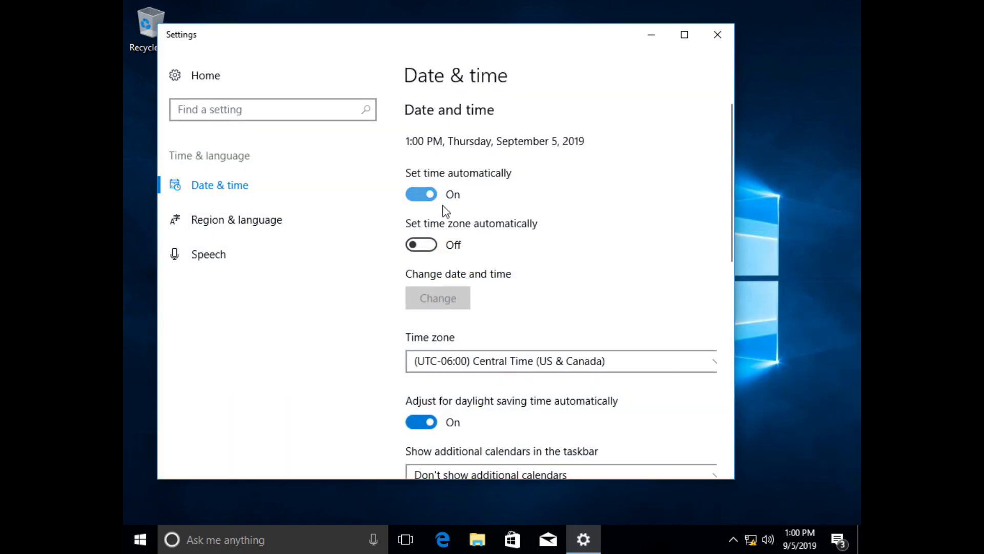
pyautogui.click(421, 194)
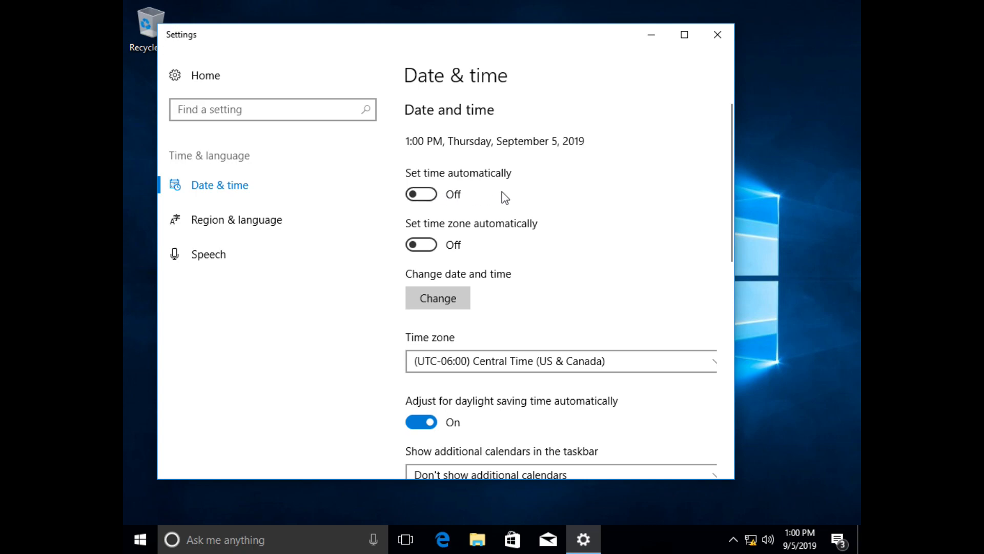
pyautogui.moveTo(452, 151)
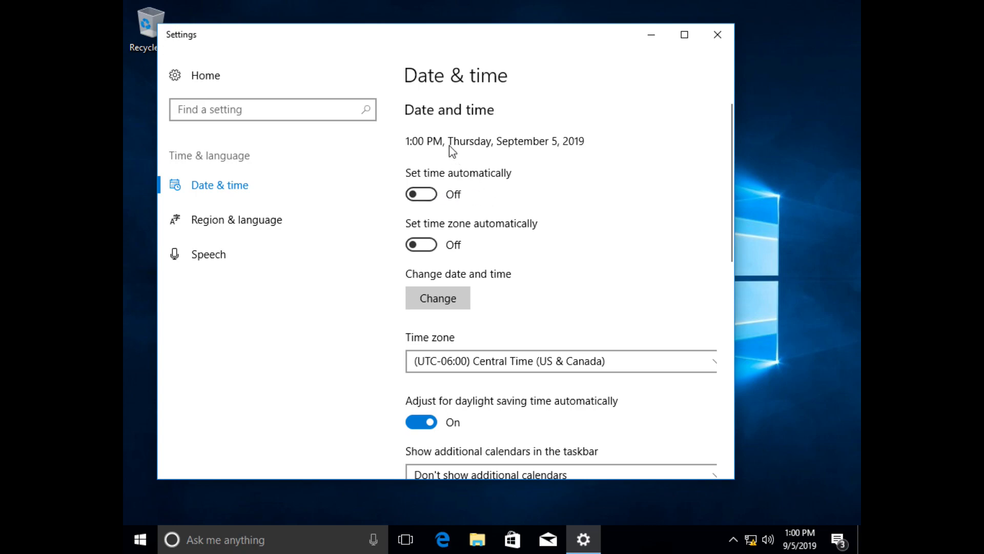
pyautogui.click(438, 298)
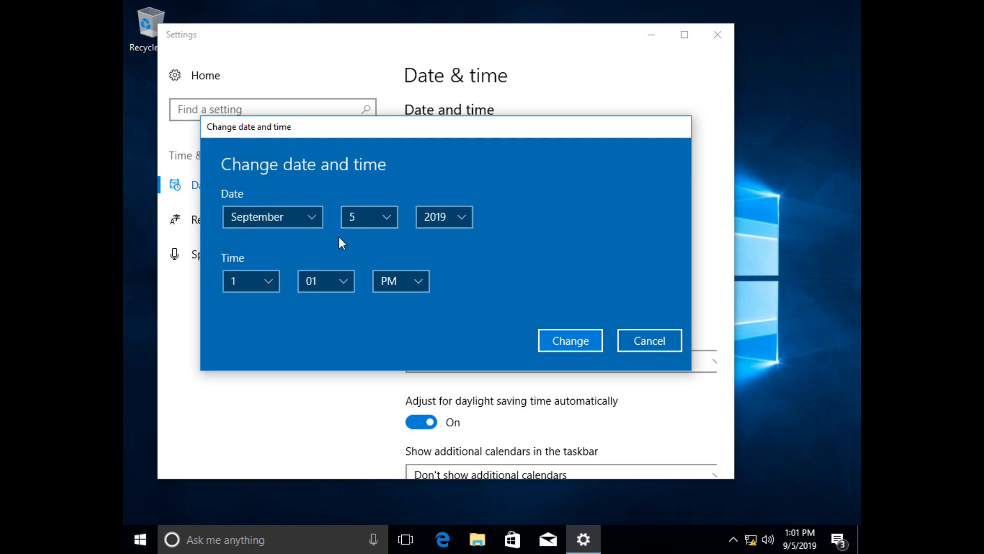
# - Set the clock to 11:01 AM, apply it and close Settings
pyautogui.click(250, 281)
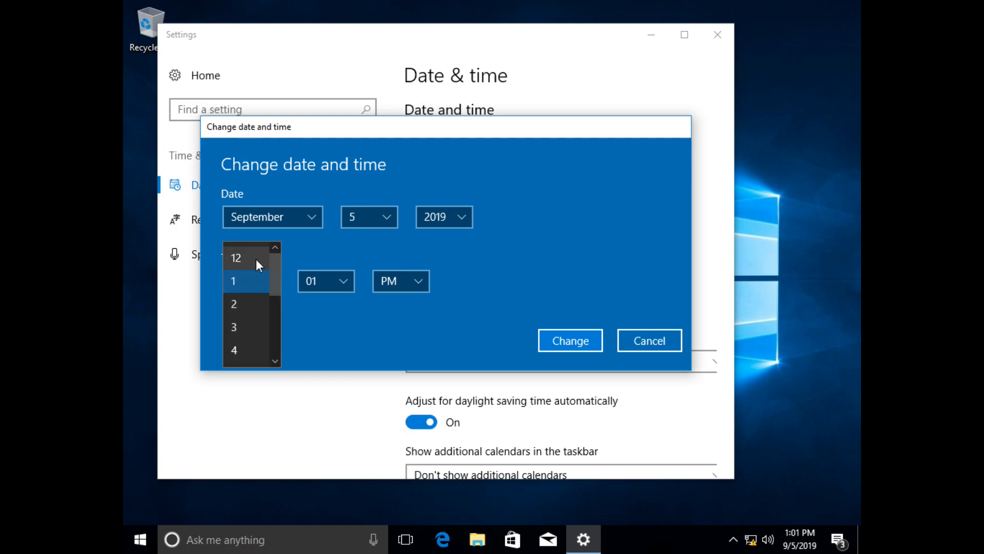
pyautogui.scroll(-3)
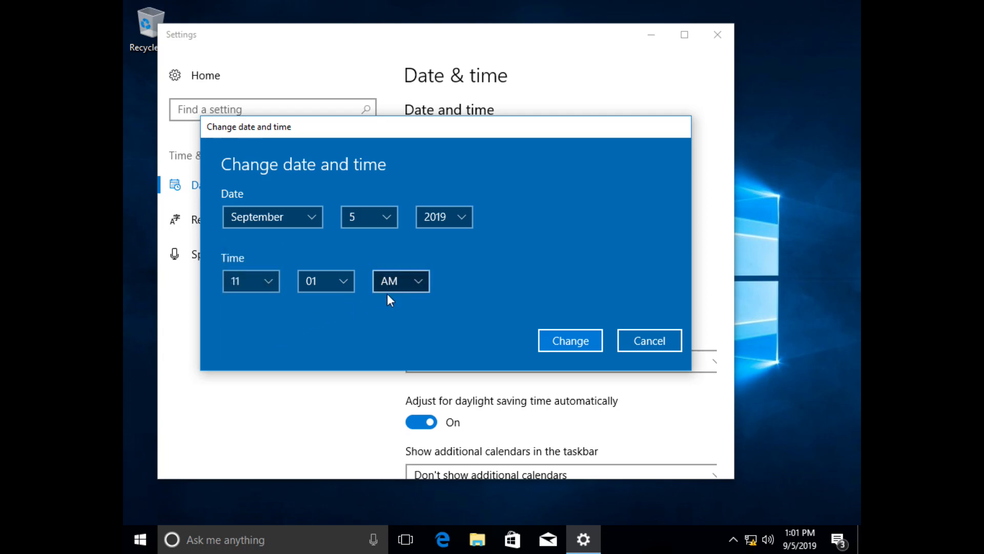
pyautogui.click(569, 340)
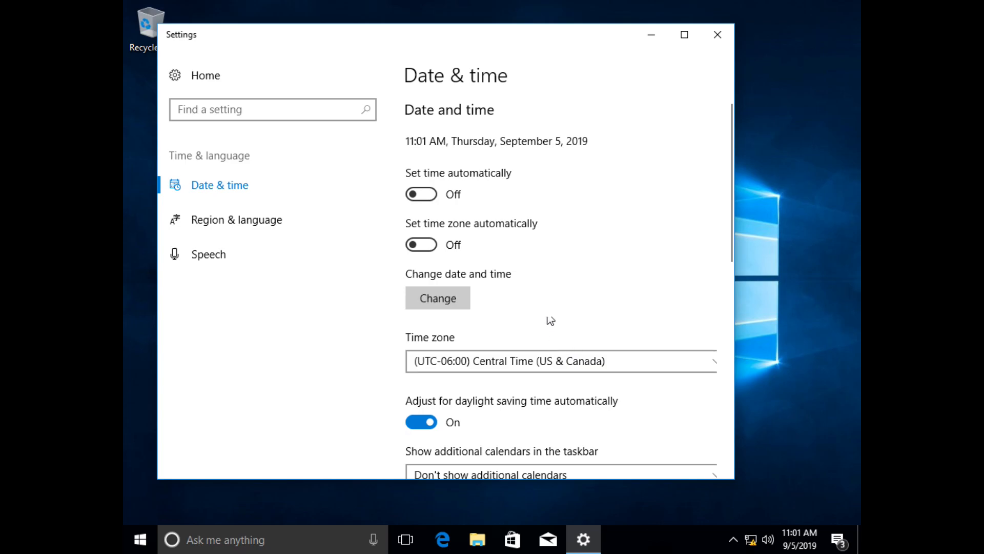
pyautogui.click(718, 35)
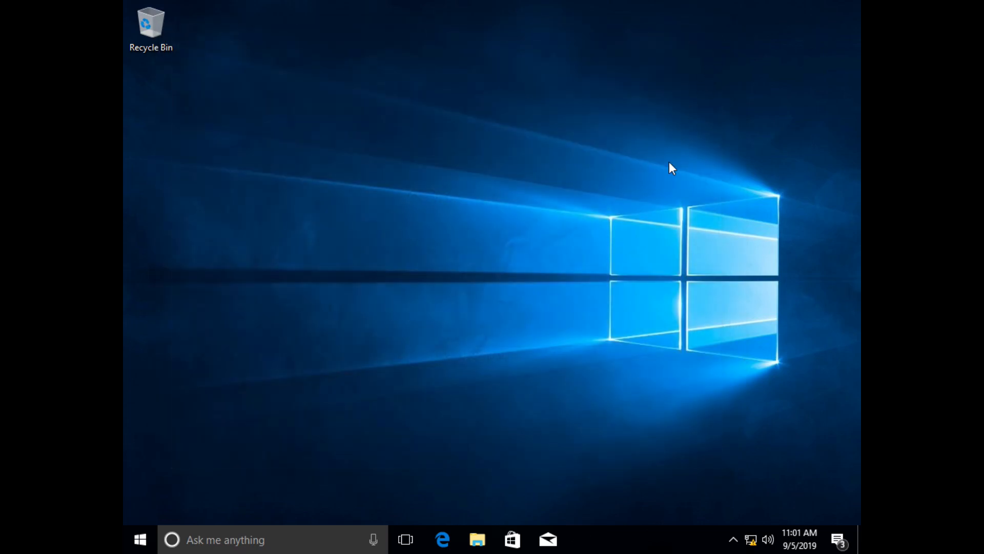